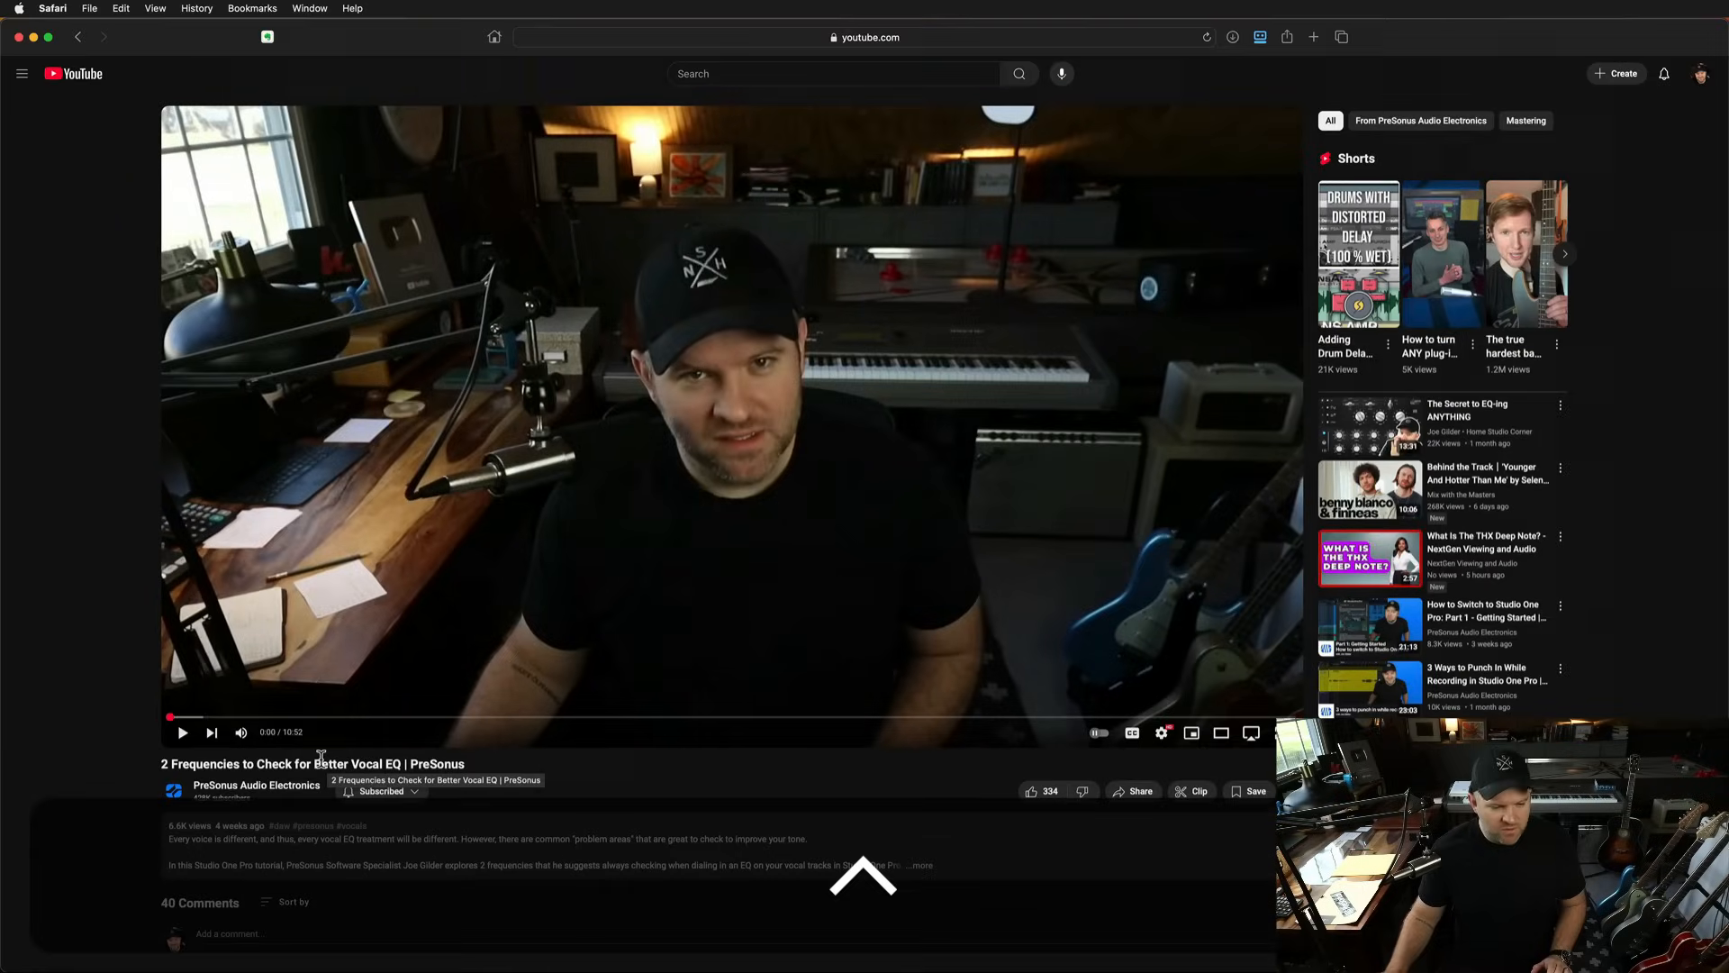
Step: Scroll down to the comments to find the request about instrument EQ frequencies
scroll("down", 3)
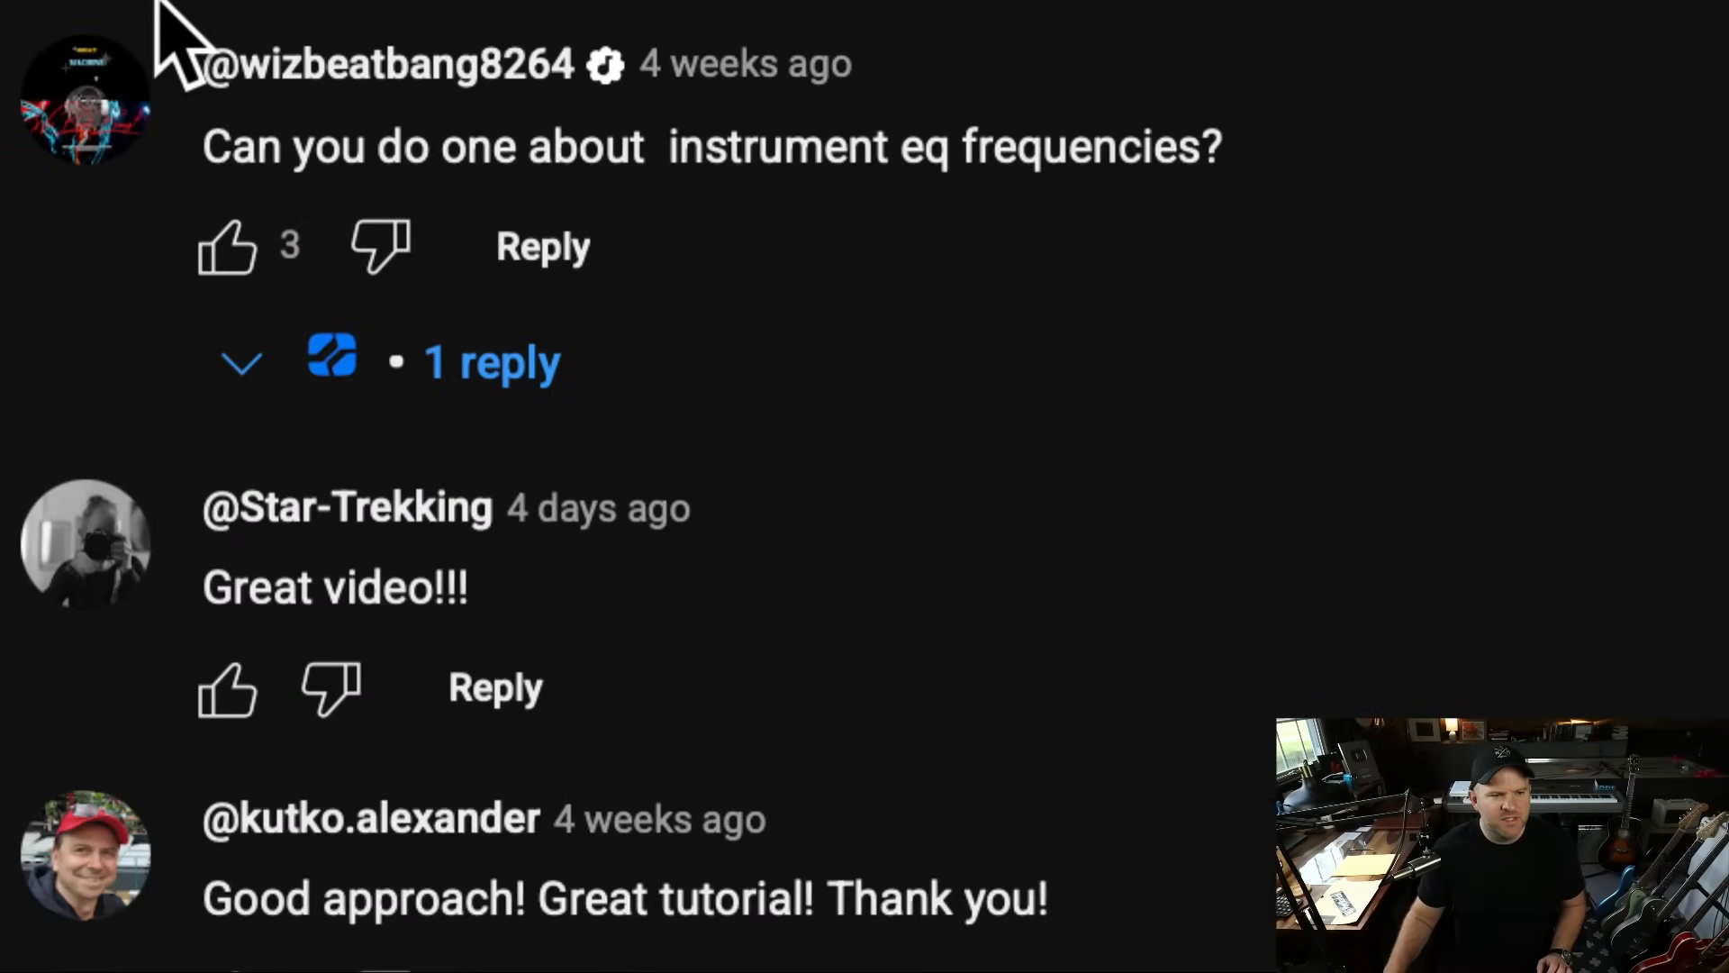
mouse_move(860, 148)
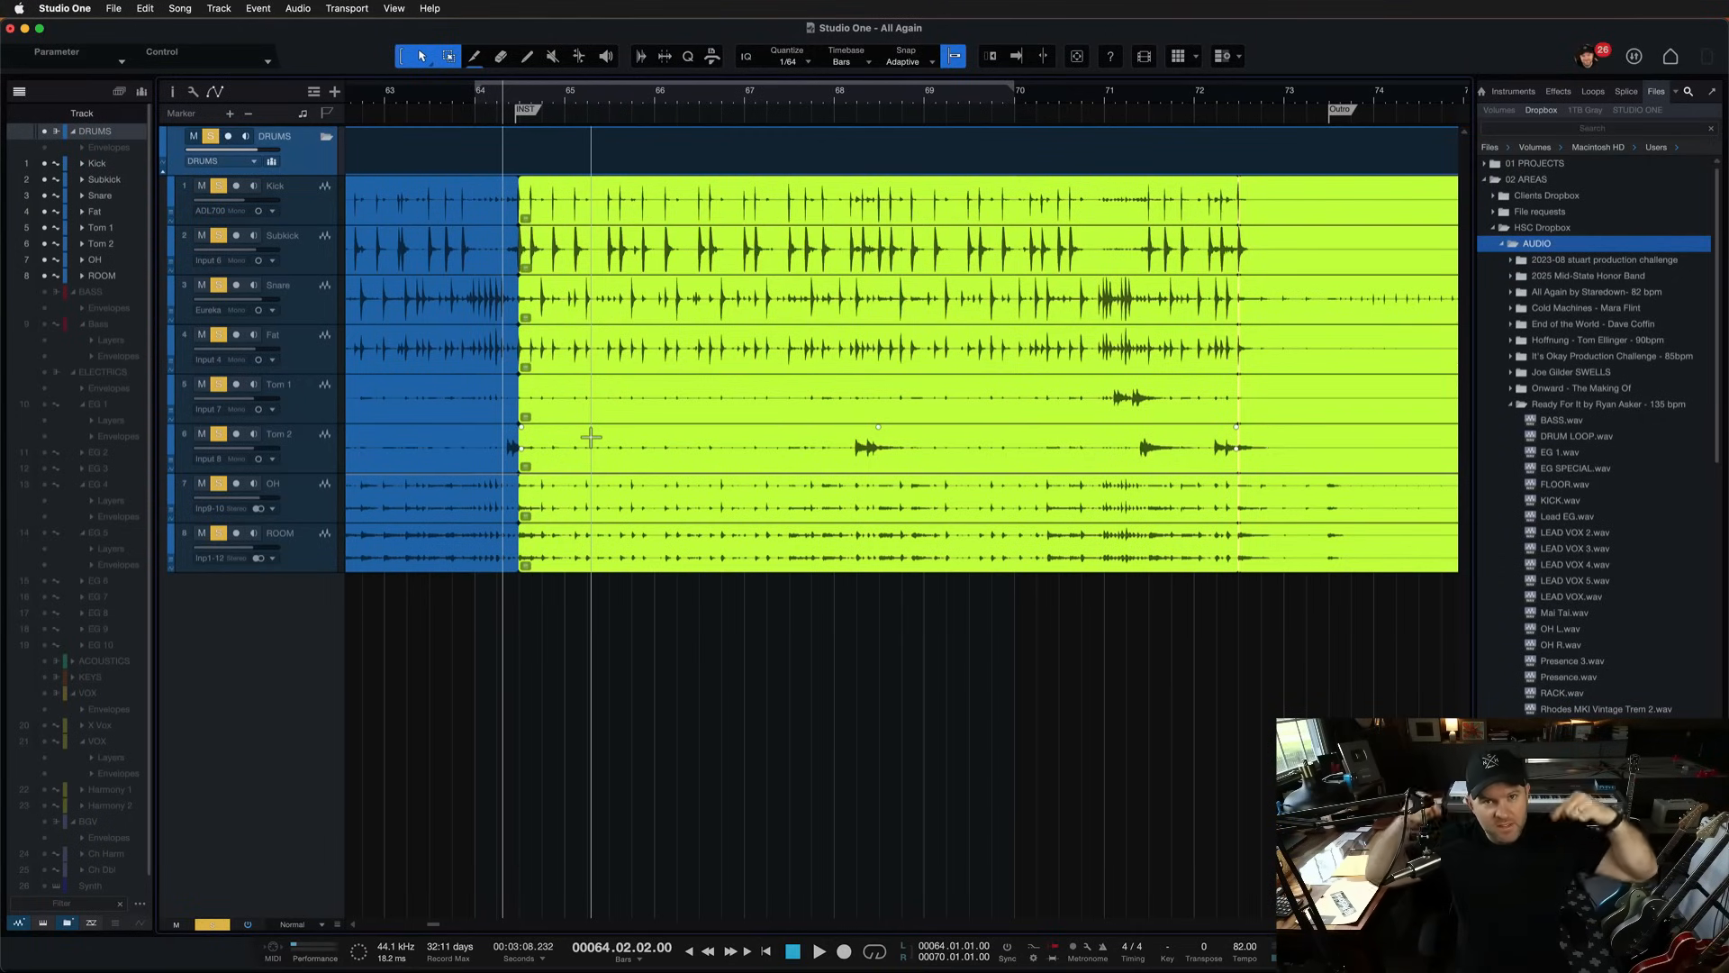
key("f3")
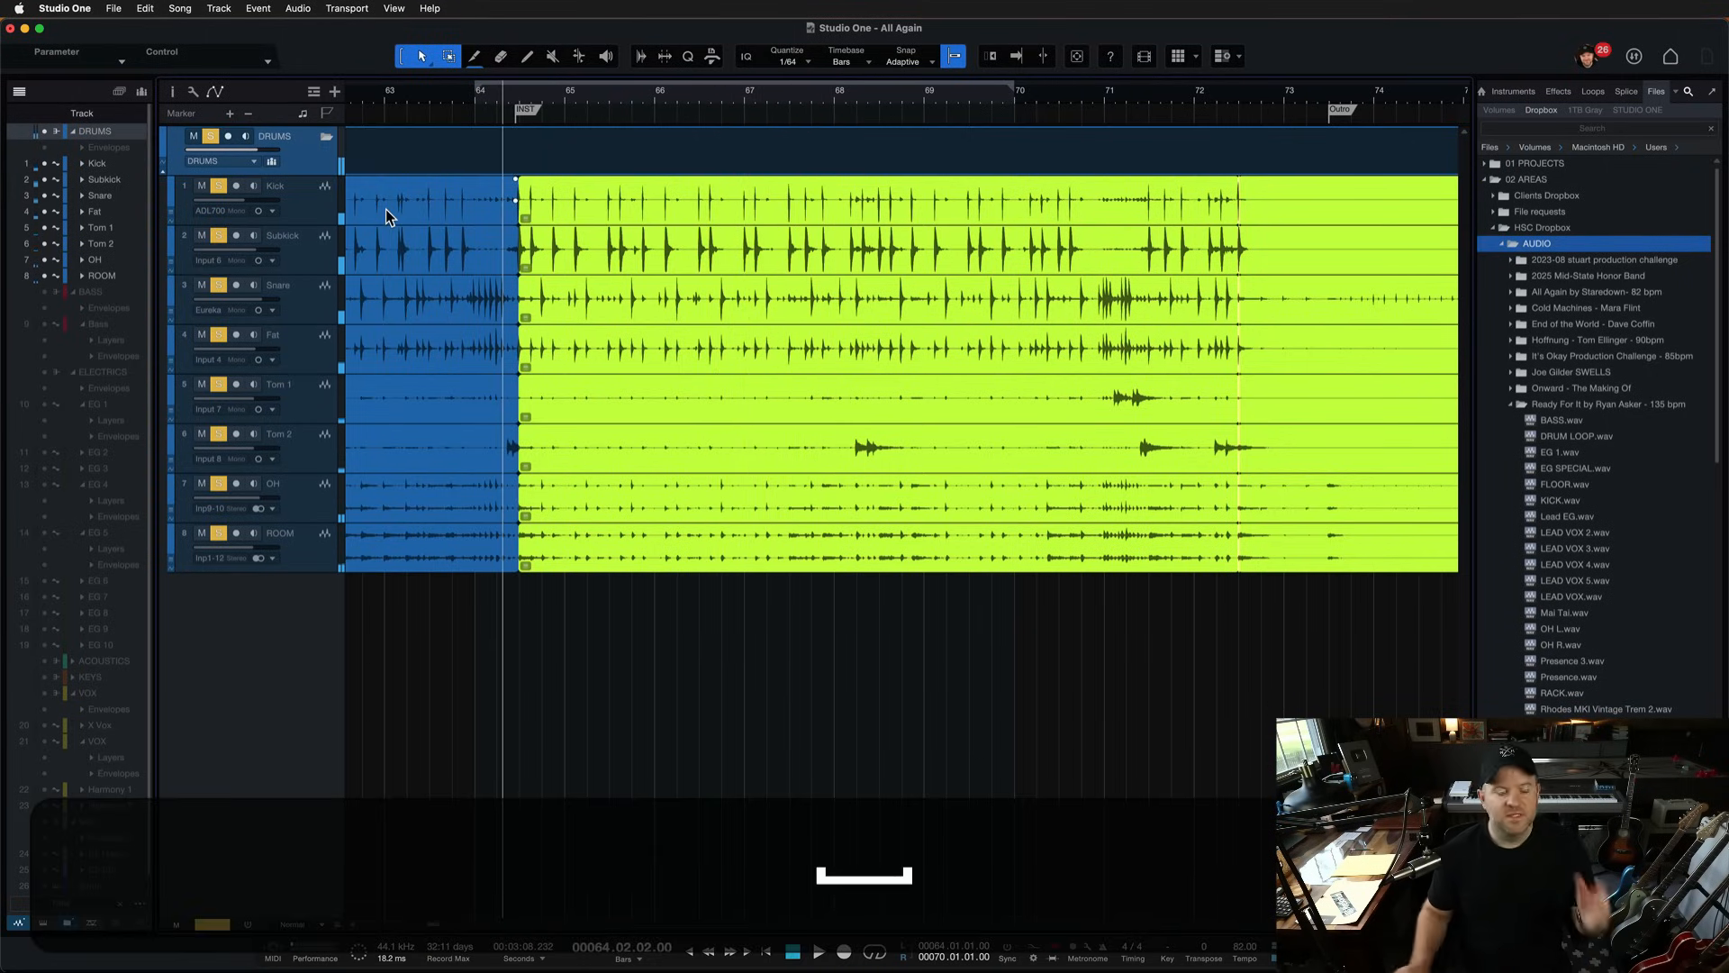
key("f3")
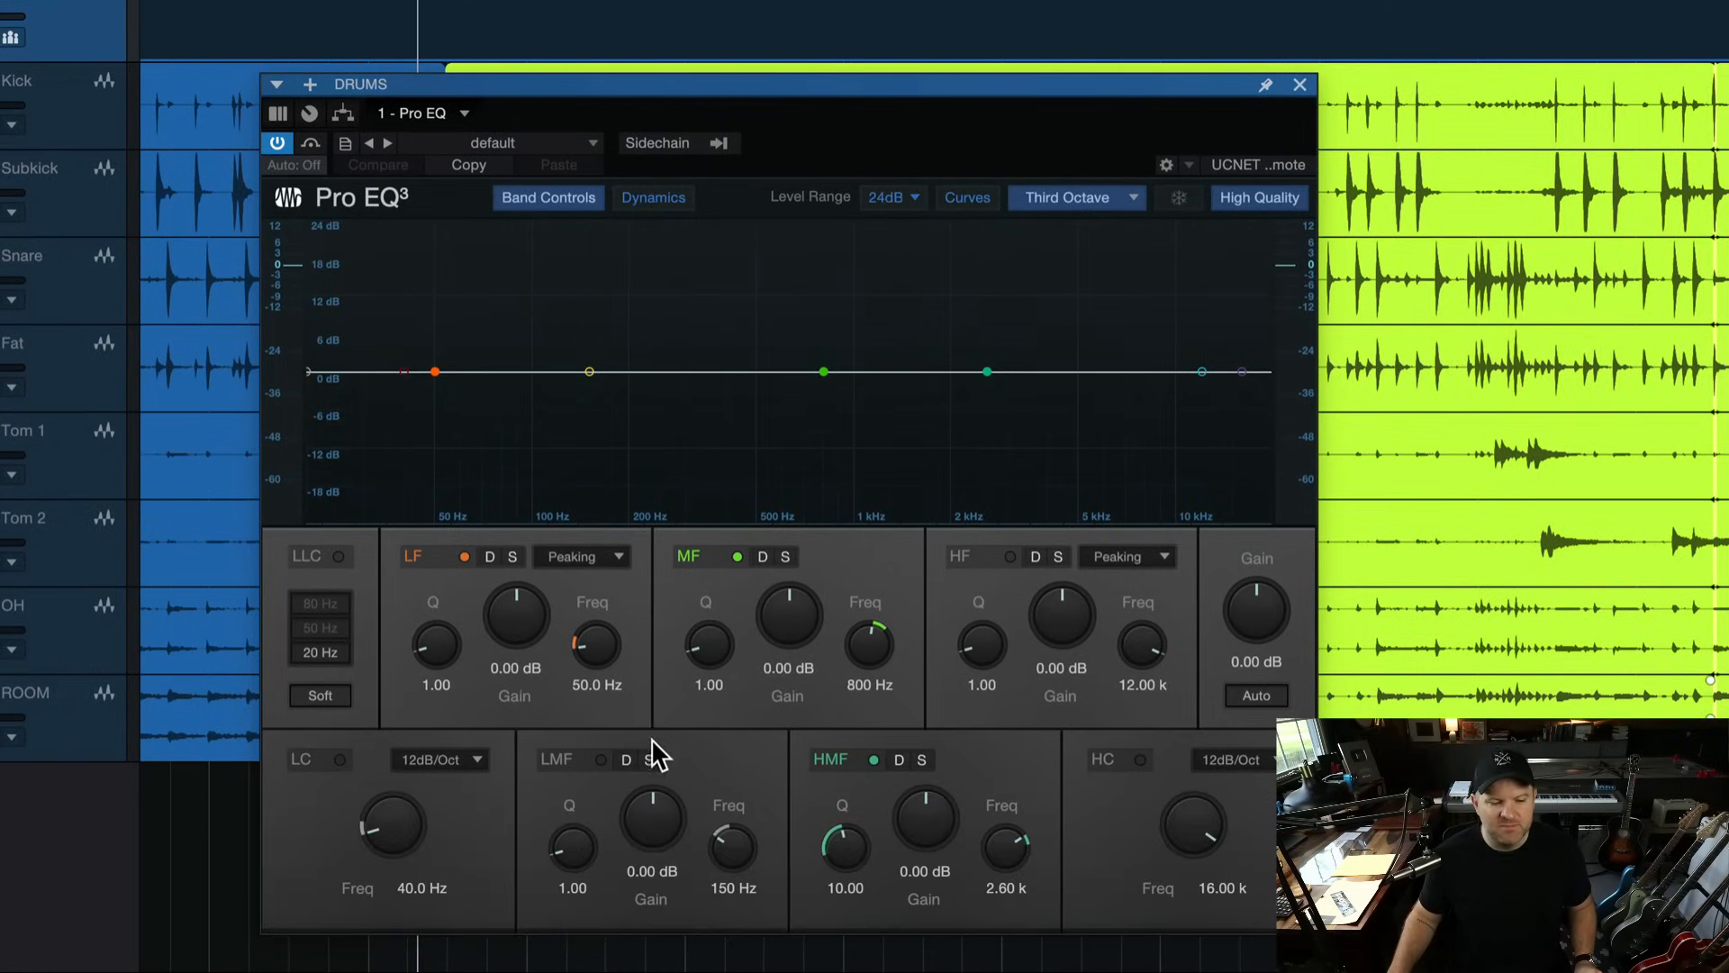
Step: Drag the drums' MF node up to a steep boost of about +12.5 dB near 388 Hz
left_click_drag(823, 369, 745, 343)
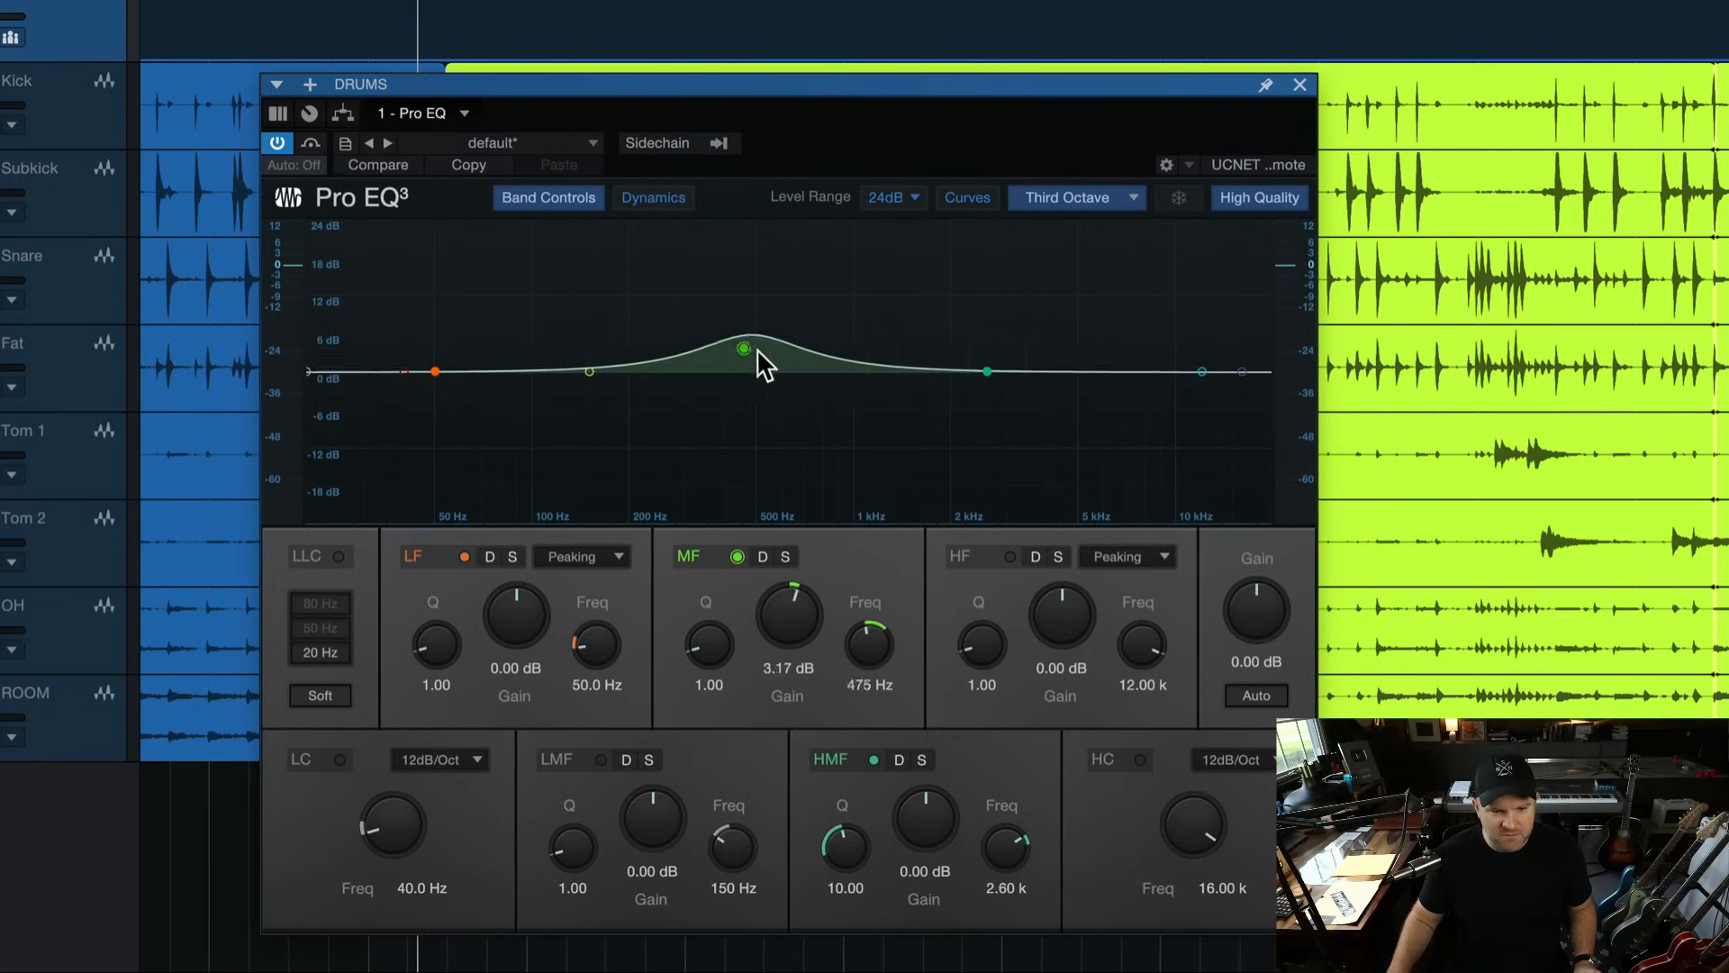
left_click_drag(746, 344, 734, 380)
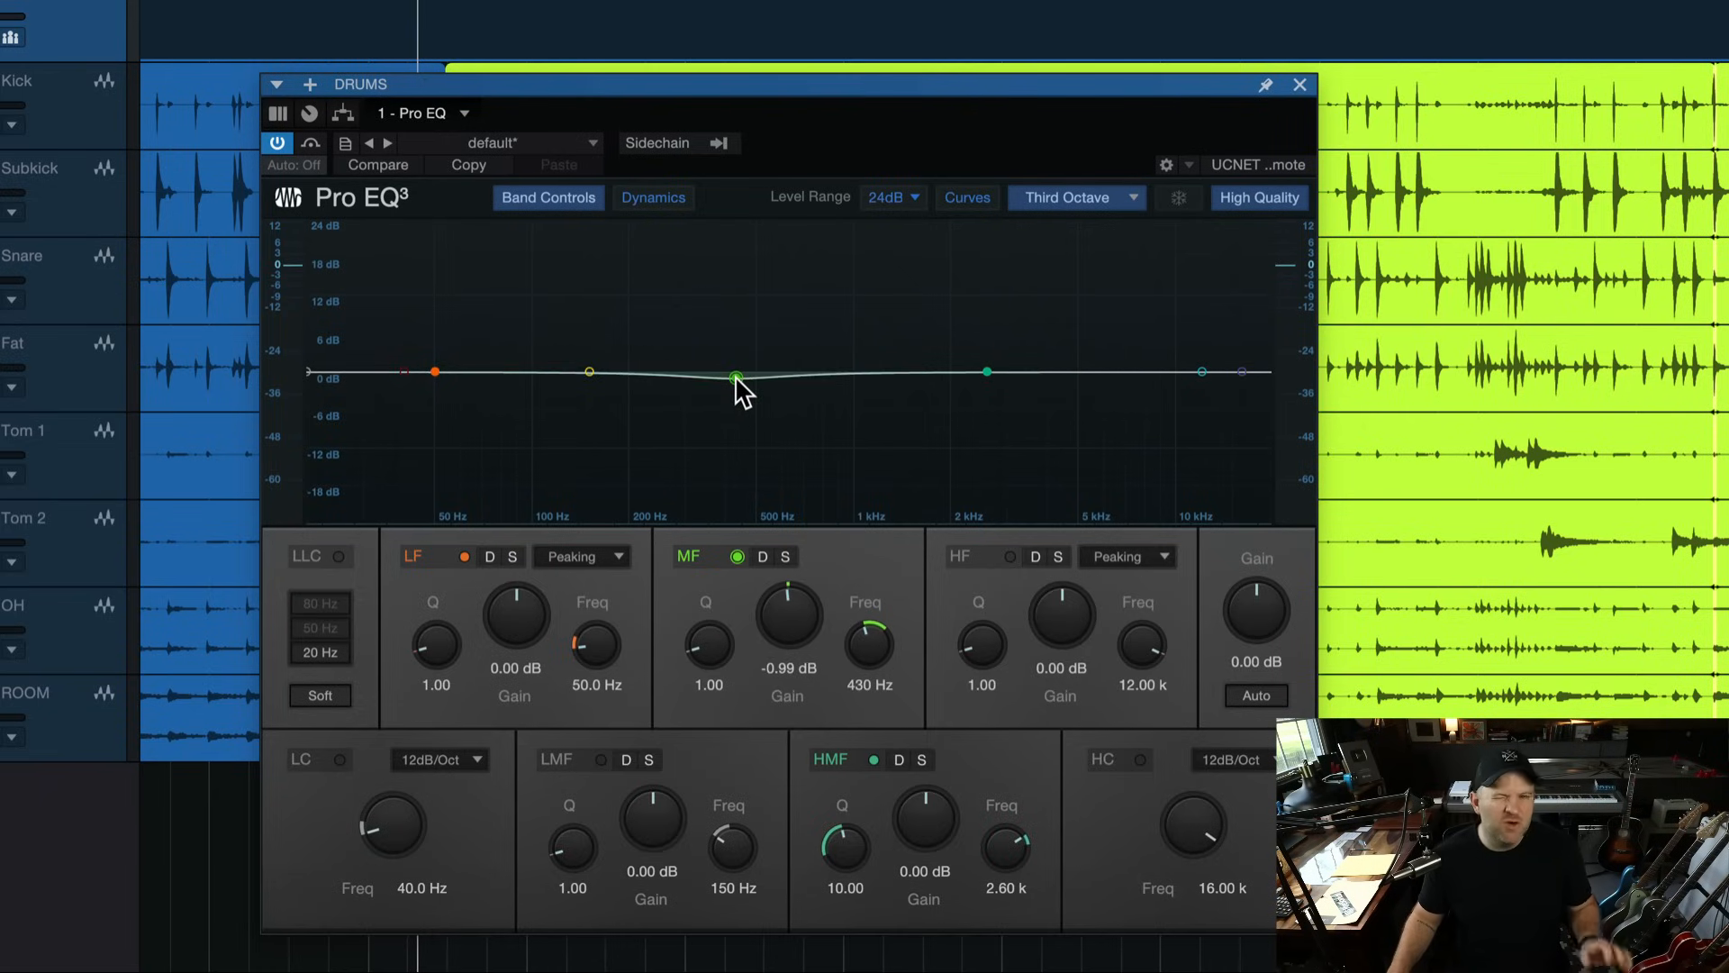
left_click_drag(735, 378, 733, 372)
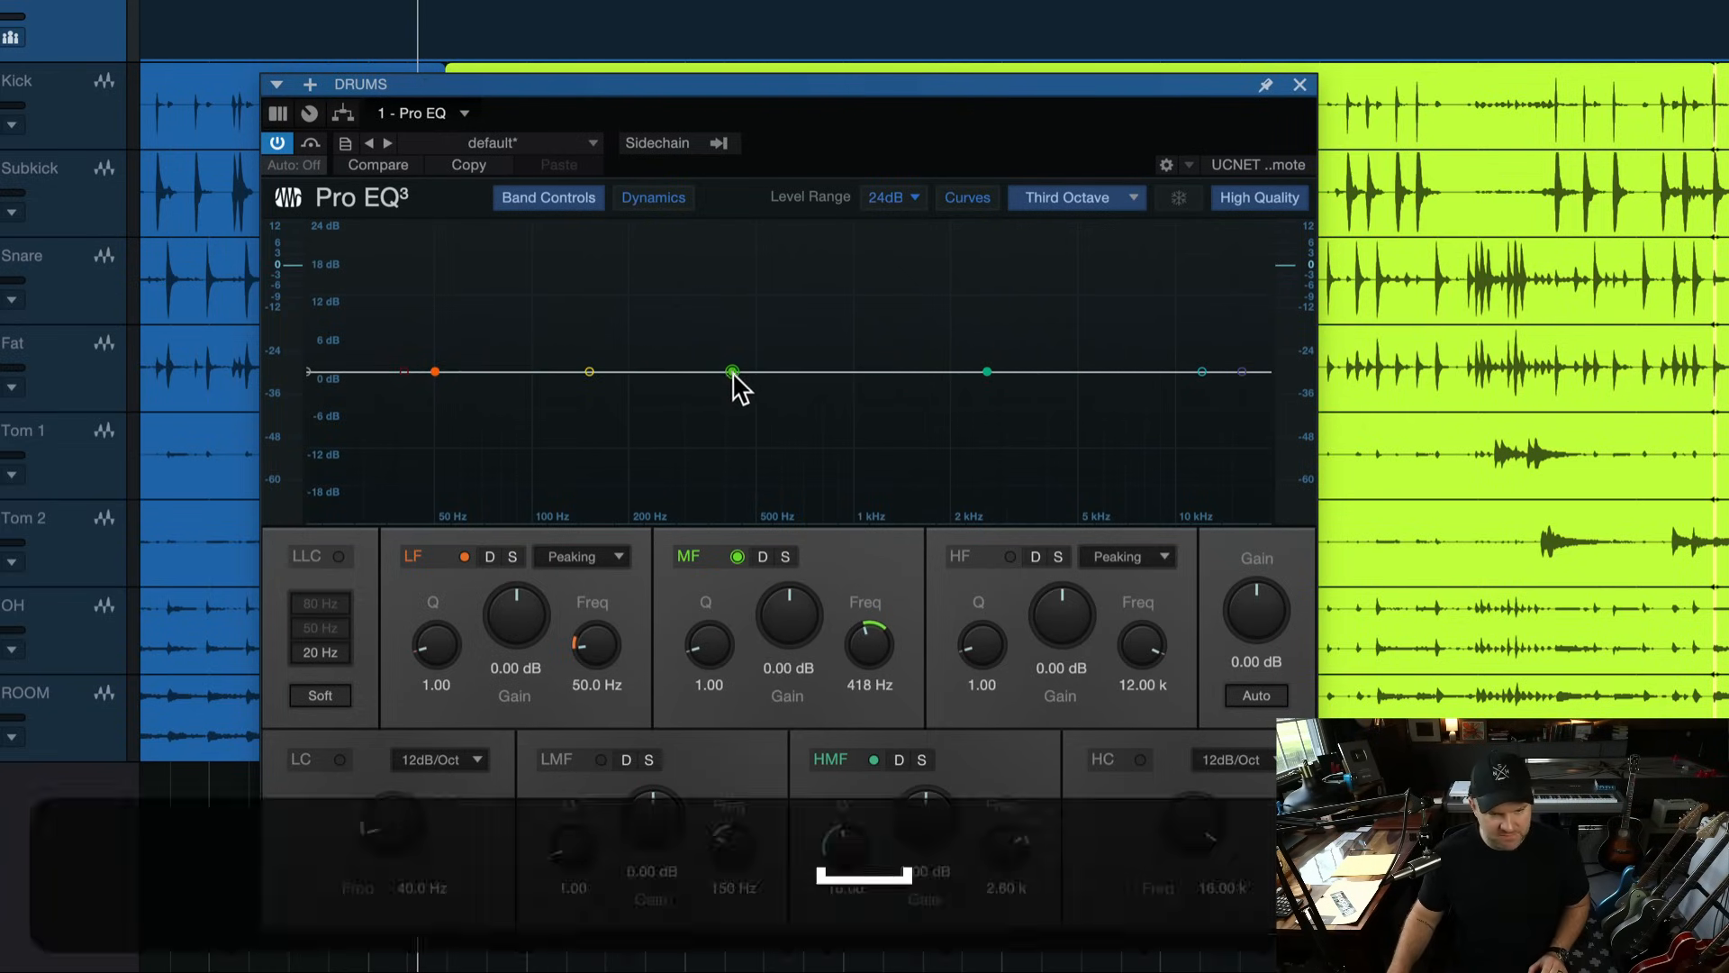
left_click_drag(732, 370, 730, 329)
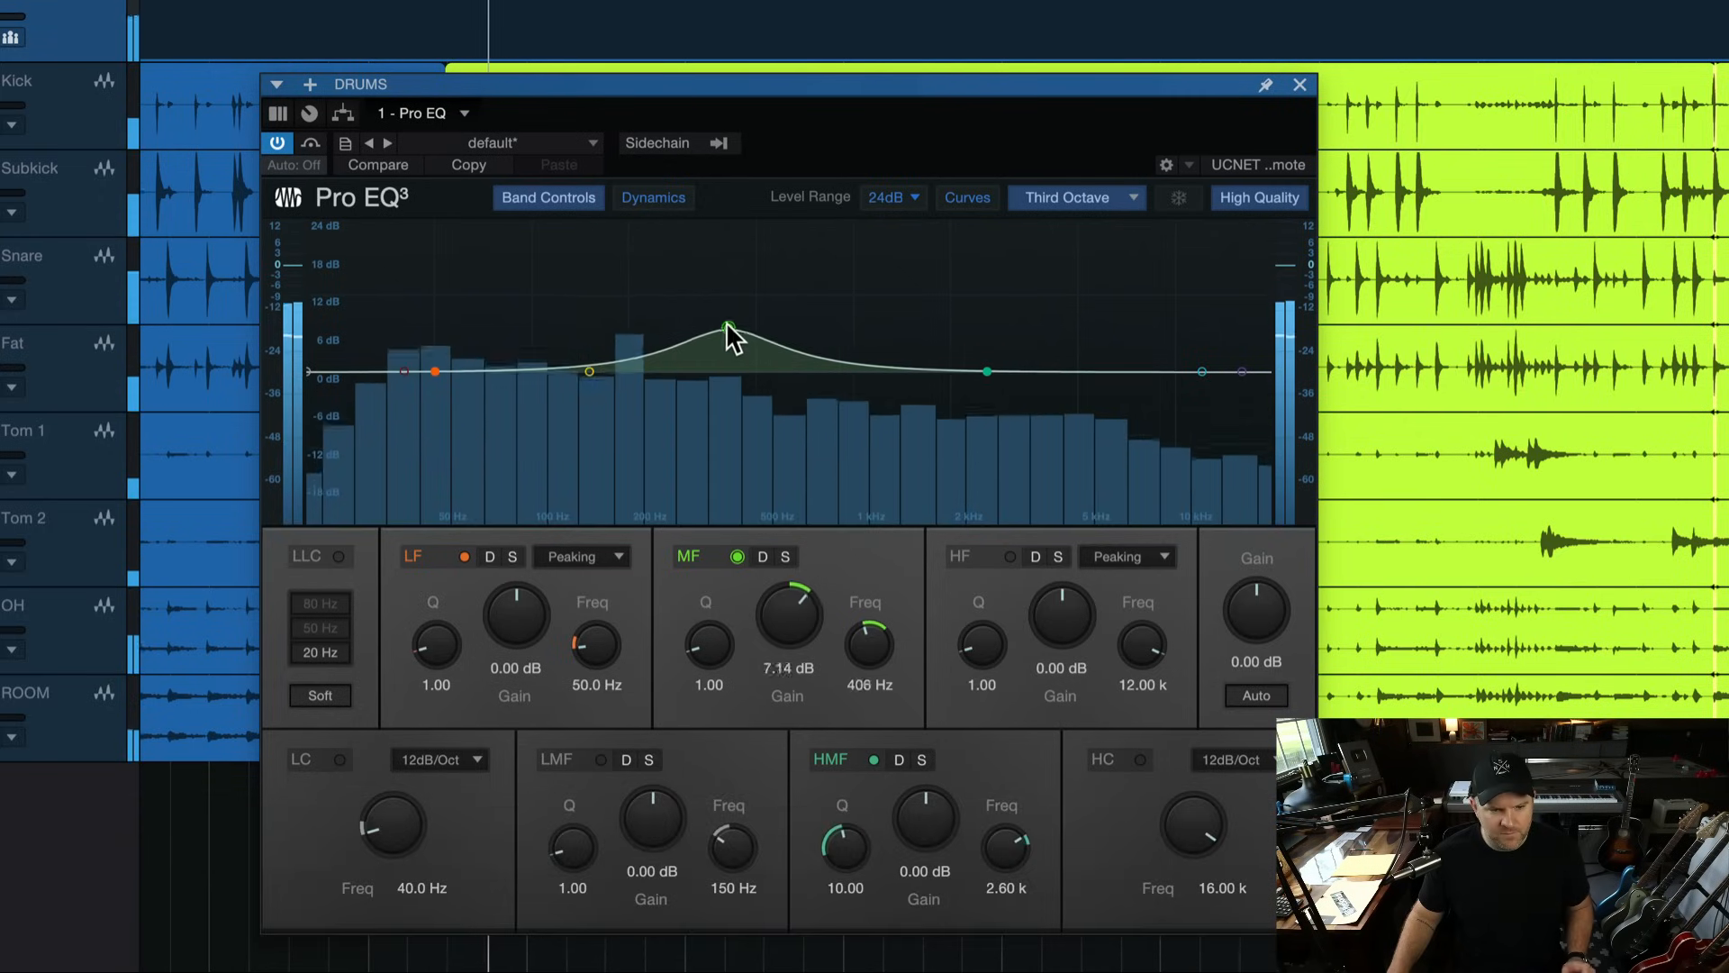
left_click_drag(728, 328, 720, 292)
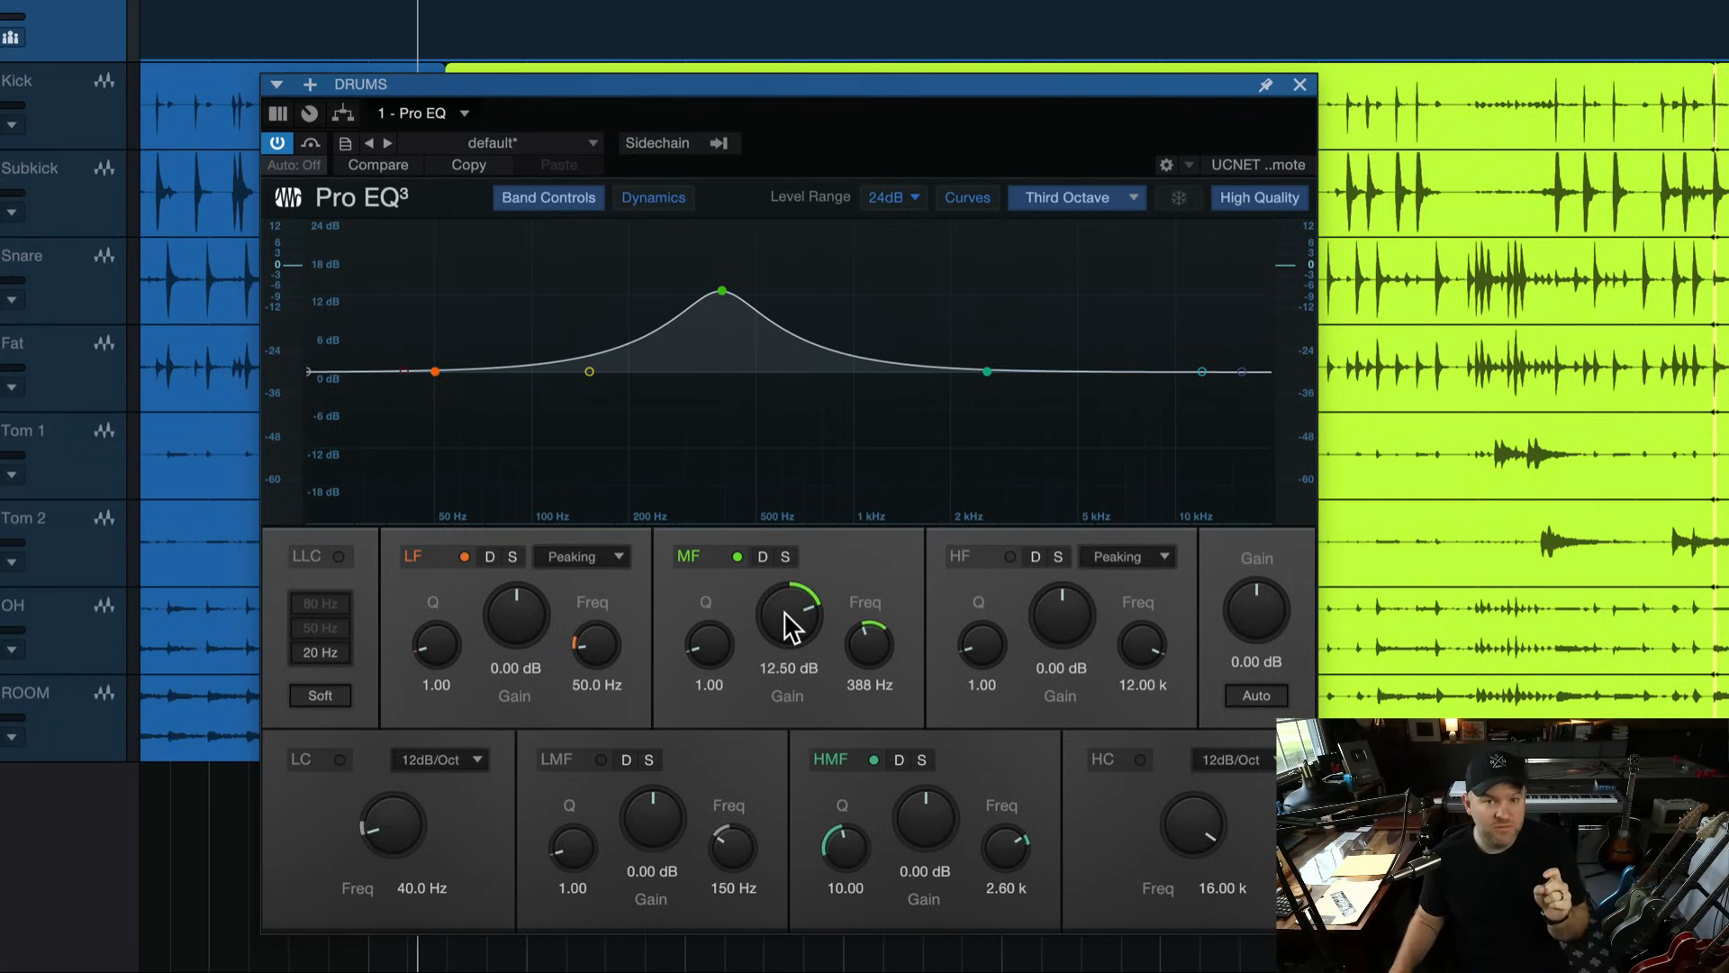
Step: Lower the MF gain to about -5.7 dB at 388 Hz and bypass the band briefly to compare
left_click_drag(789, 612, 785, 634)
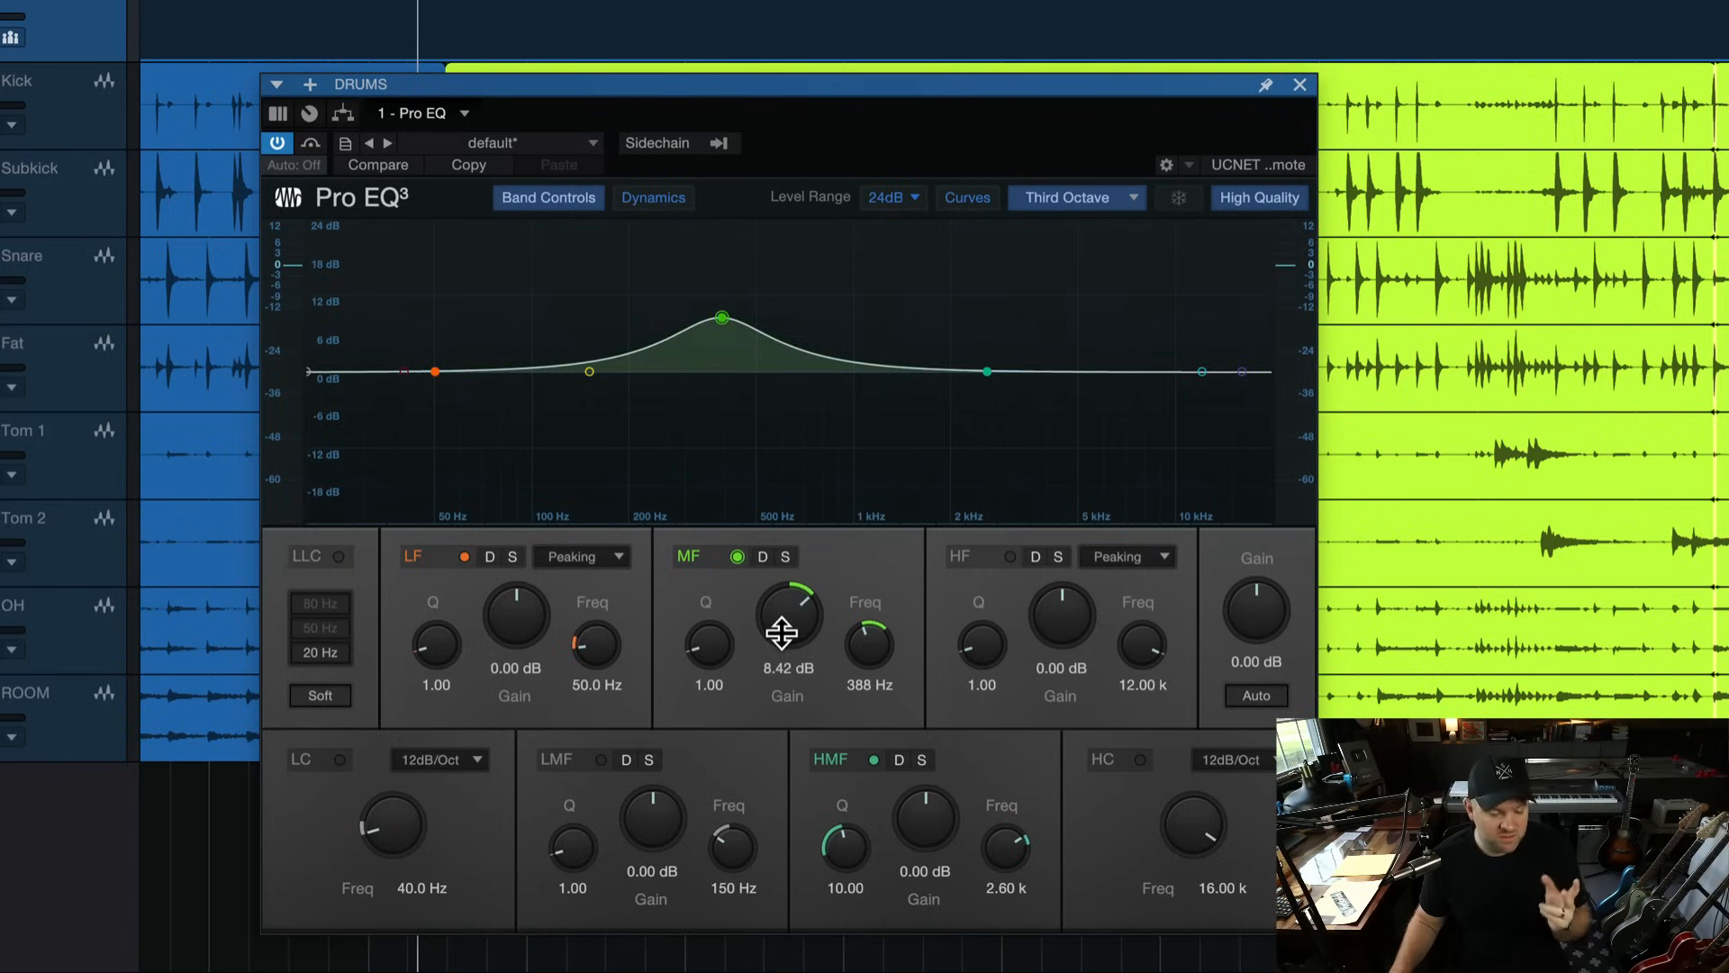
left_click_drag(786, 604, 797, 628)
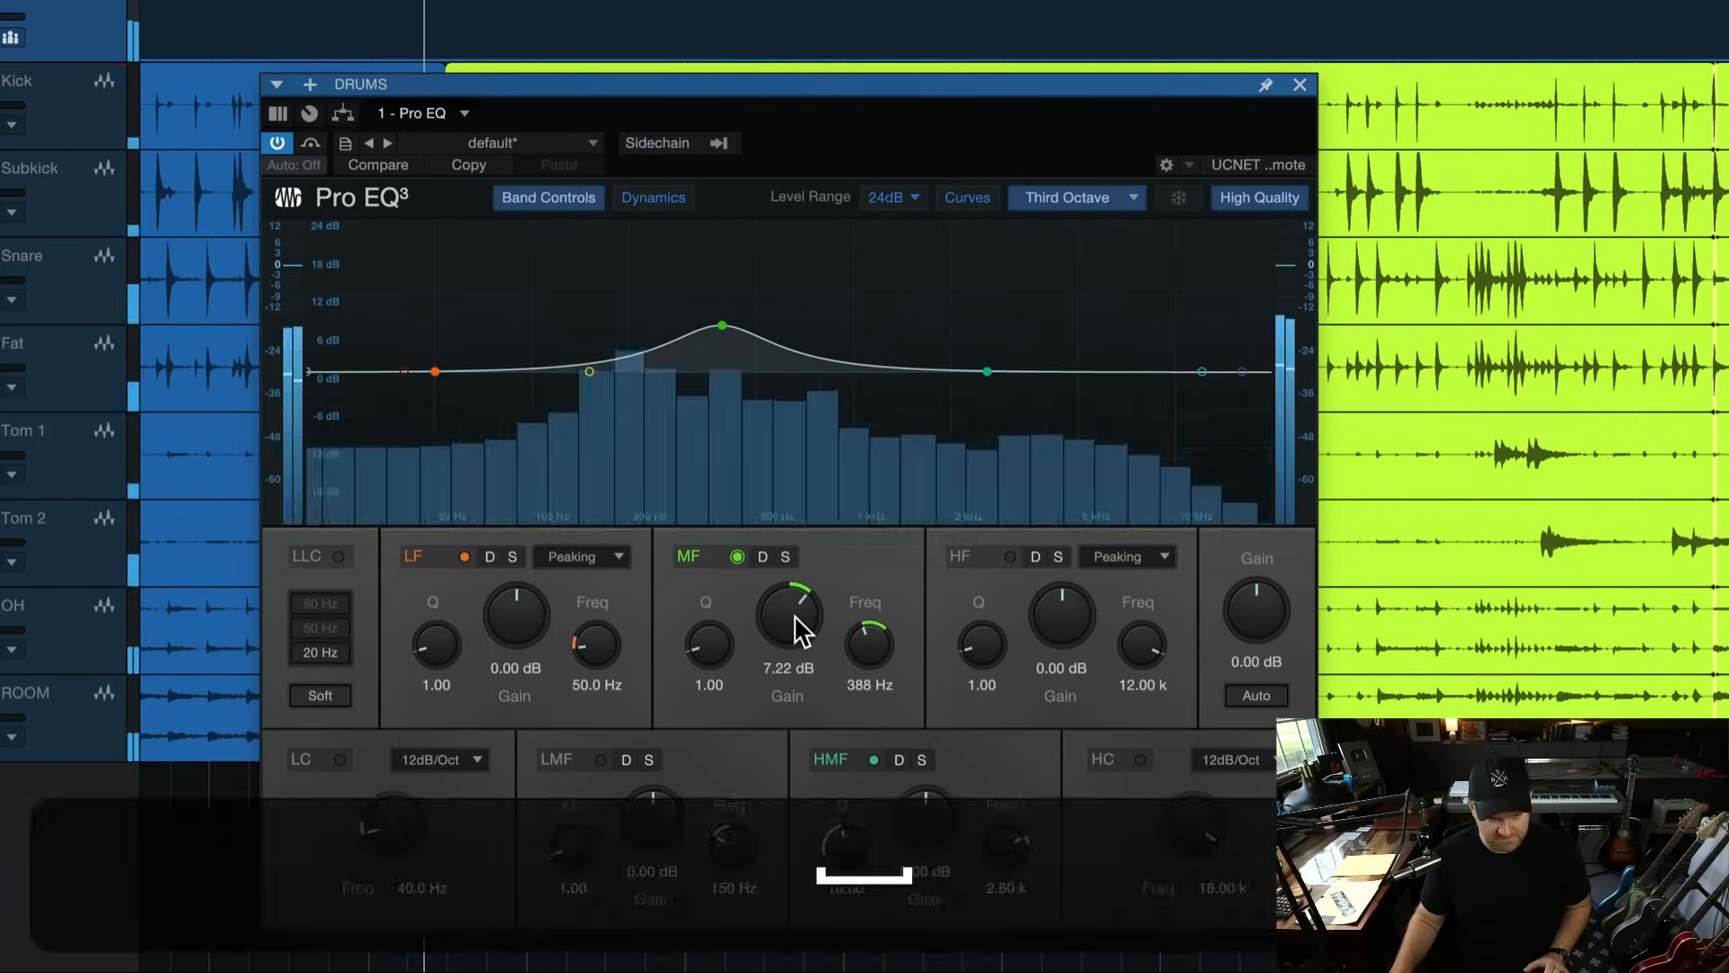
left_click_drag(787, 614, 787, 683)
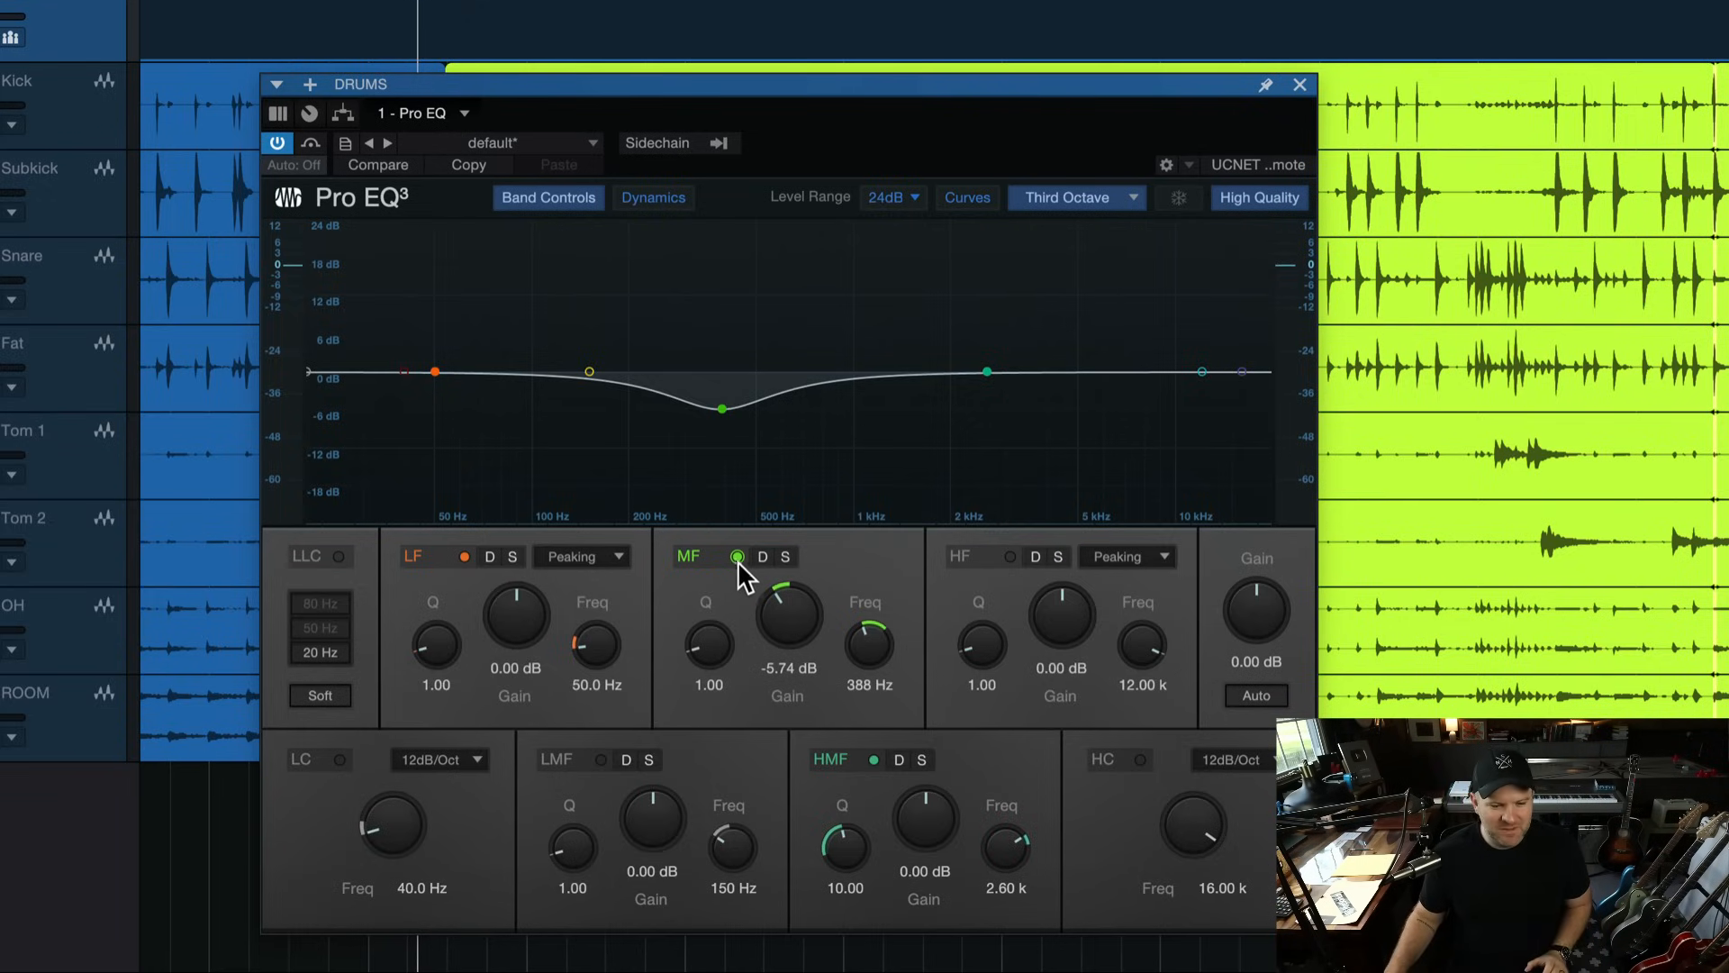
left_click(736, 555)
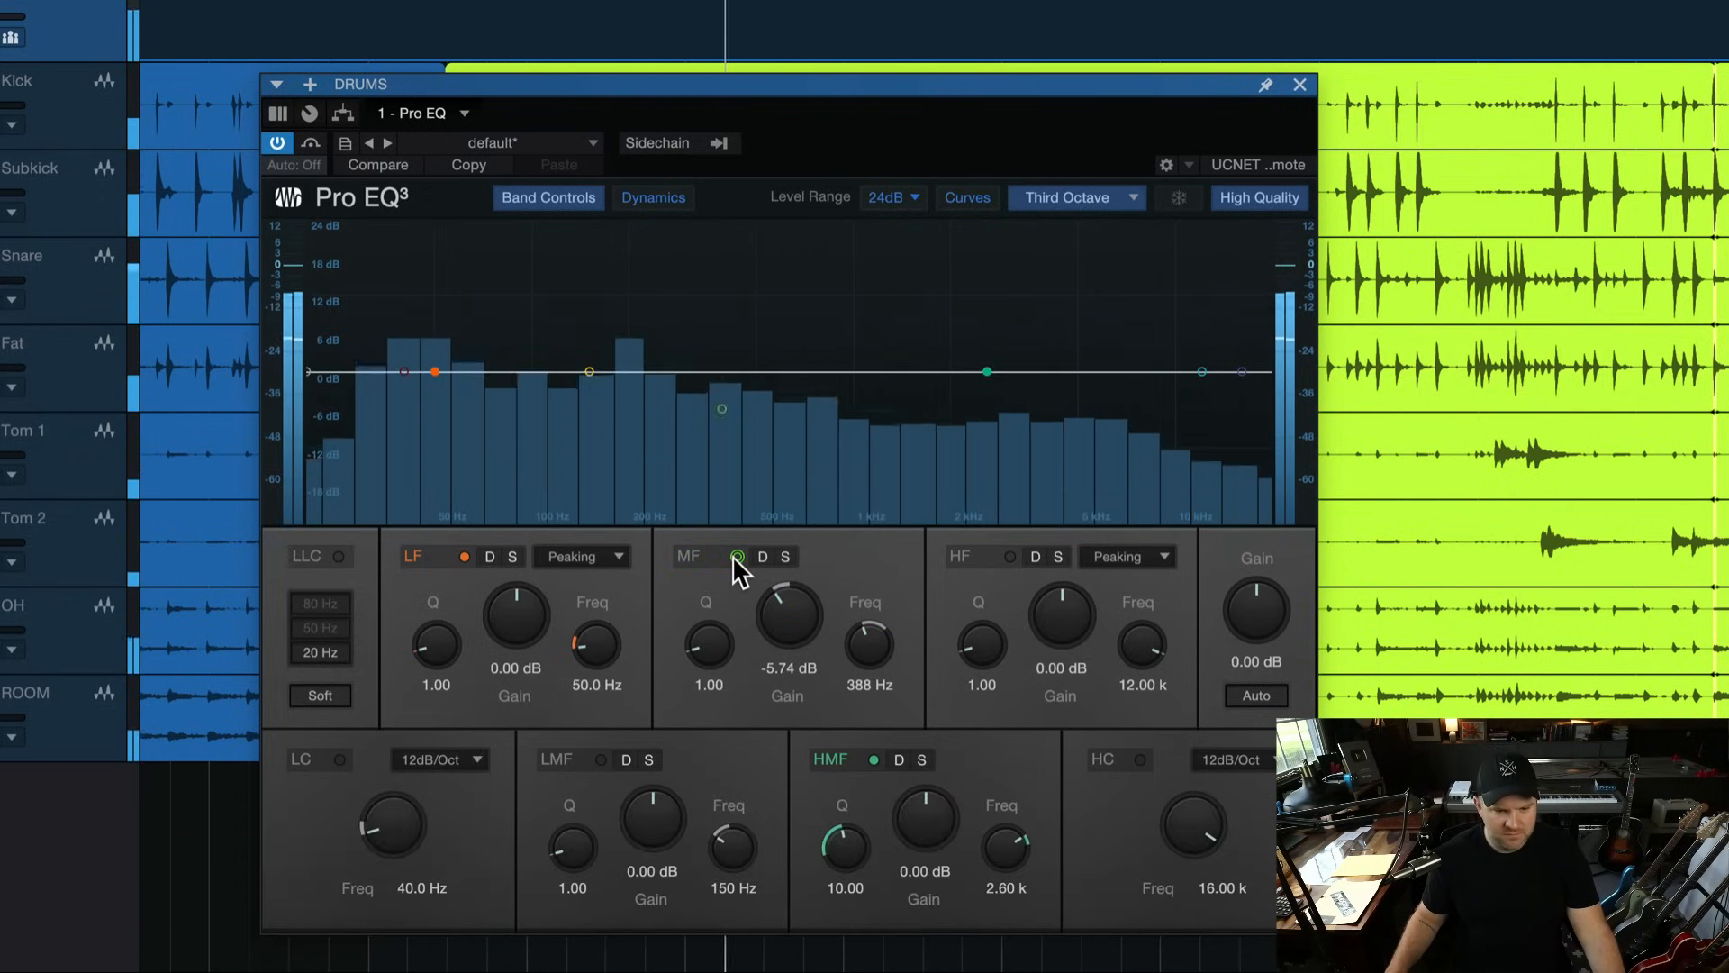
left_click(737, 556)
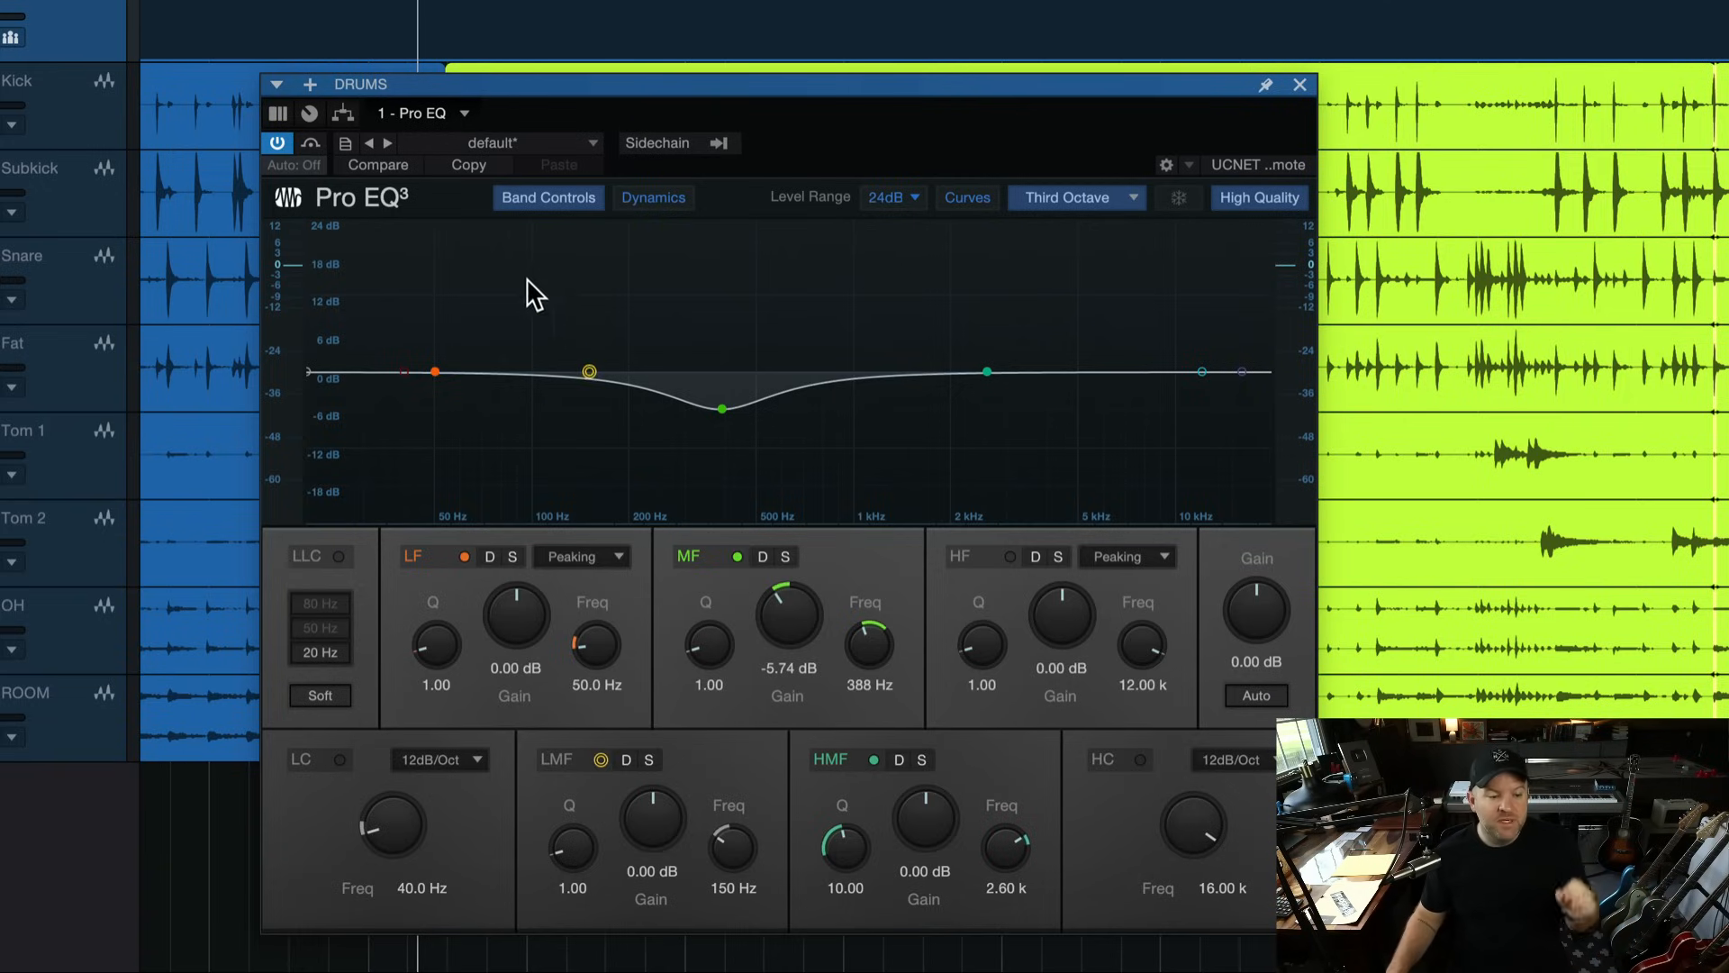
Step: Raise the LF node to about +6 dB near 54 Hz, then bring it back toward flat
left_click_drag(433, 370, 456, 339)
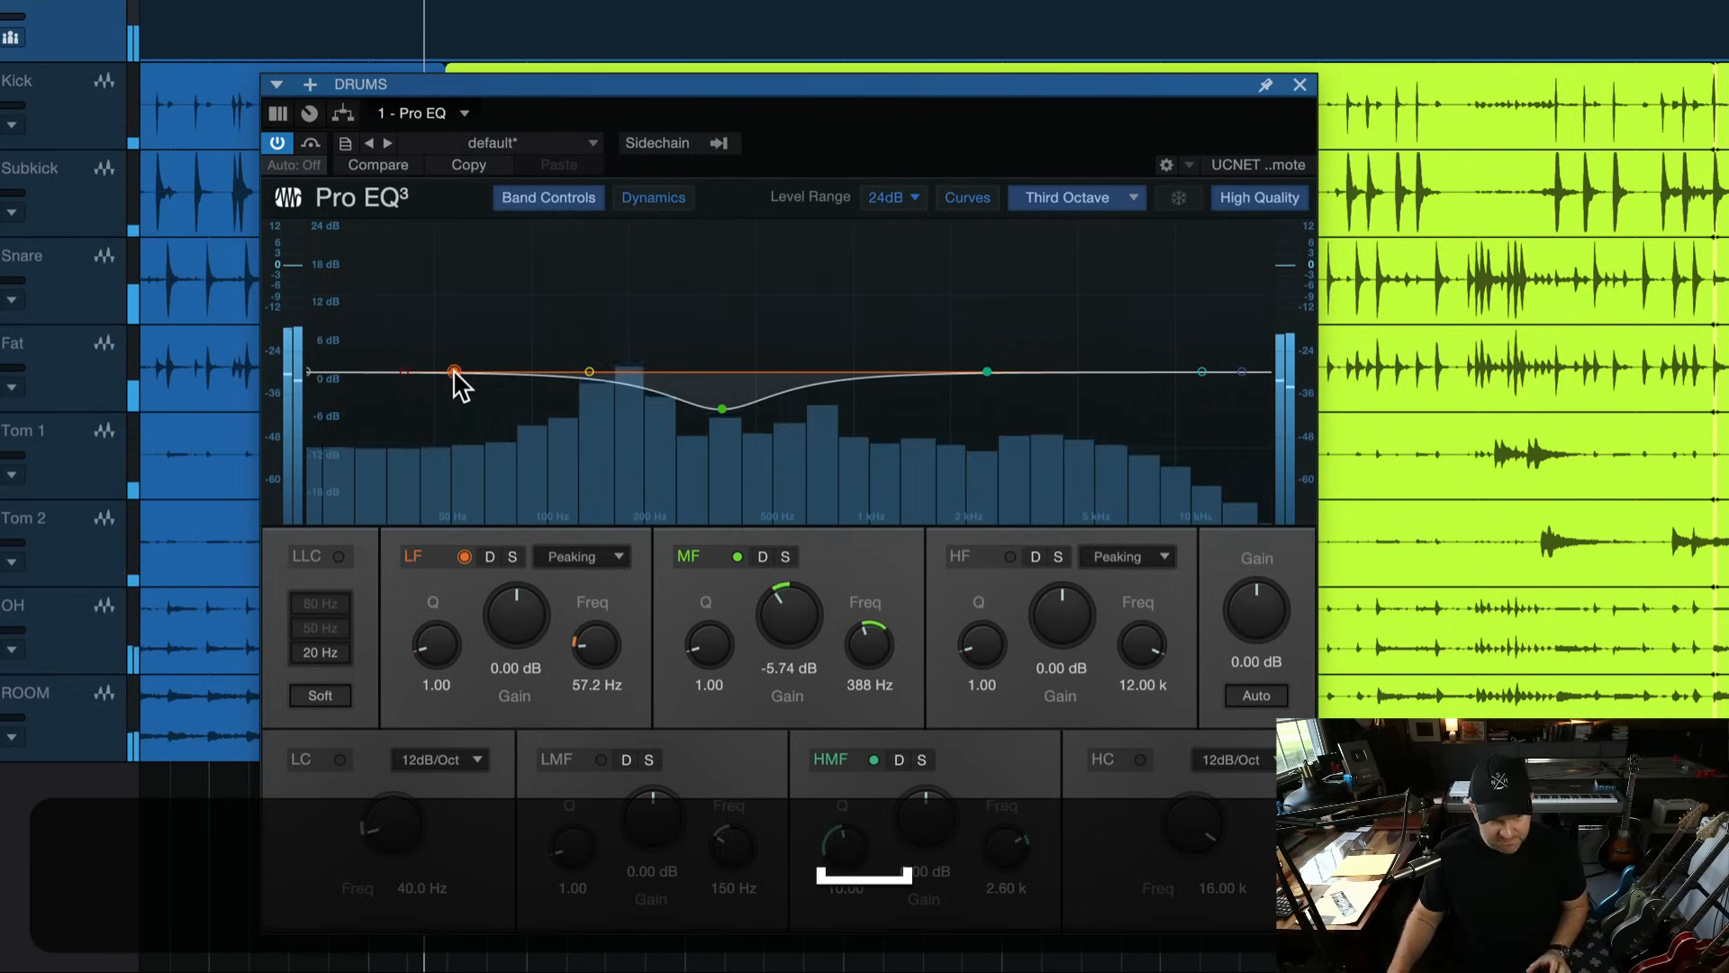
left_click_drag(456, 372, 443, 334)
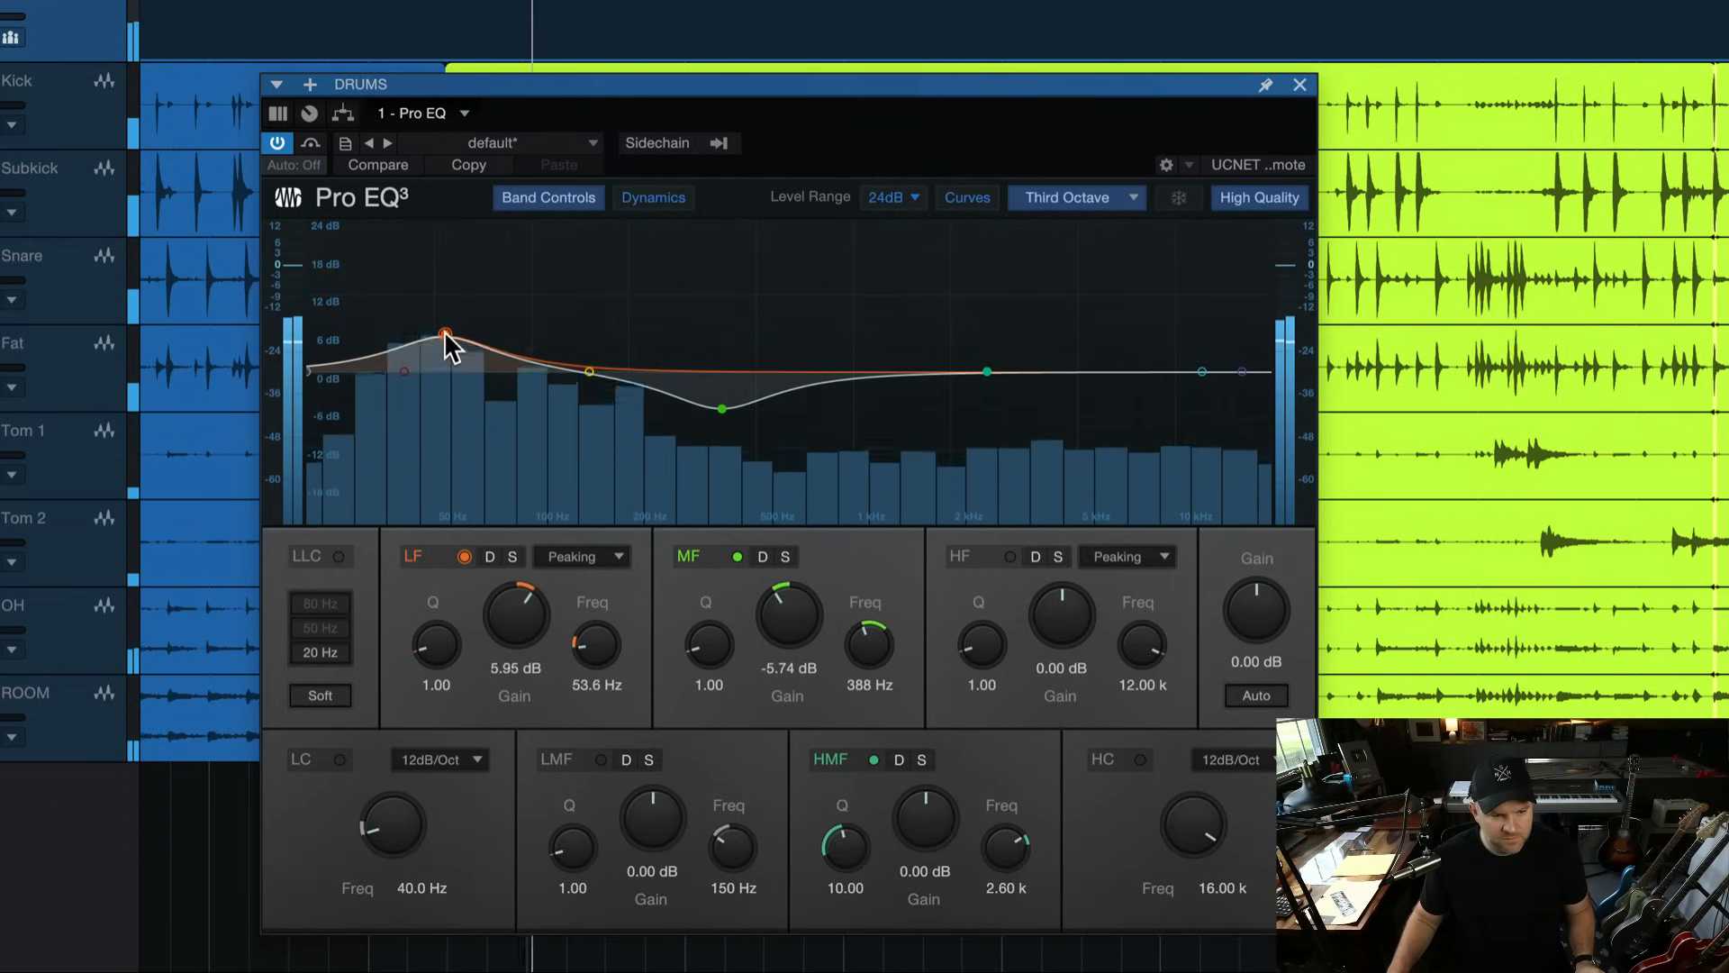
left_click_drag(443, 335, 441, 329)
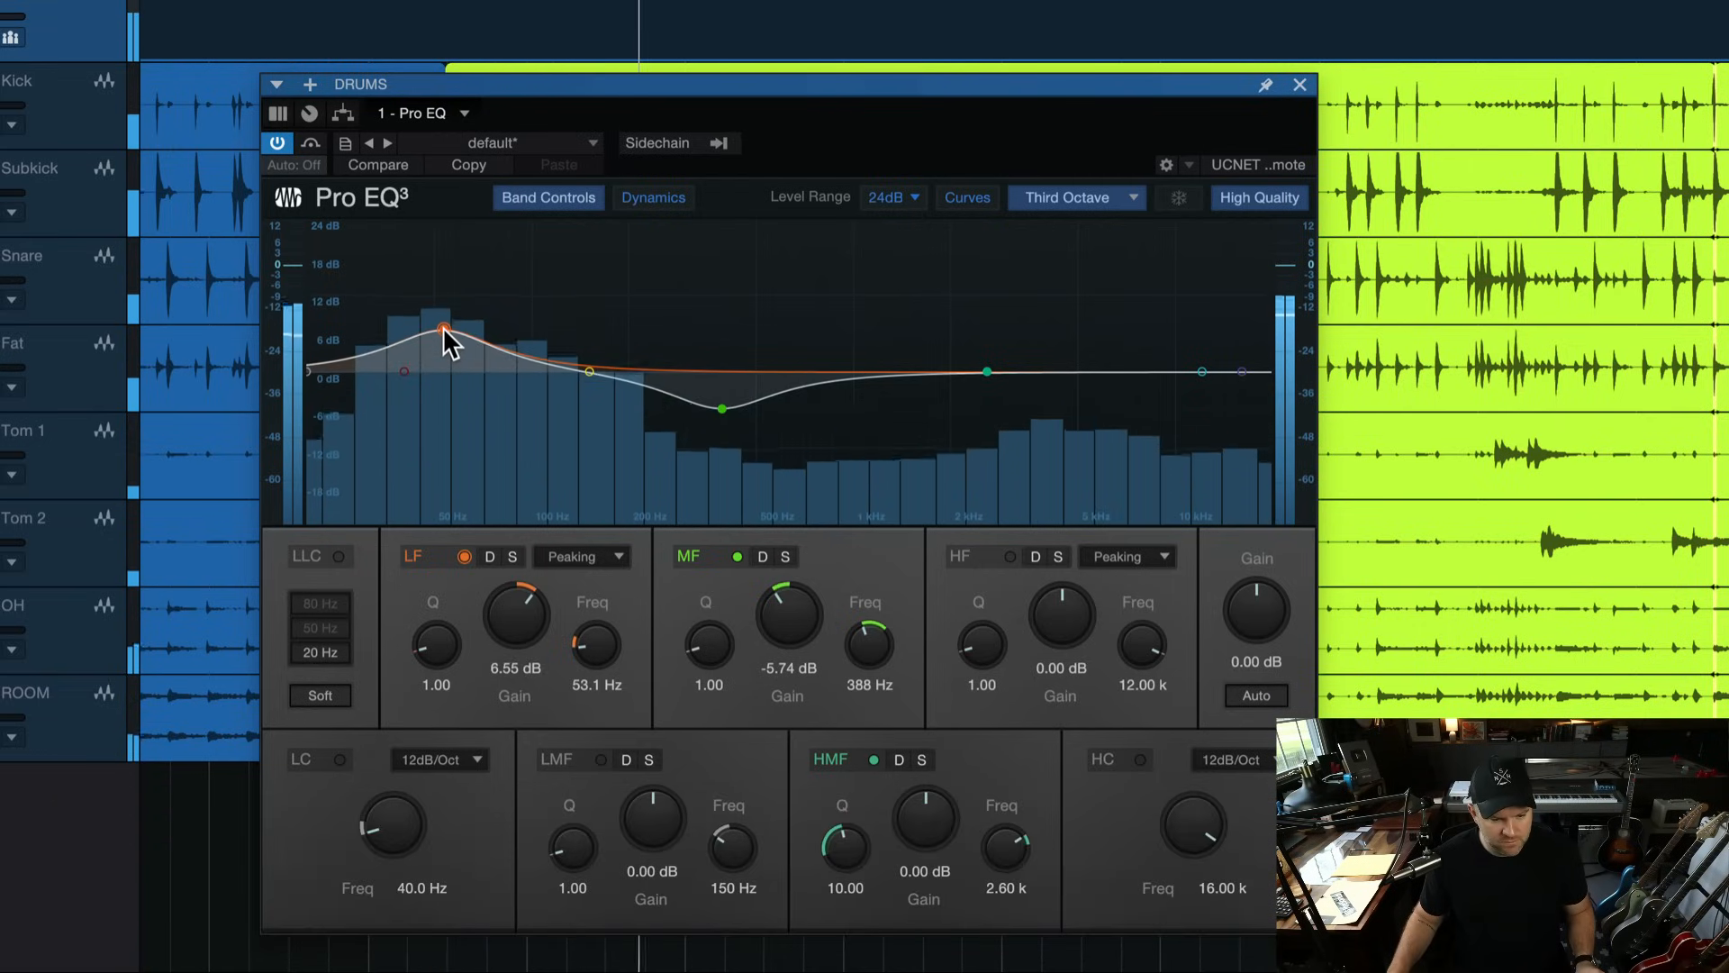
left_click_drag(441, 327, 447, 353)
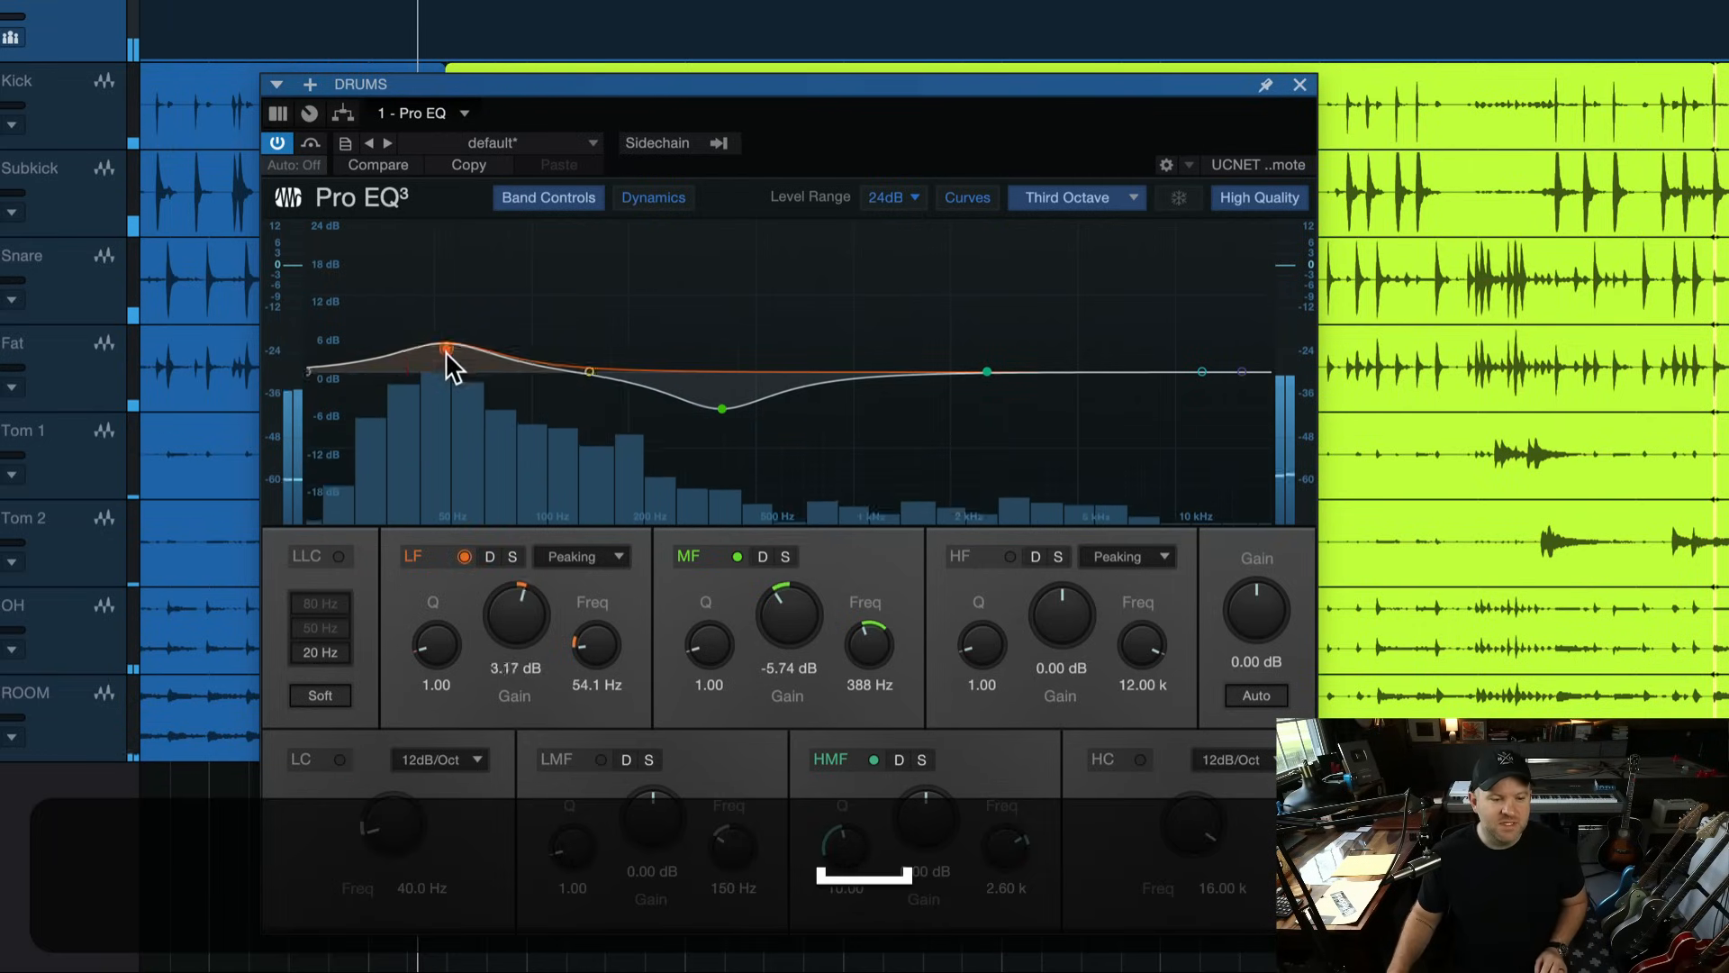
left_click_drag(447, 353, 446, 373)
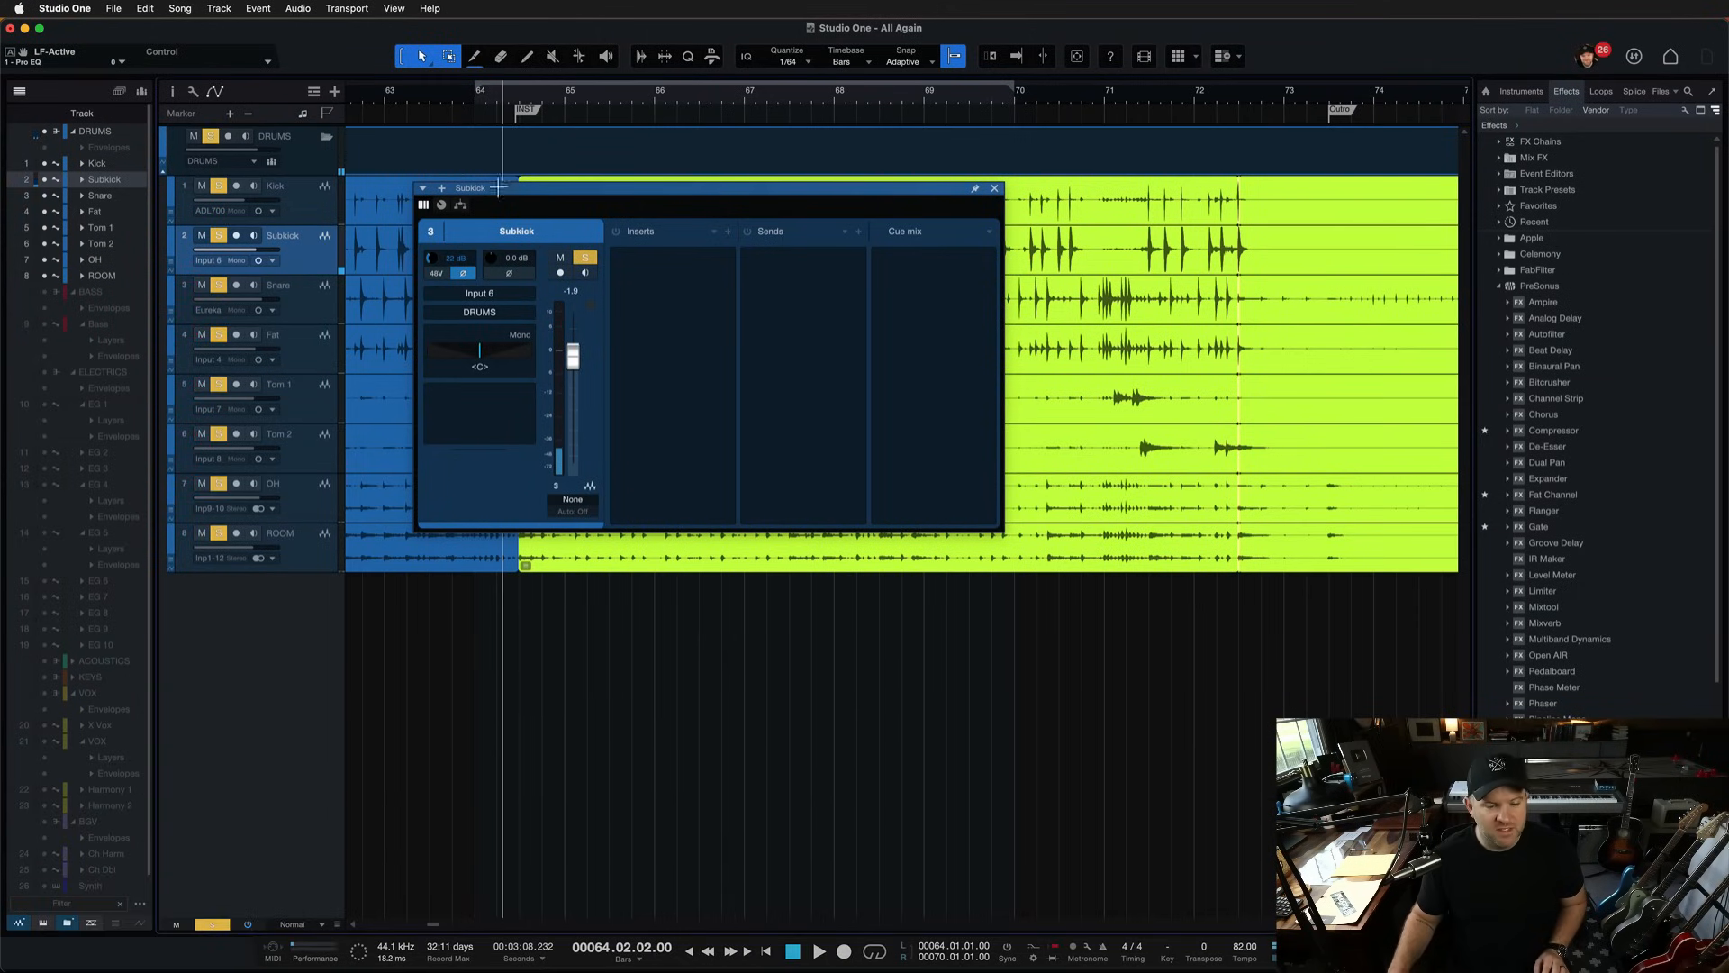
mouse_move(304, 176)
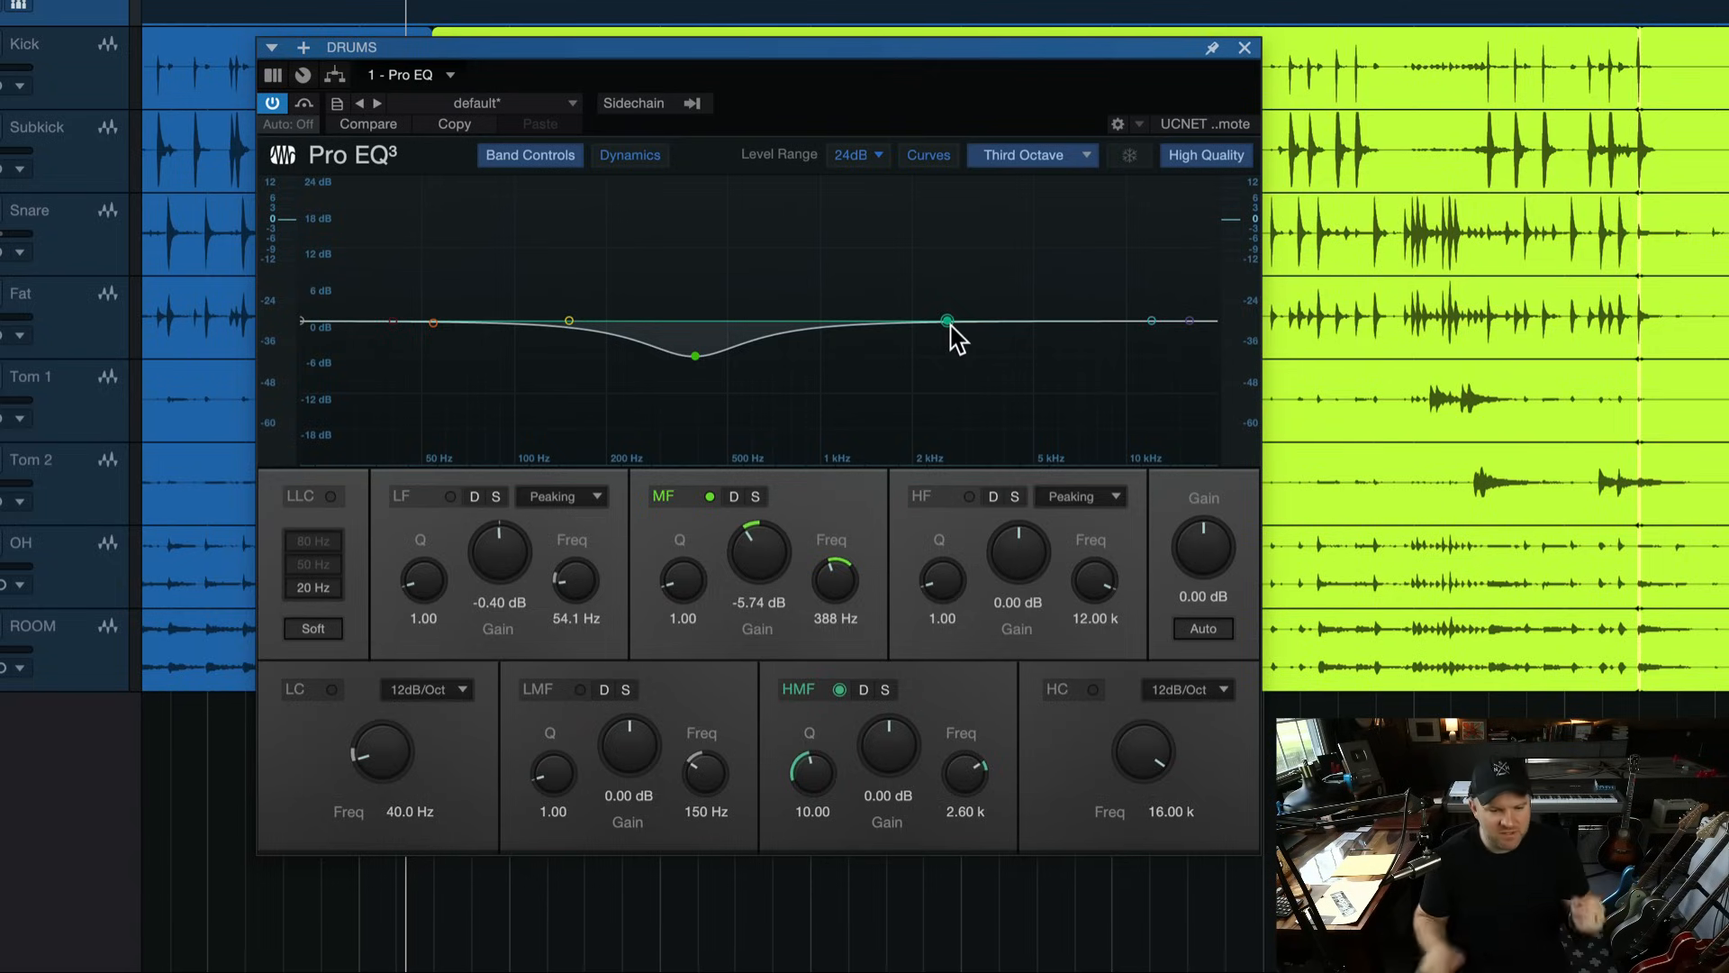
Step: Sweep the drums' HMF band through broad and narrow boosts and cuts around 3–3.7 kHz
left_click_drag(947, 321, 976, 300)
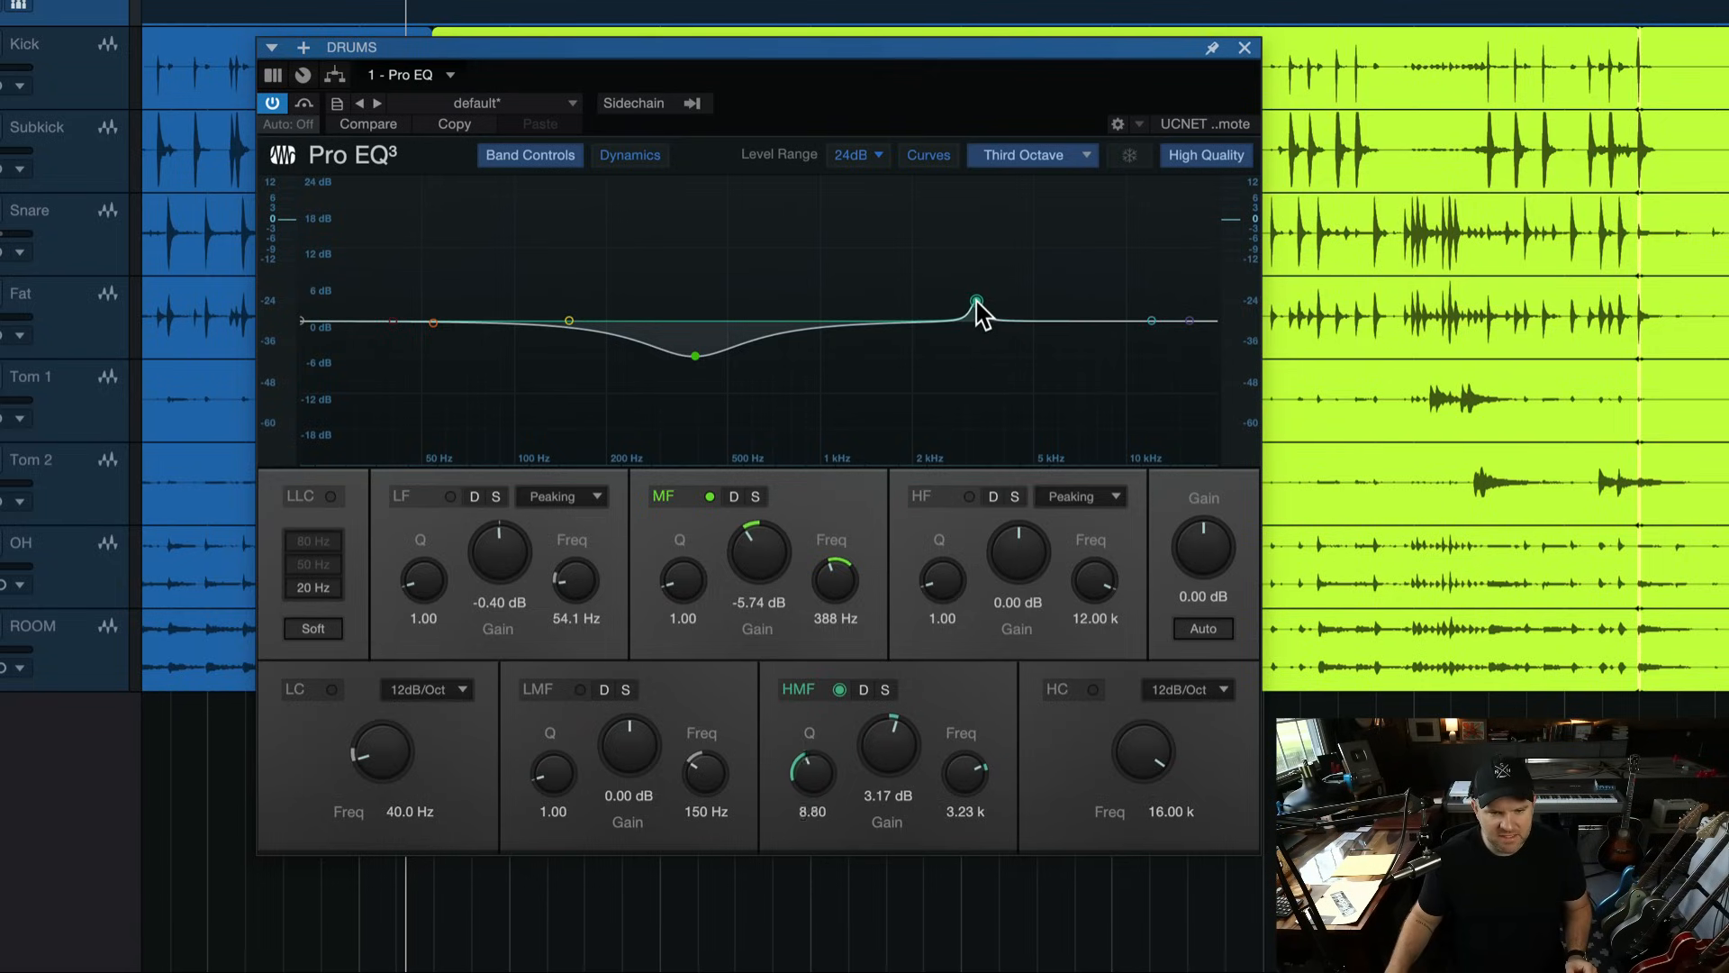
left_click_drag(977, 302, 989, 299)
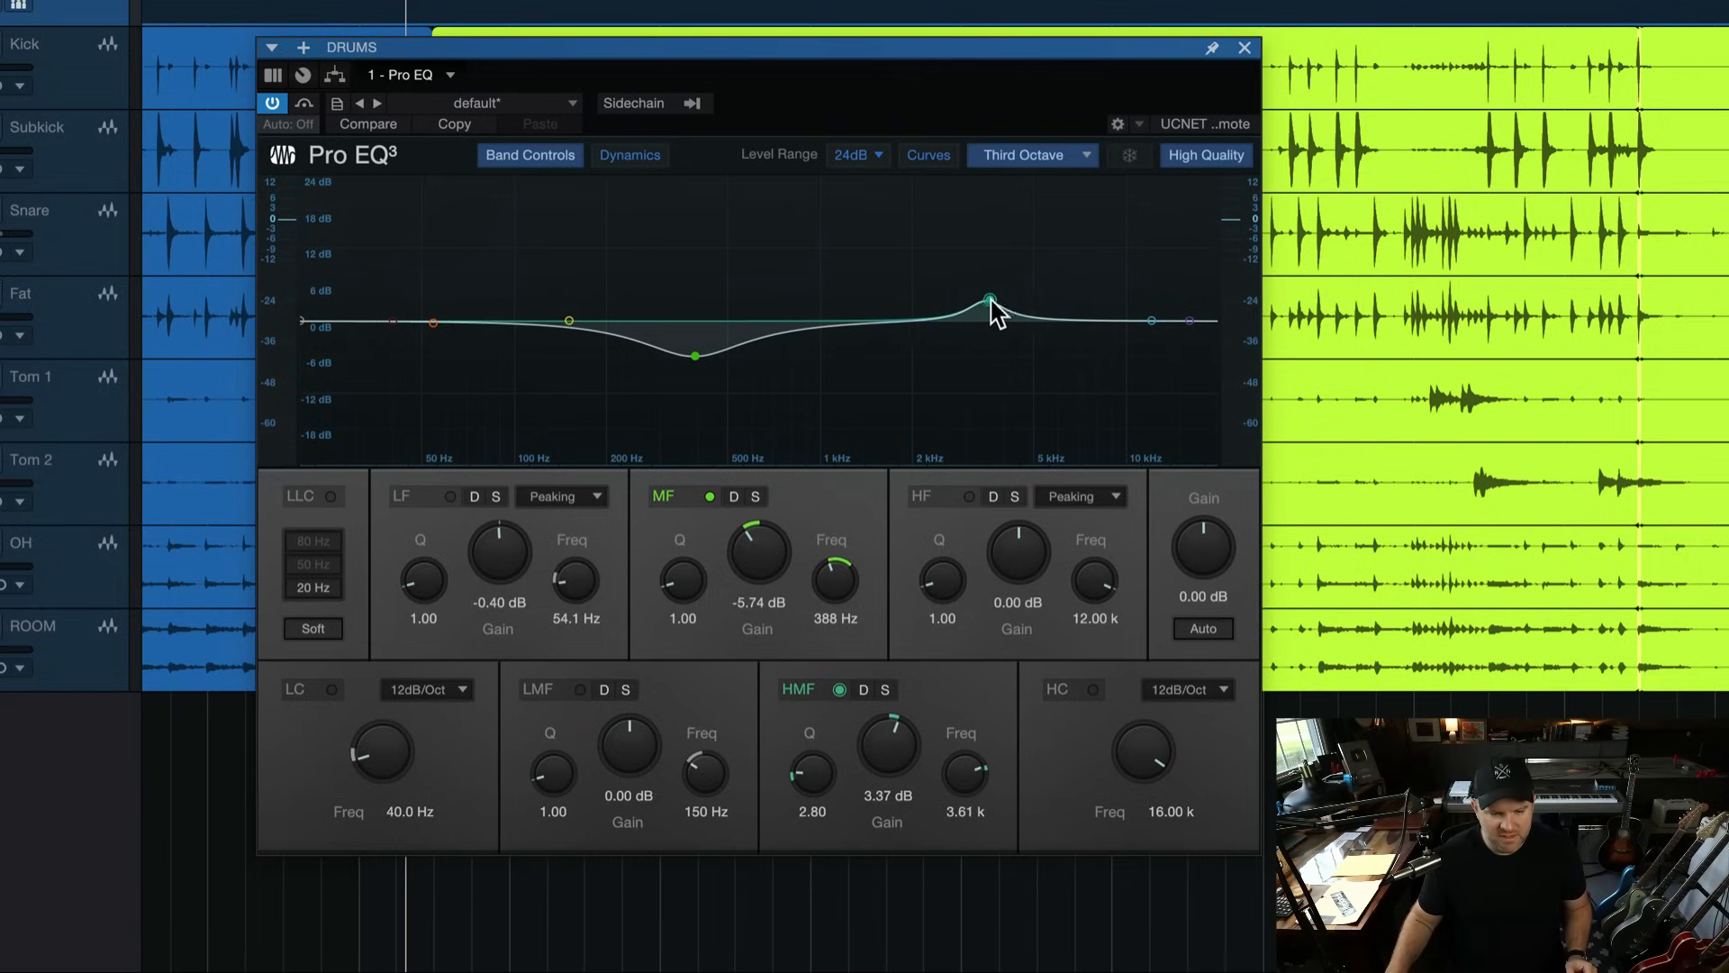
left_click_drag(991, 299, 996, 311)
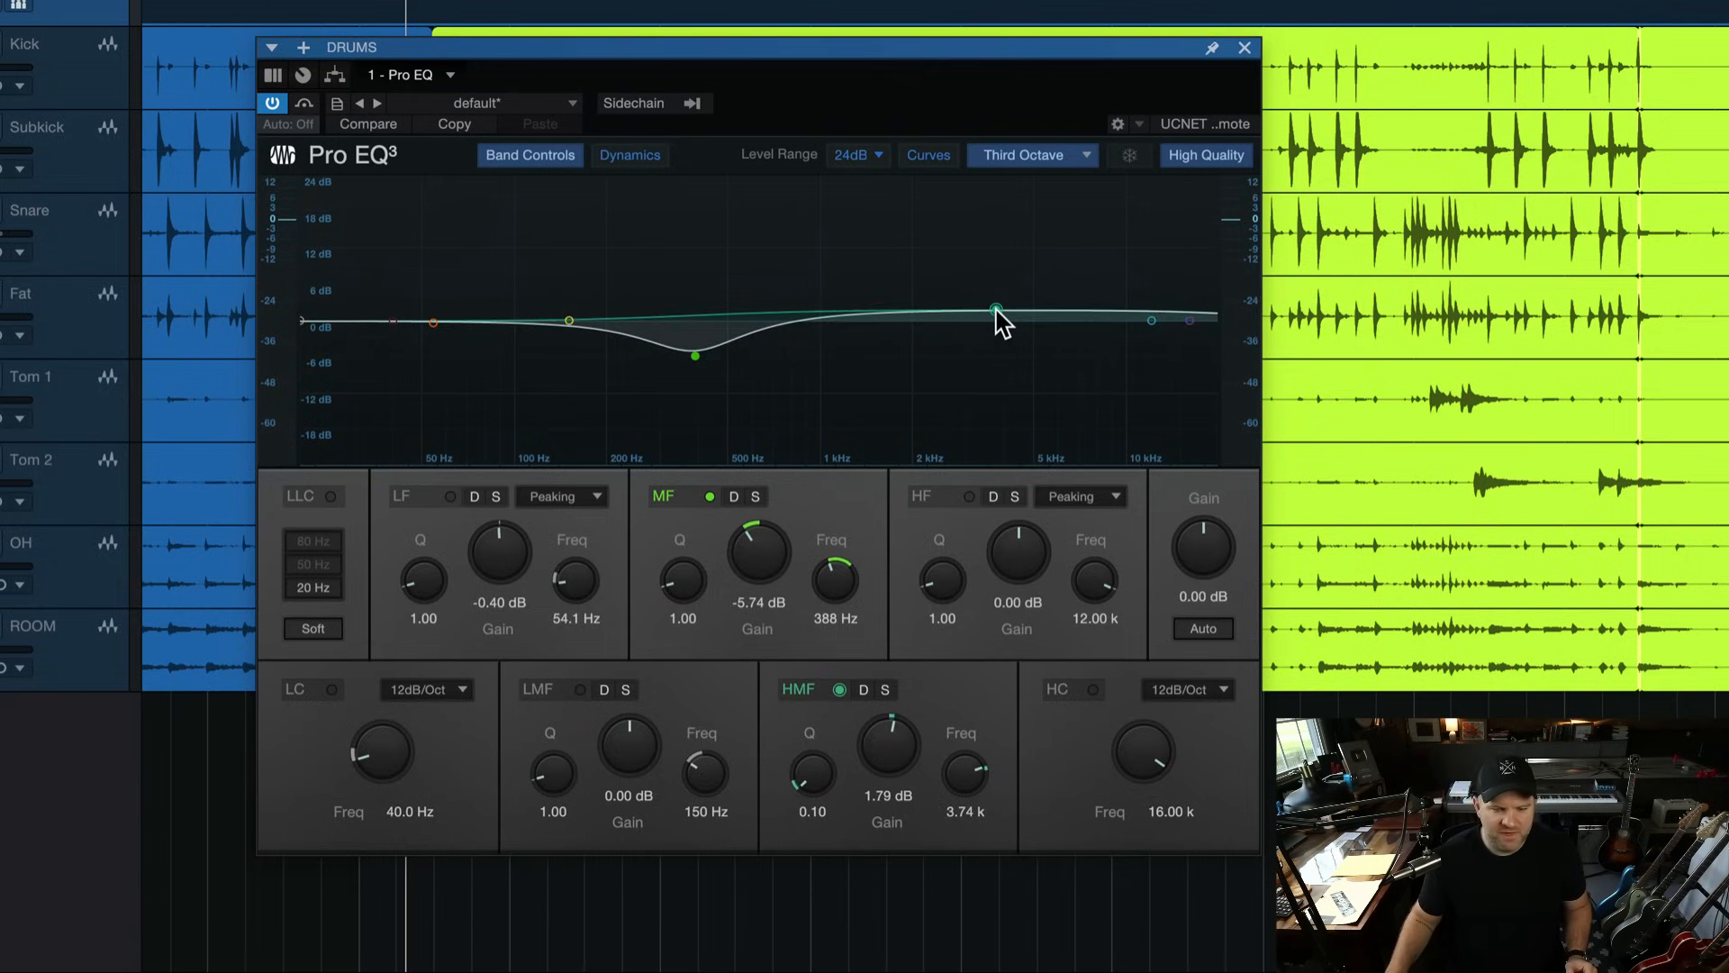
left_click_drag(996, 308, 992, 324)
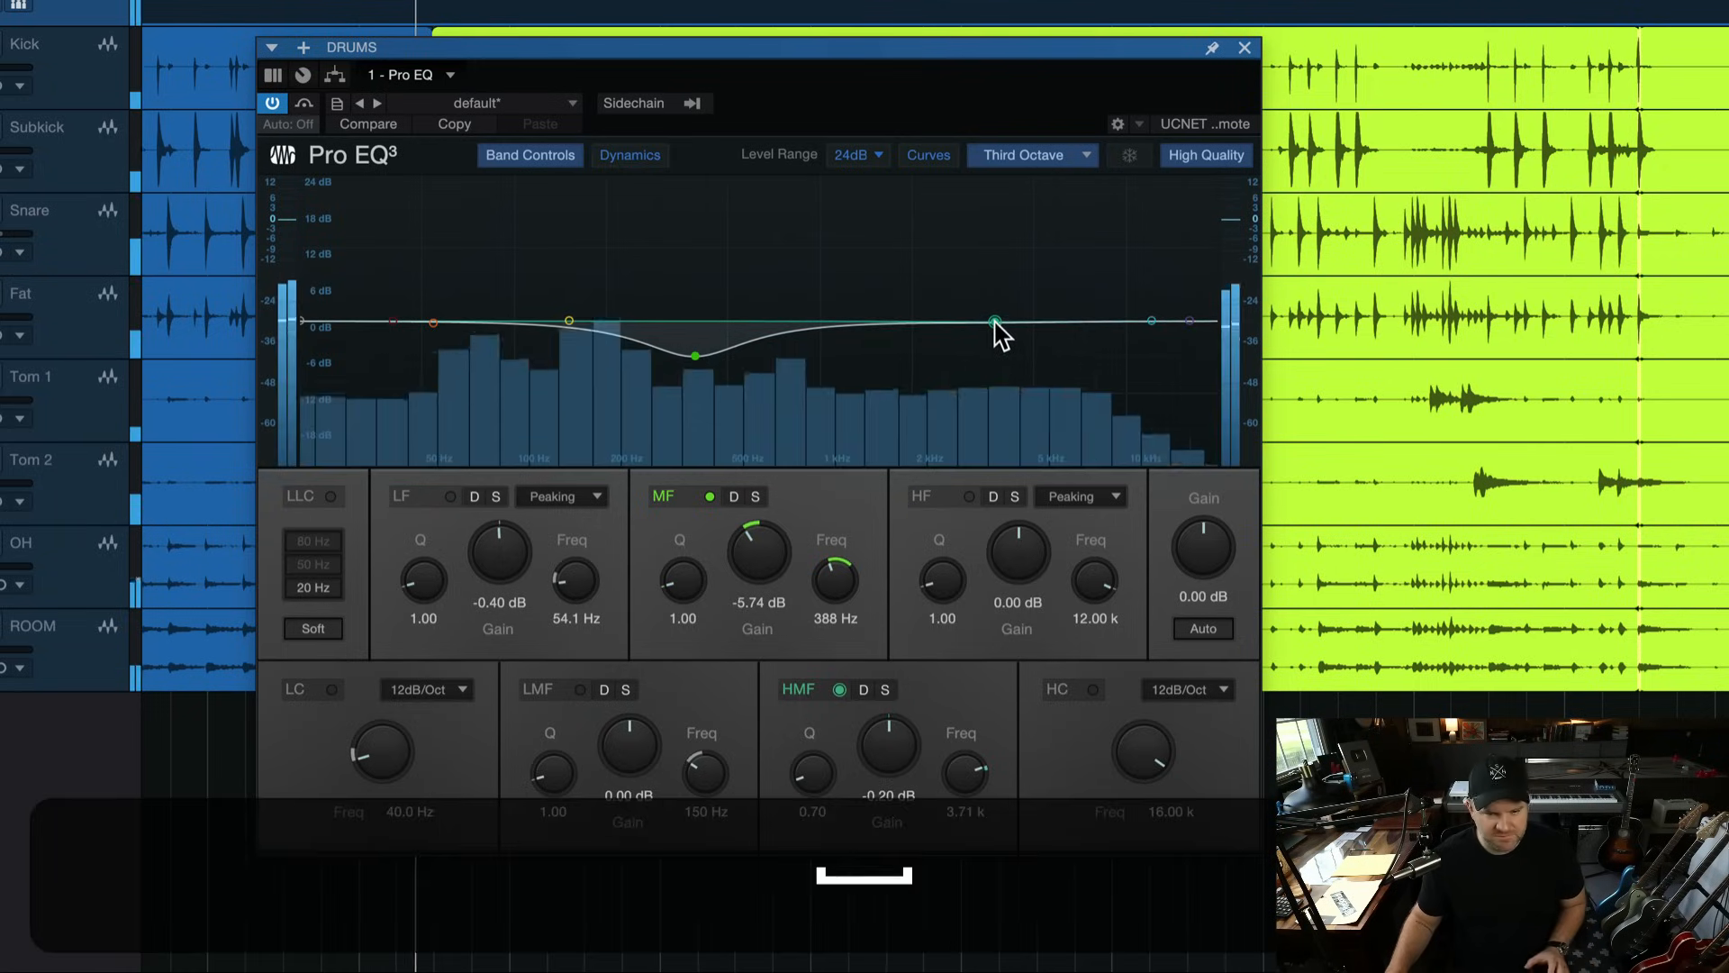
left_click_drag(992, 321, 992, 358)
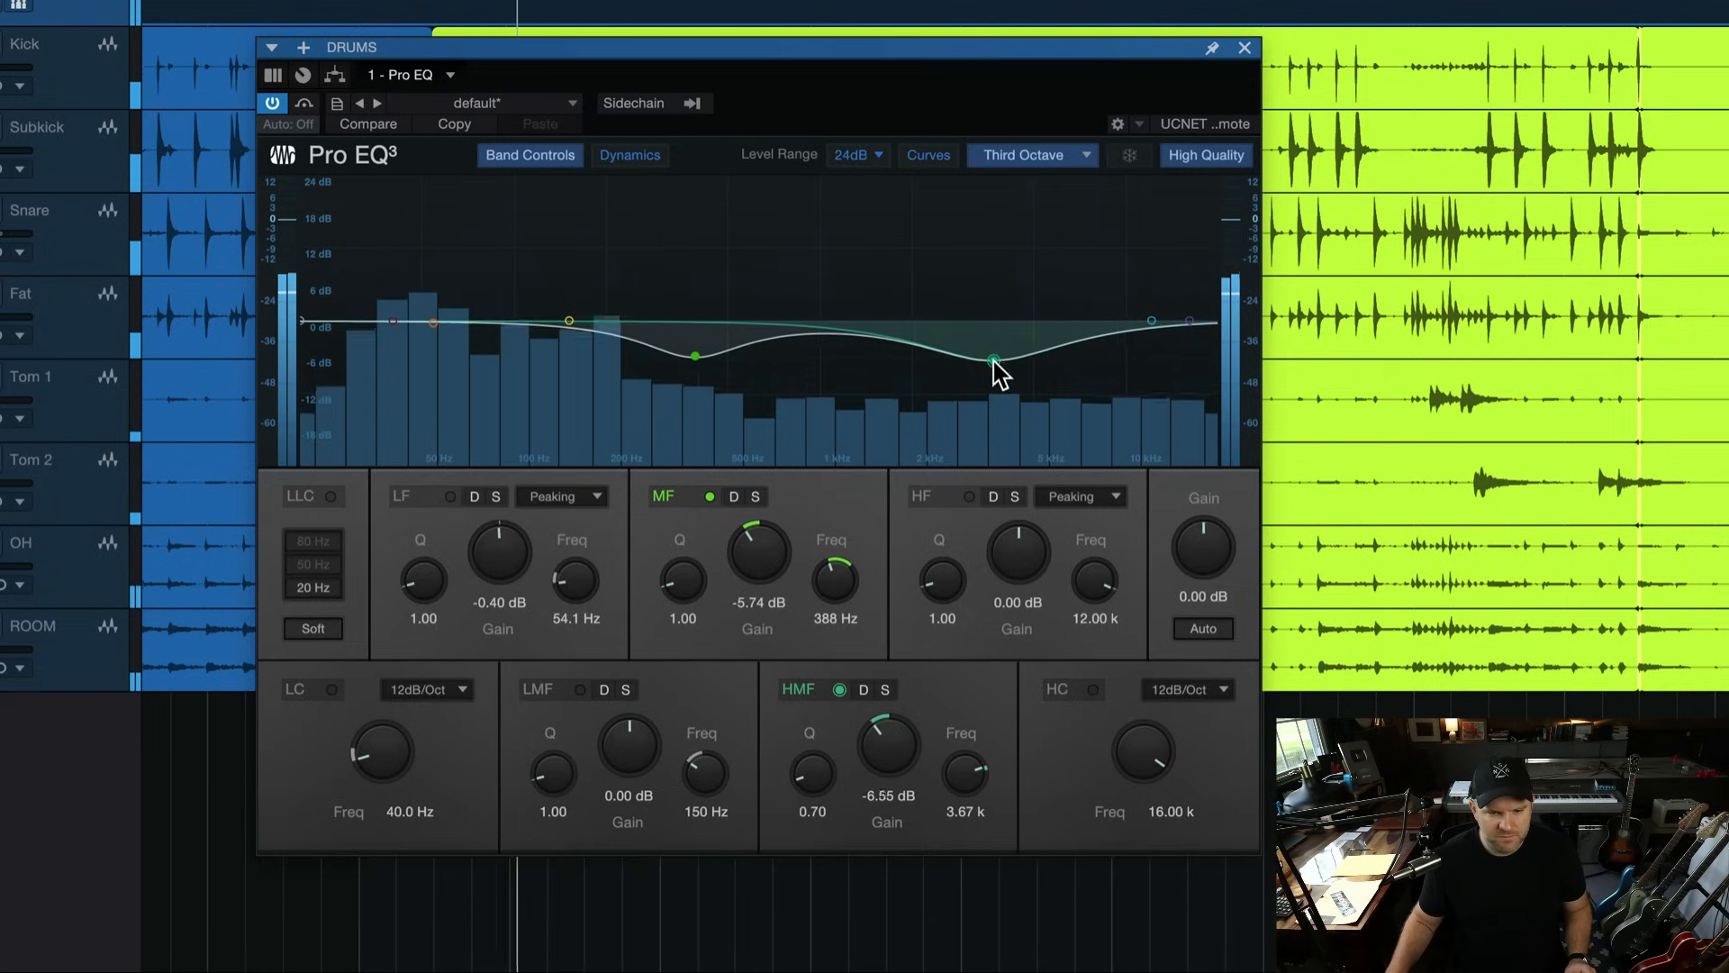
left_click_drag(991, 355, 992, 367)
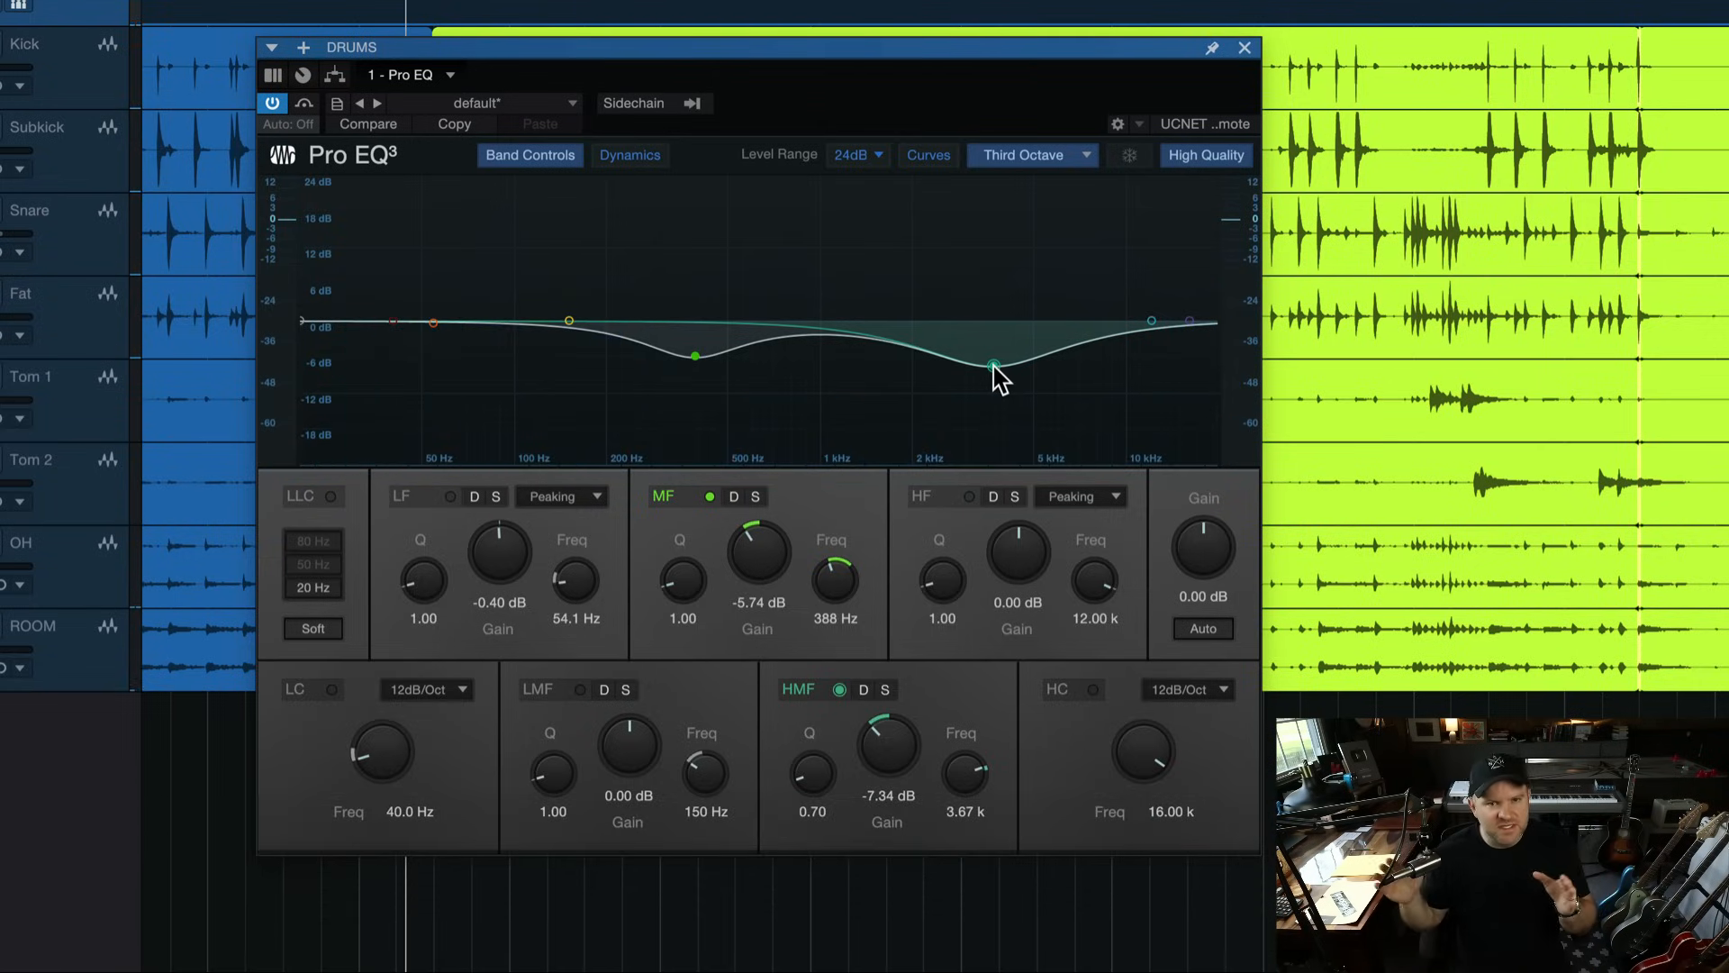
left_click_drag(993, 366, 993, 348)
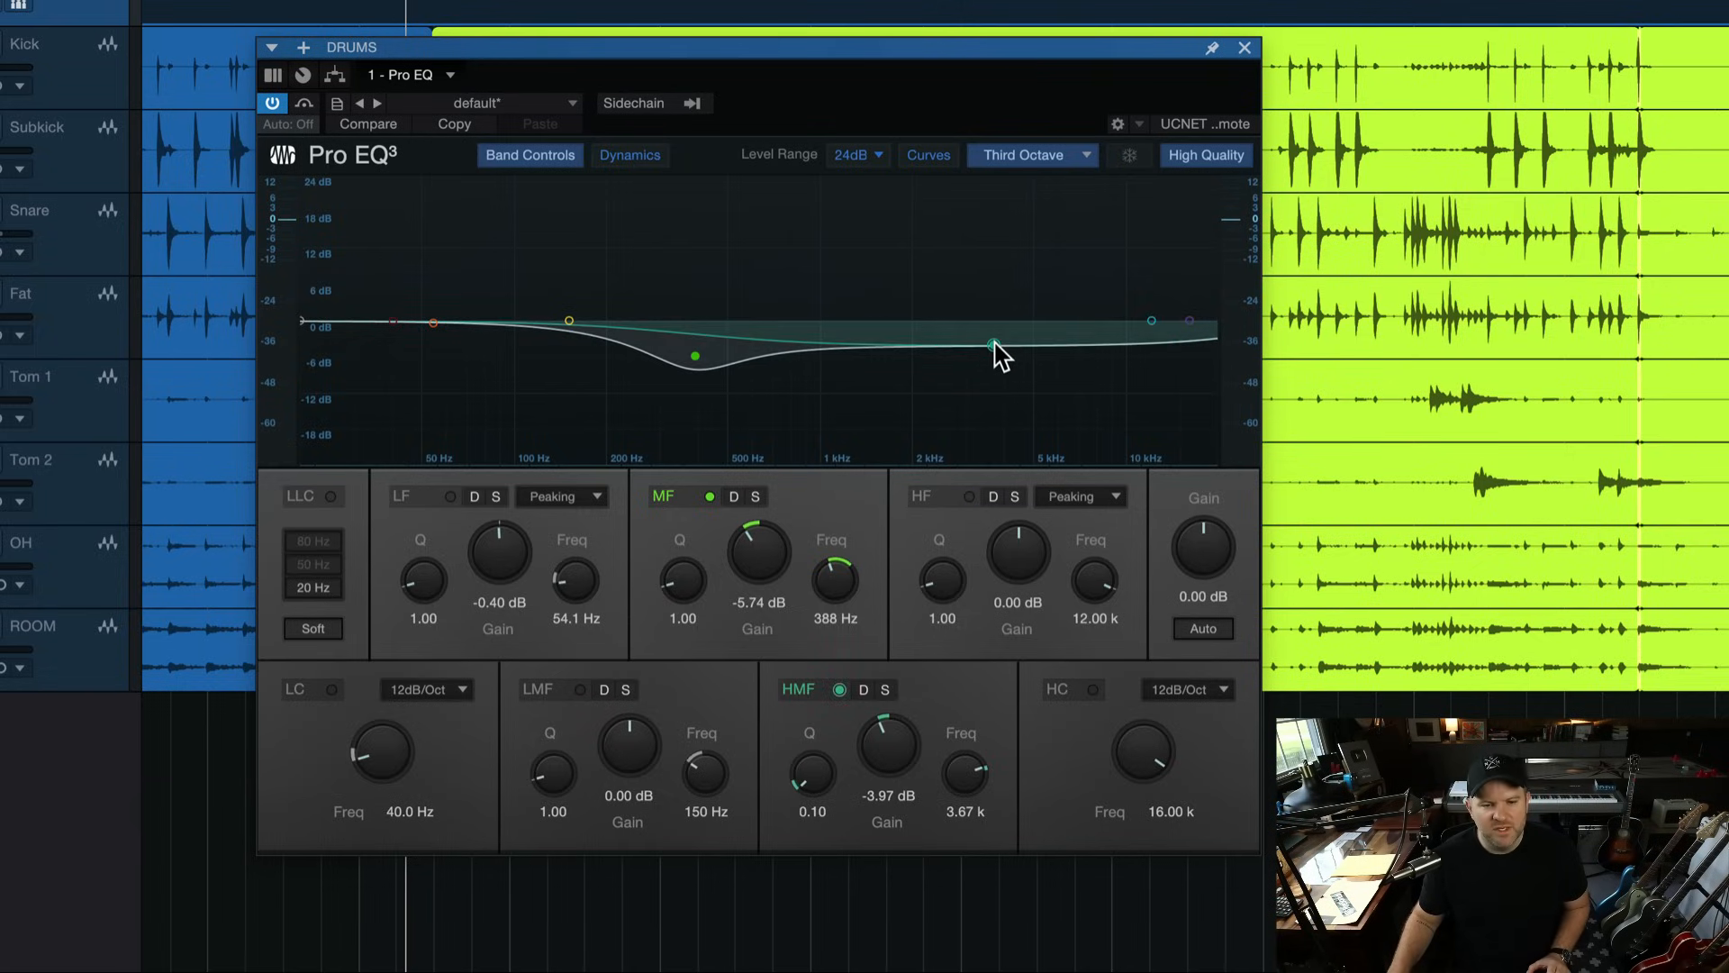
left_click_drag(992, 343, 992, 343)
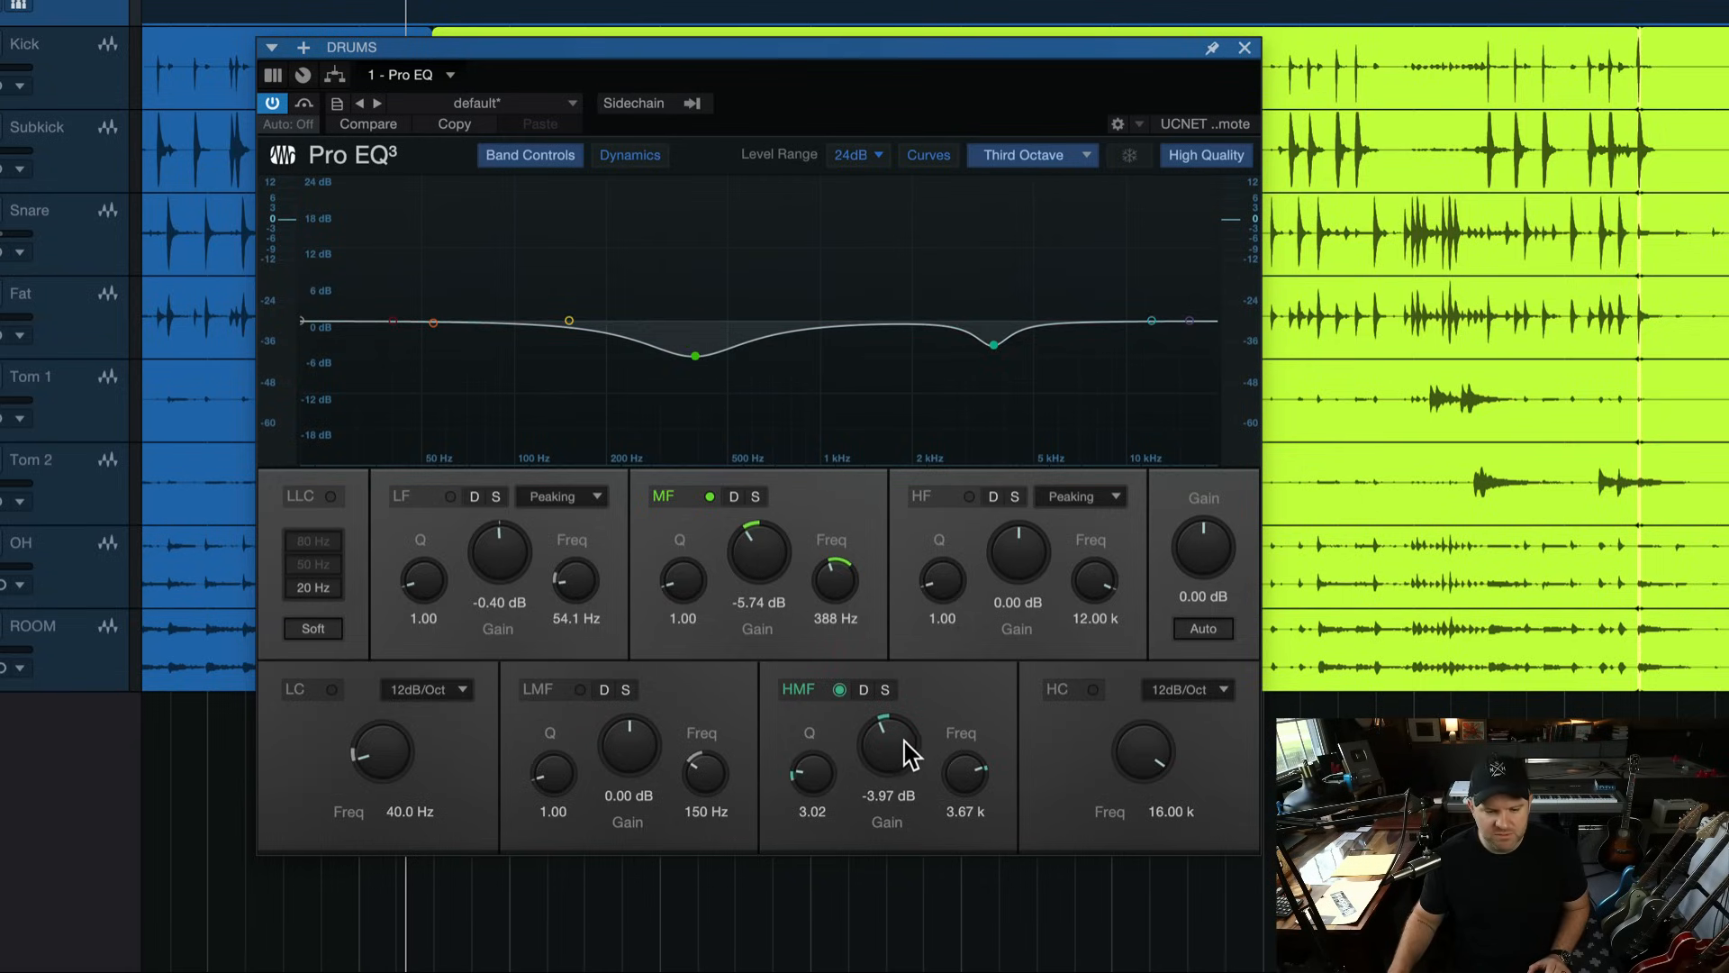
Step: Flip the HMF cut into a boost swept to about 4 kHz, then reset its gain to 0 dB
left_click_drag(886, 751, 904, 716)
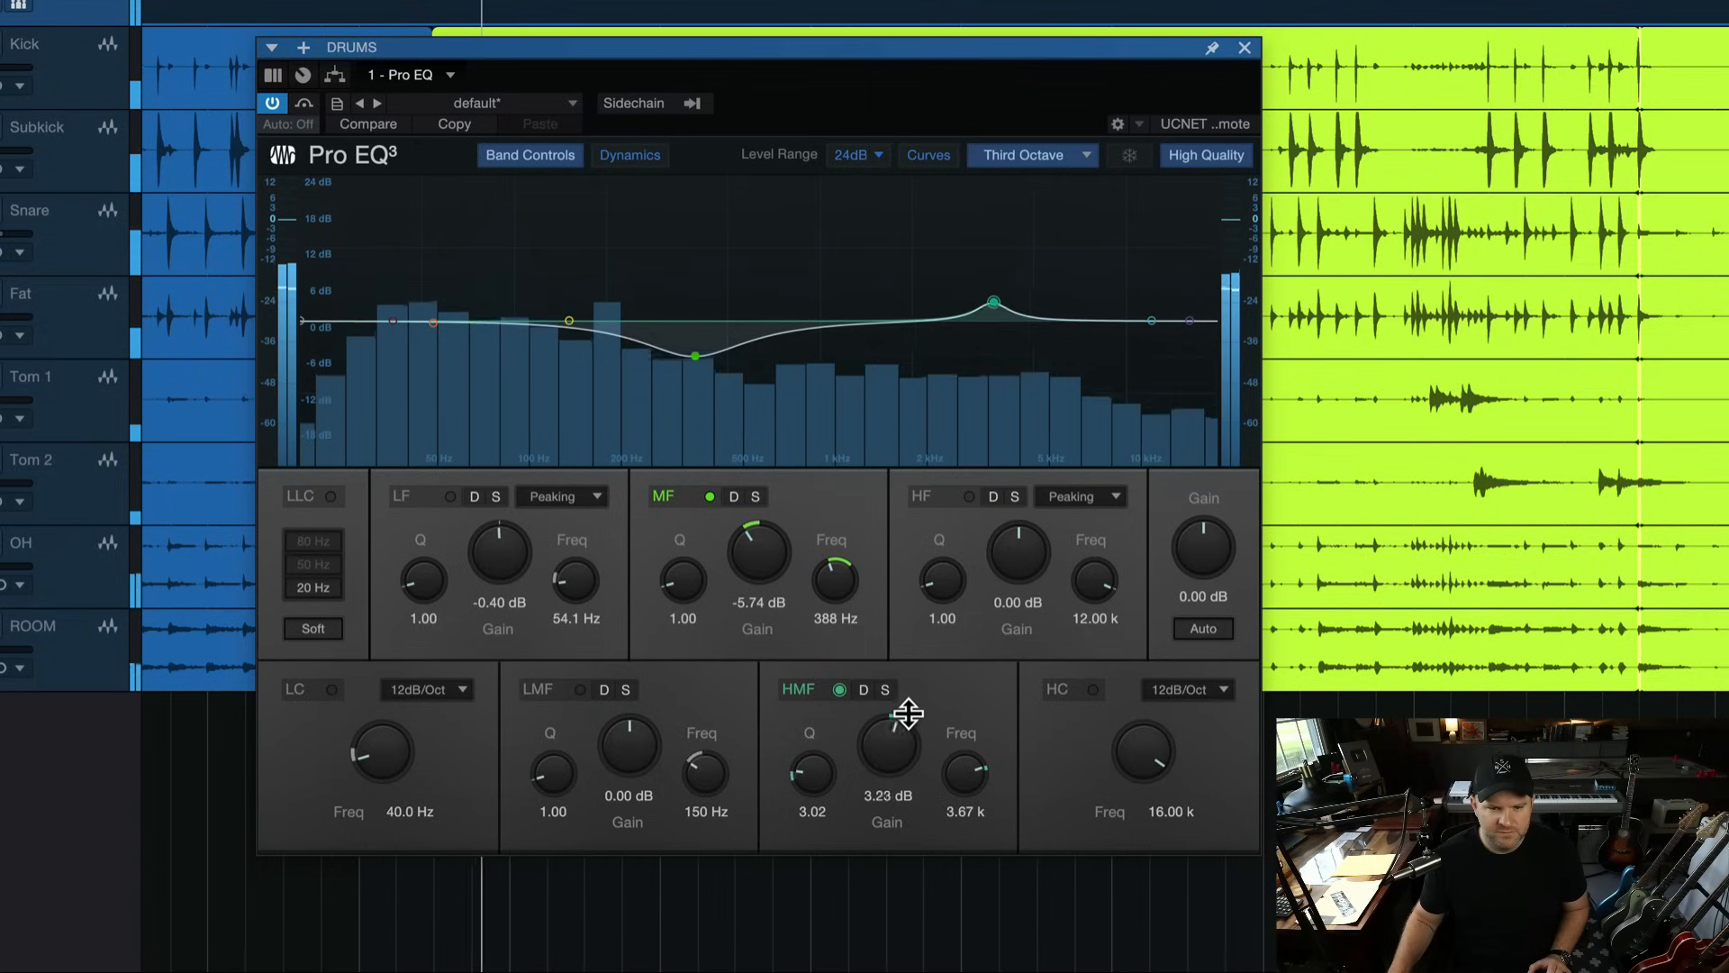
left_click_drag(885, 747, 893, 706)
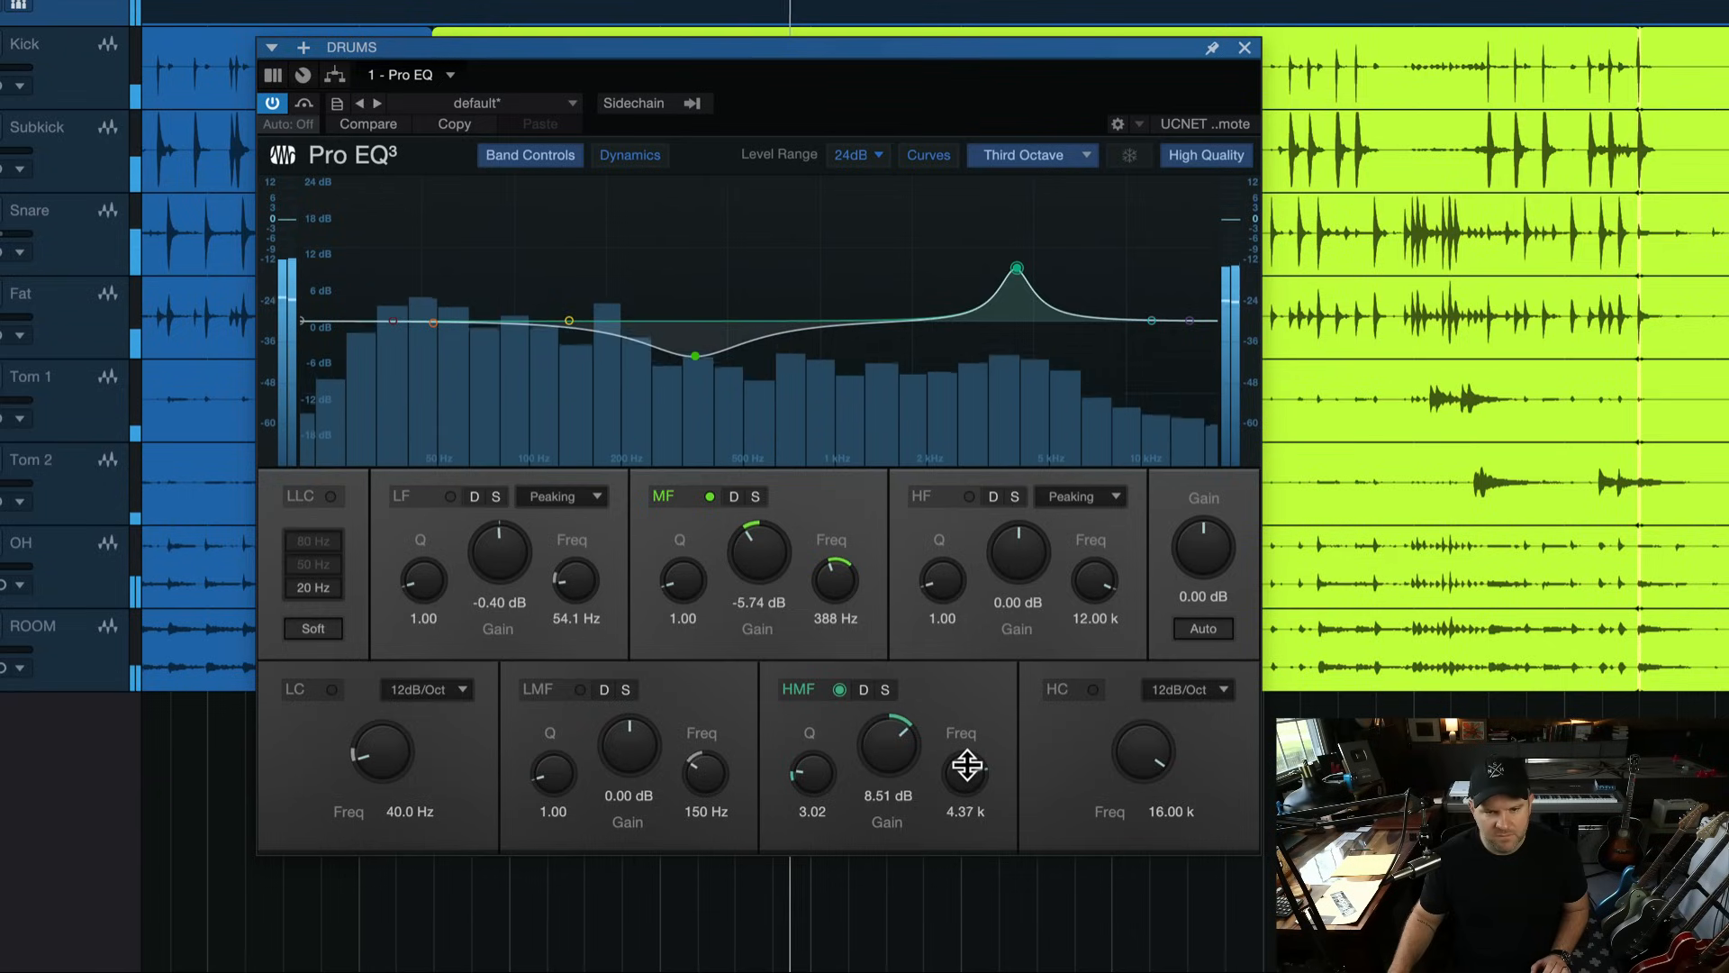
left_click_drag(965, 772, 965, 783)
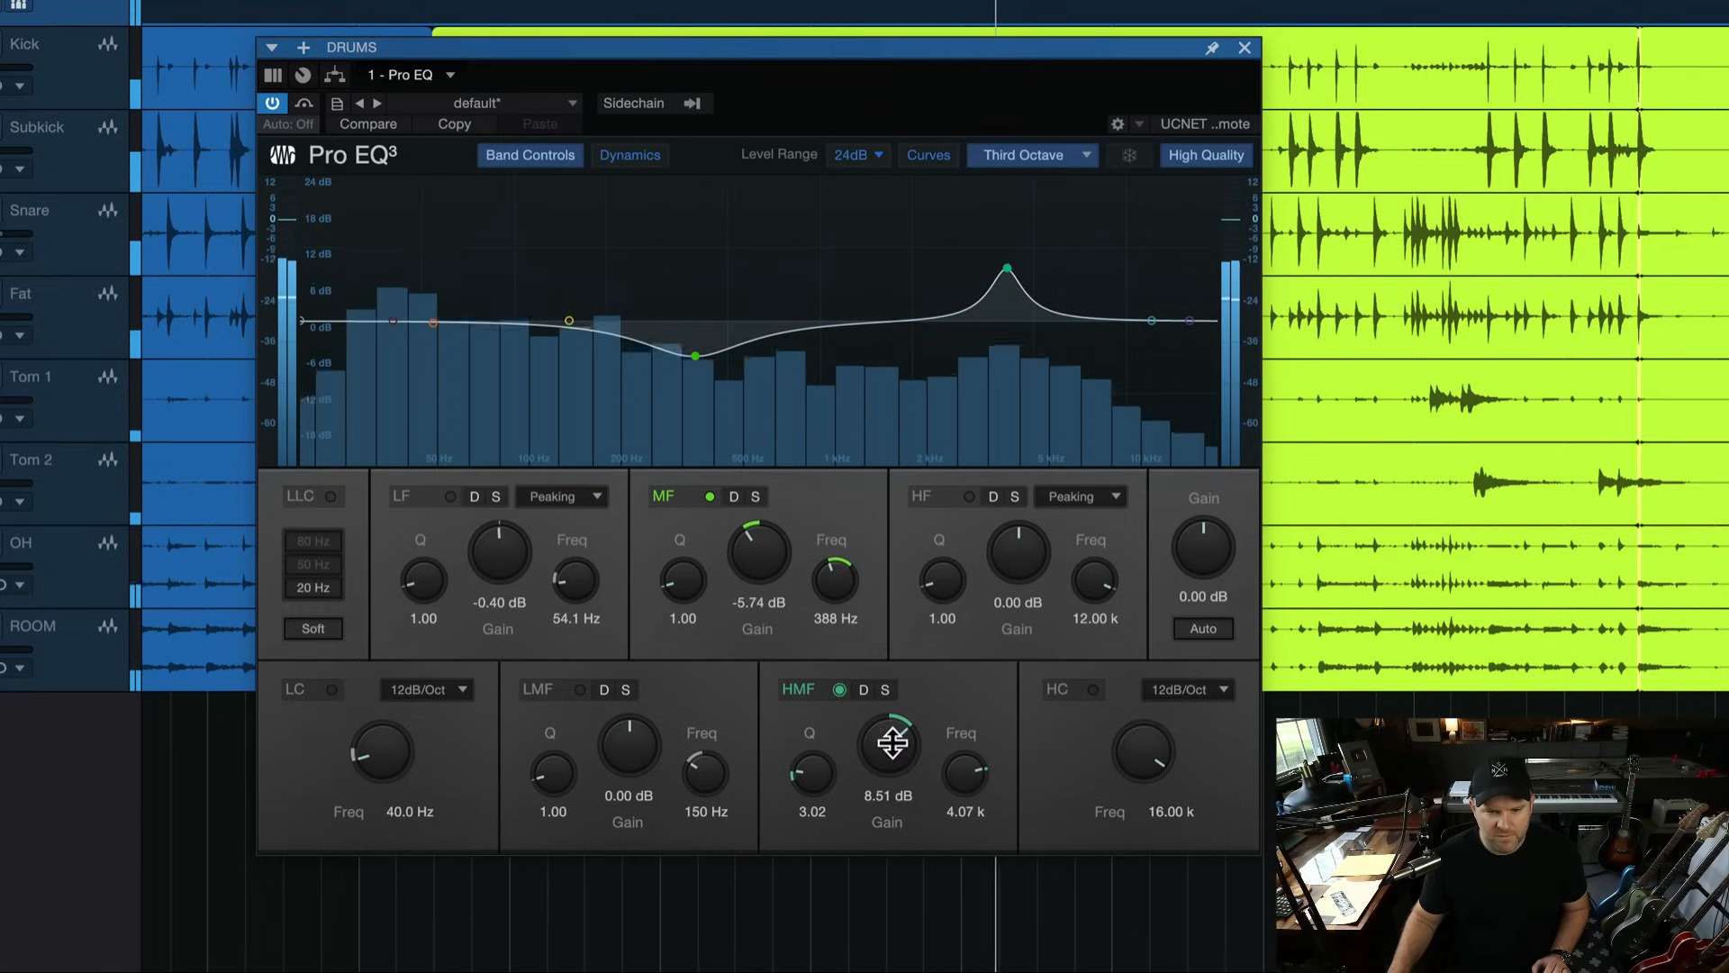
left_click(887, 752)
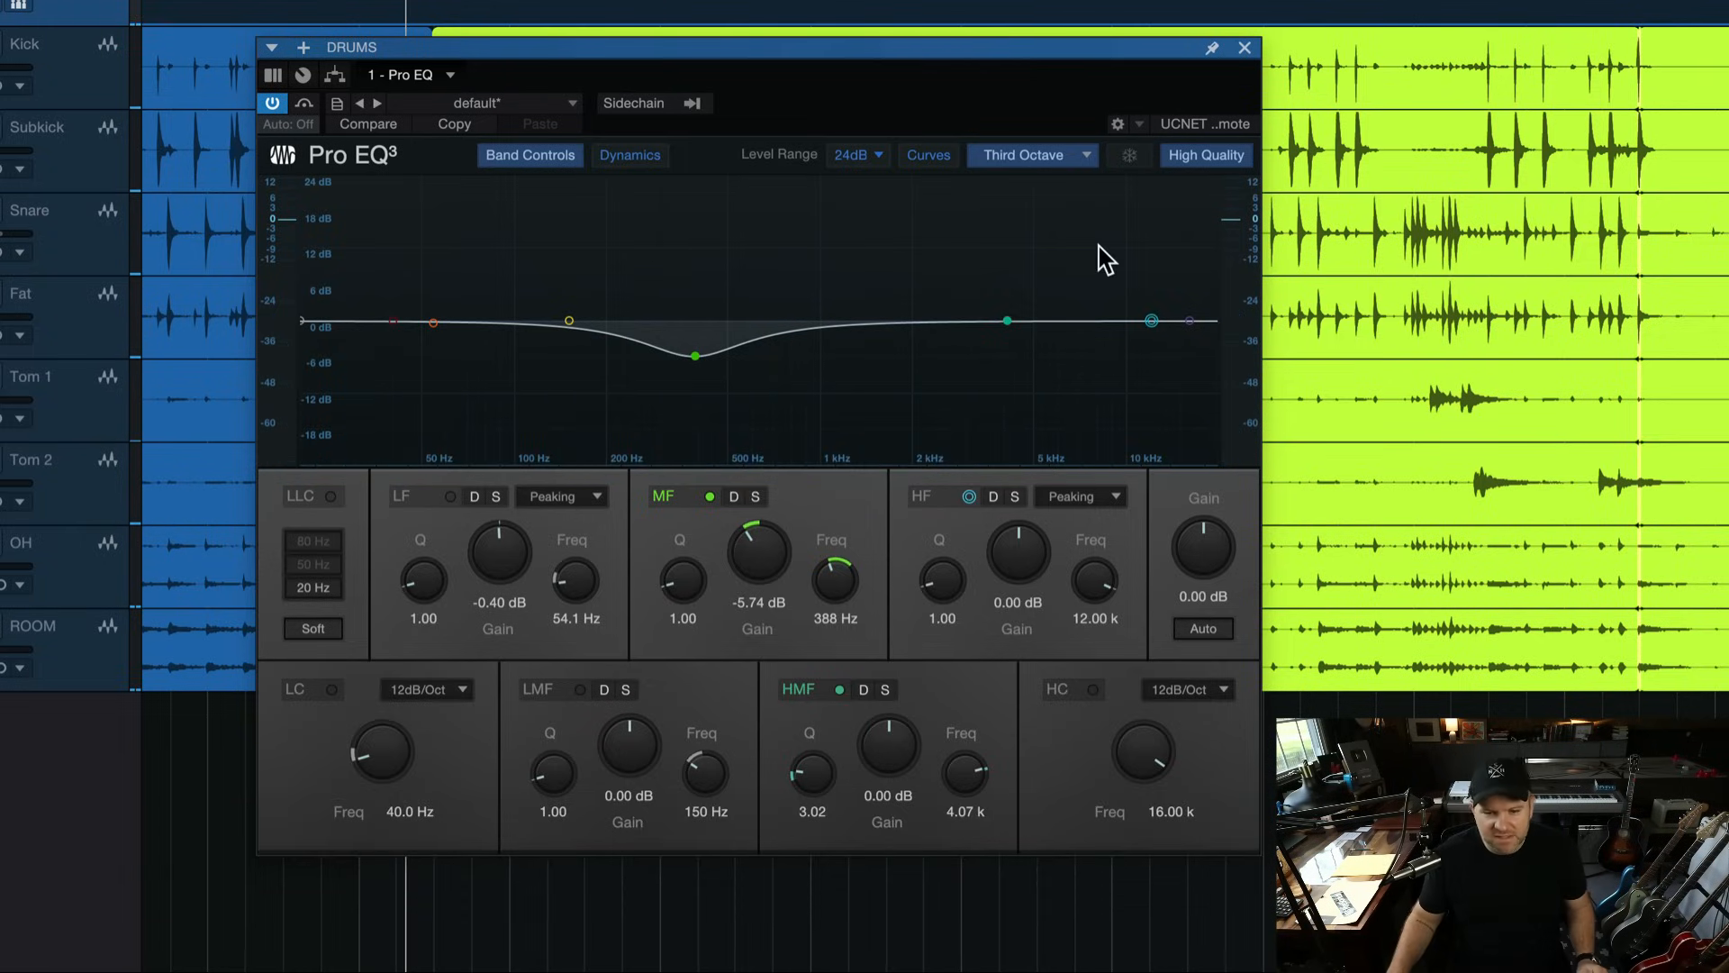
mouse_move(984, 330)
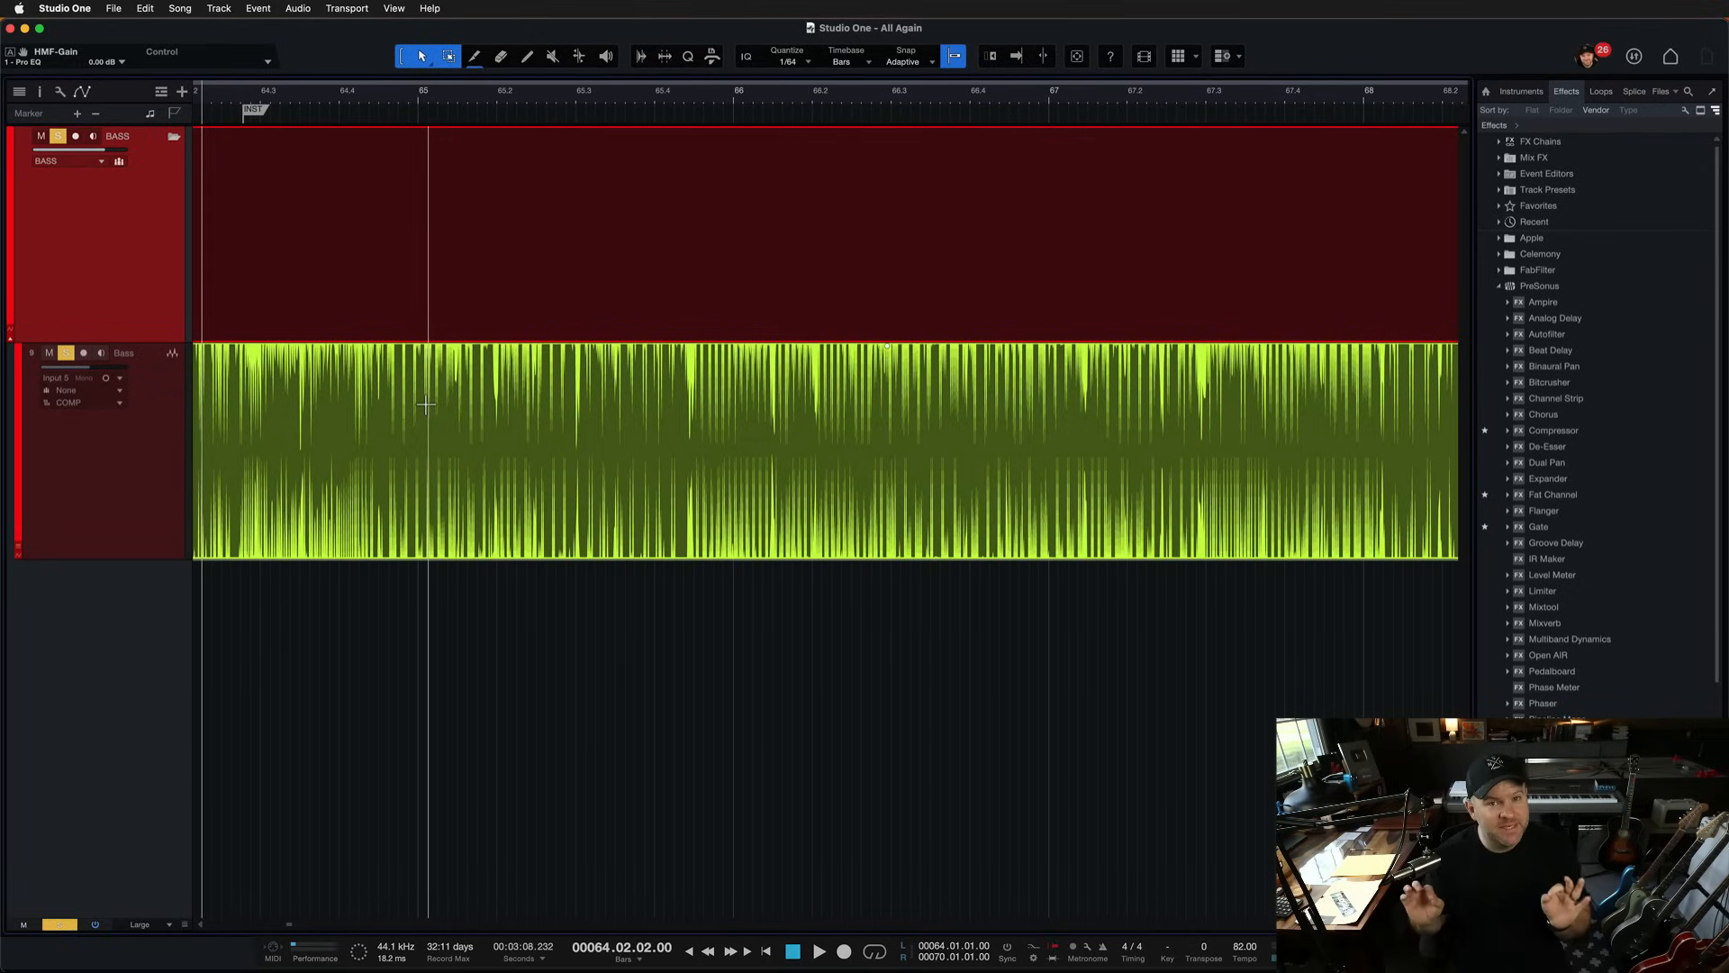
mouse_move(295, 256)
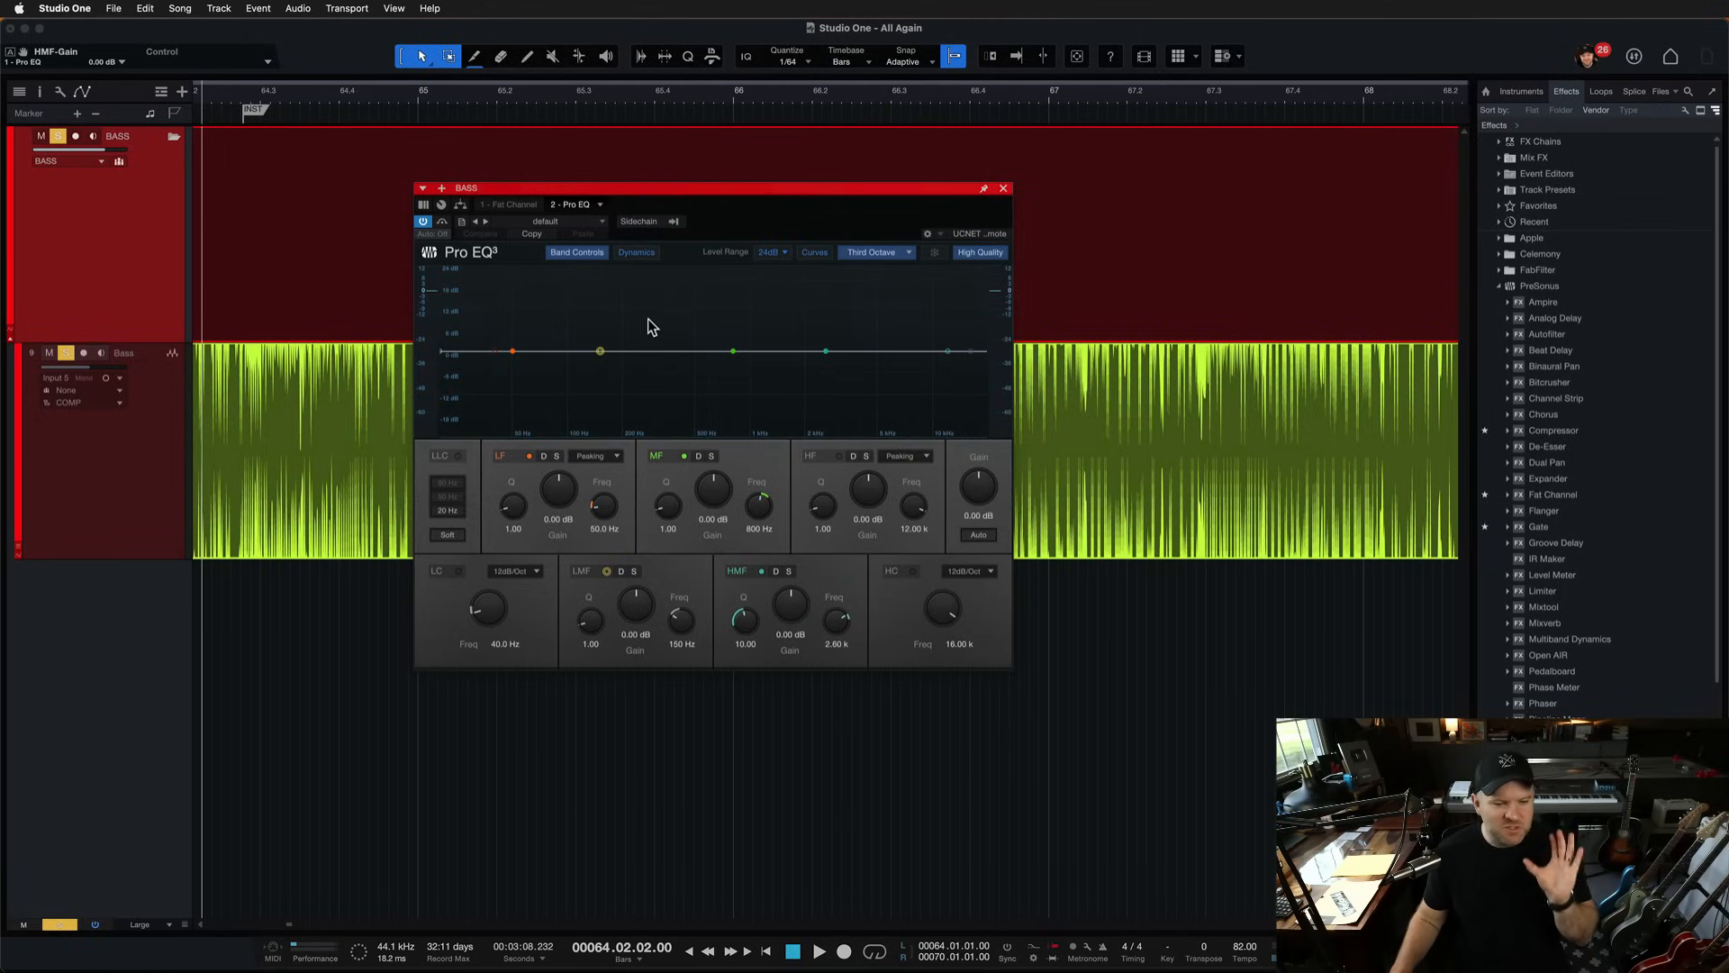
mouse_move(604, 357)
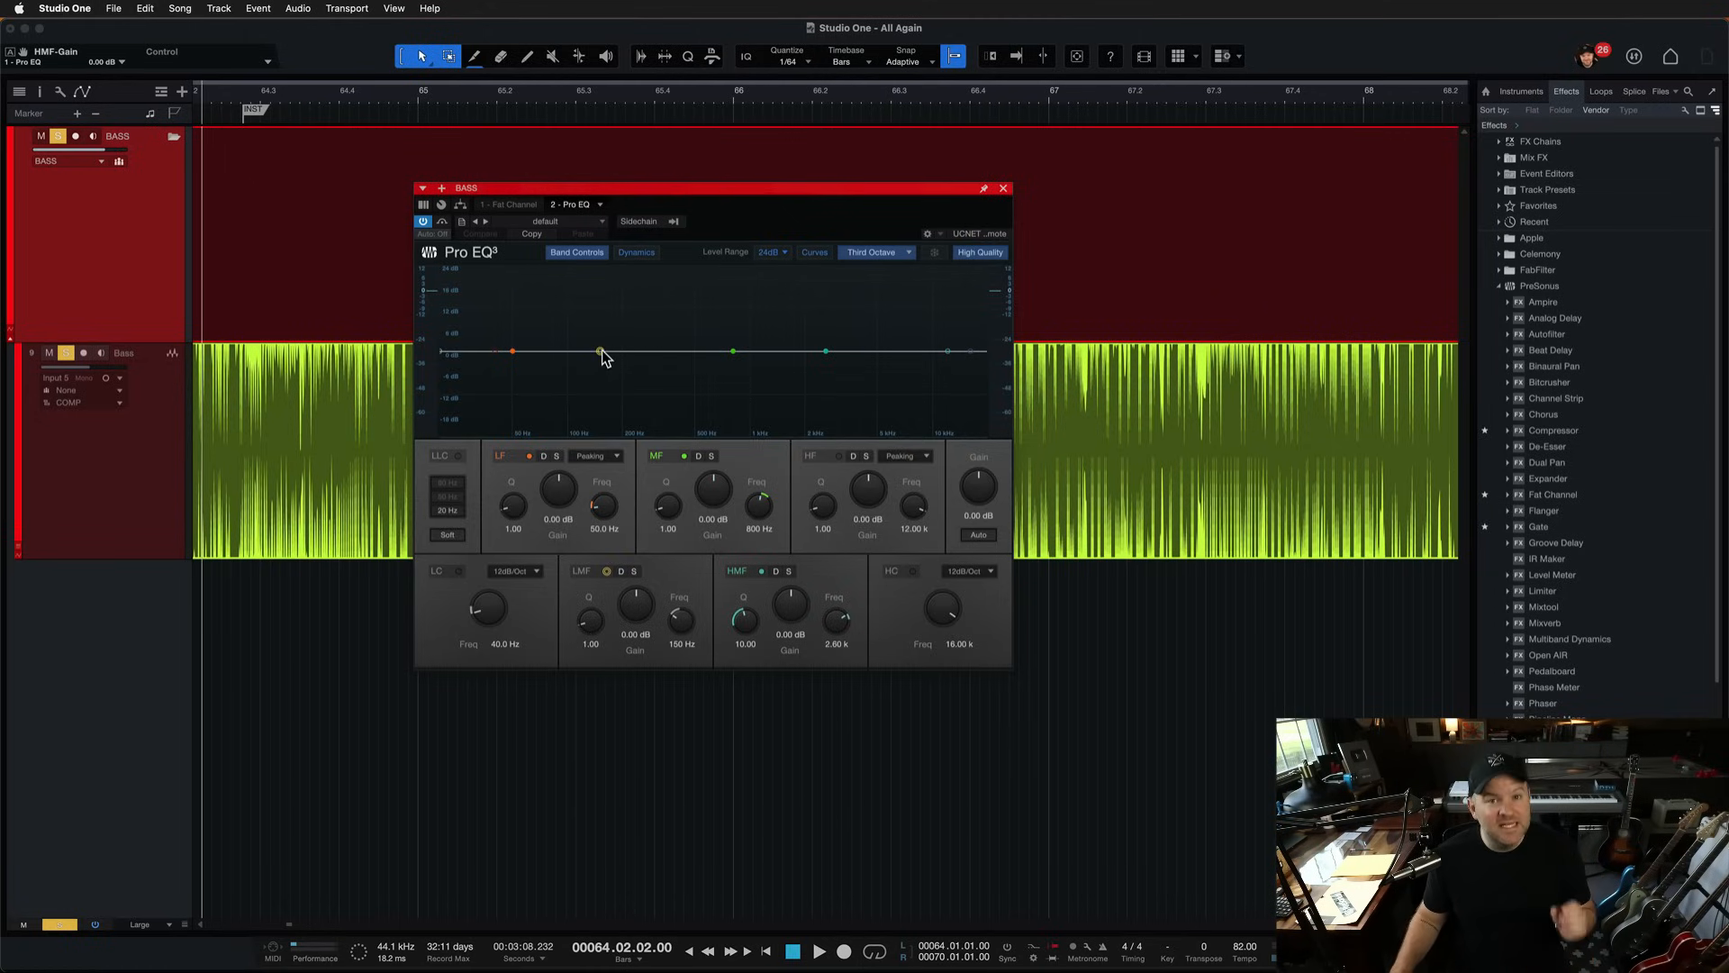
Step: Raise a narrow LMF boost on the bass and sweep it to a resonance at 120 Hz
left_click_drag(601, 350, 601, 359)
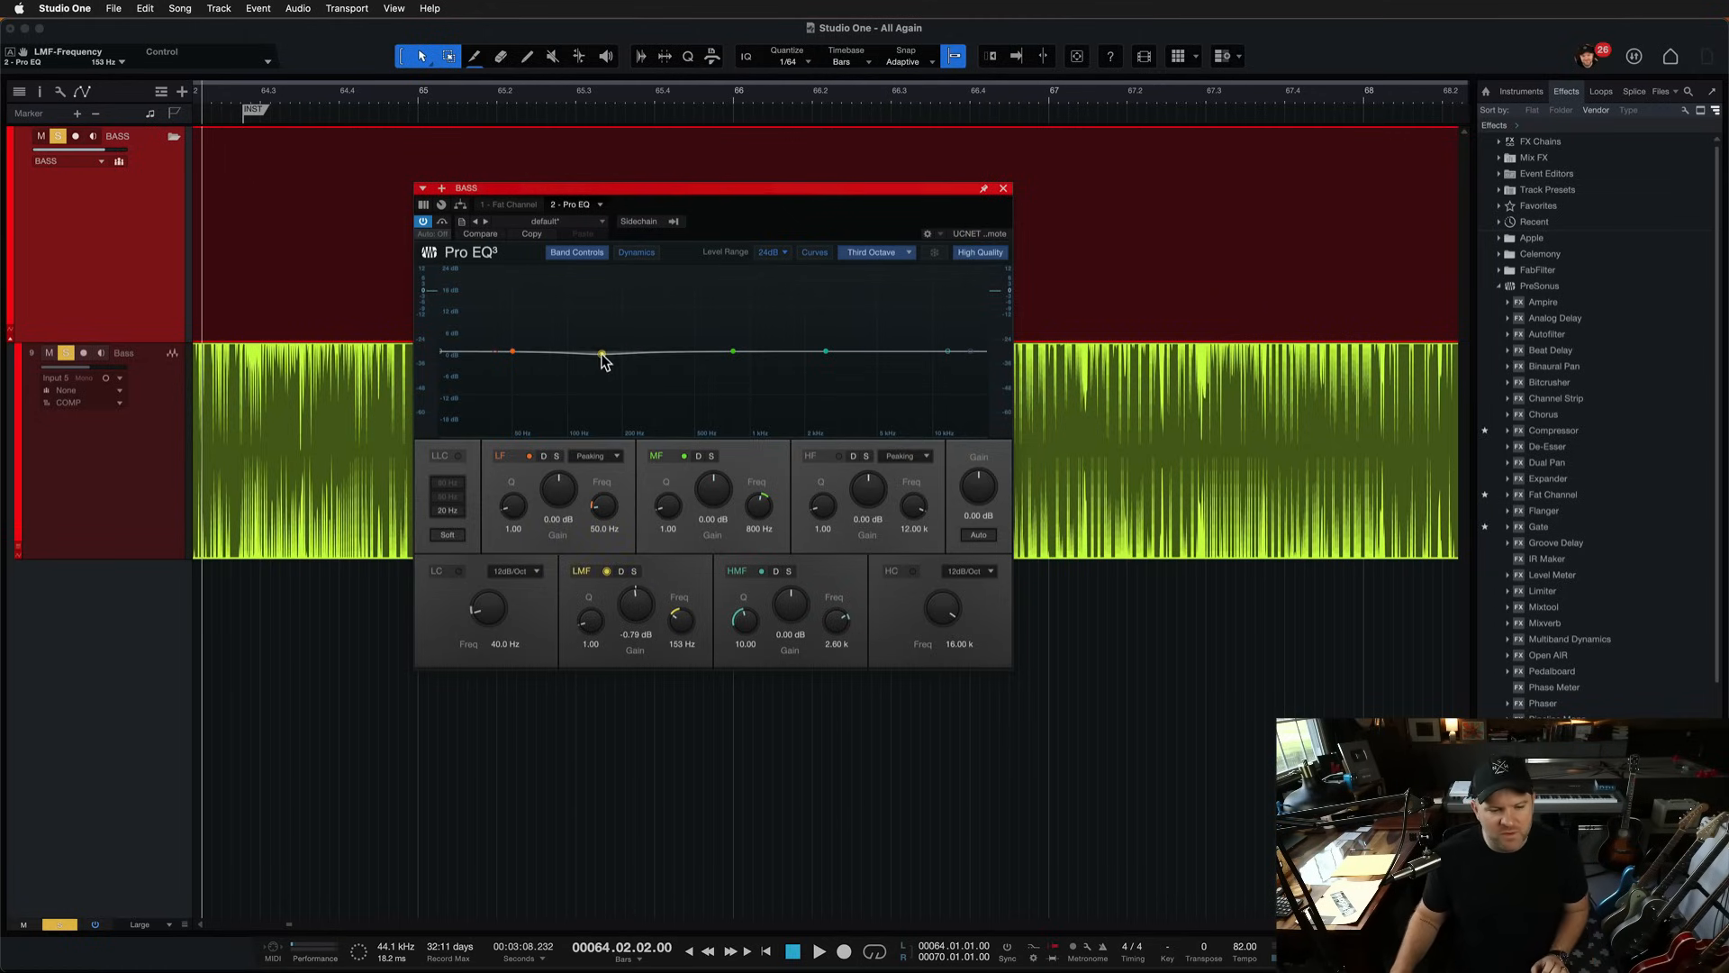
left_click_drag(601, 355, 593, 330)
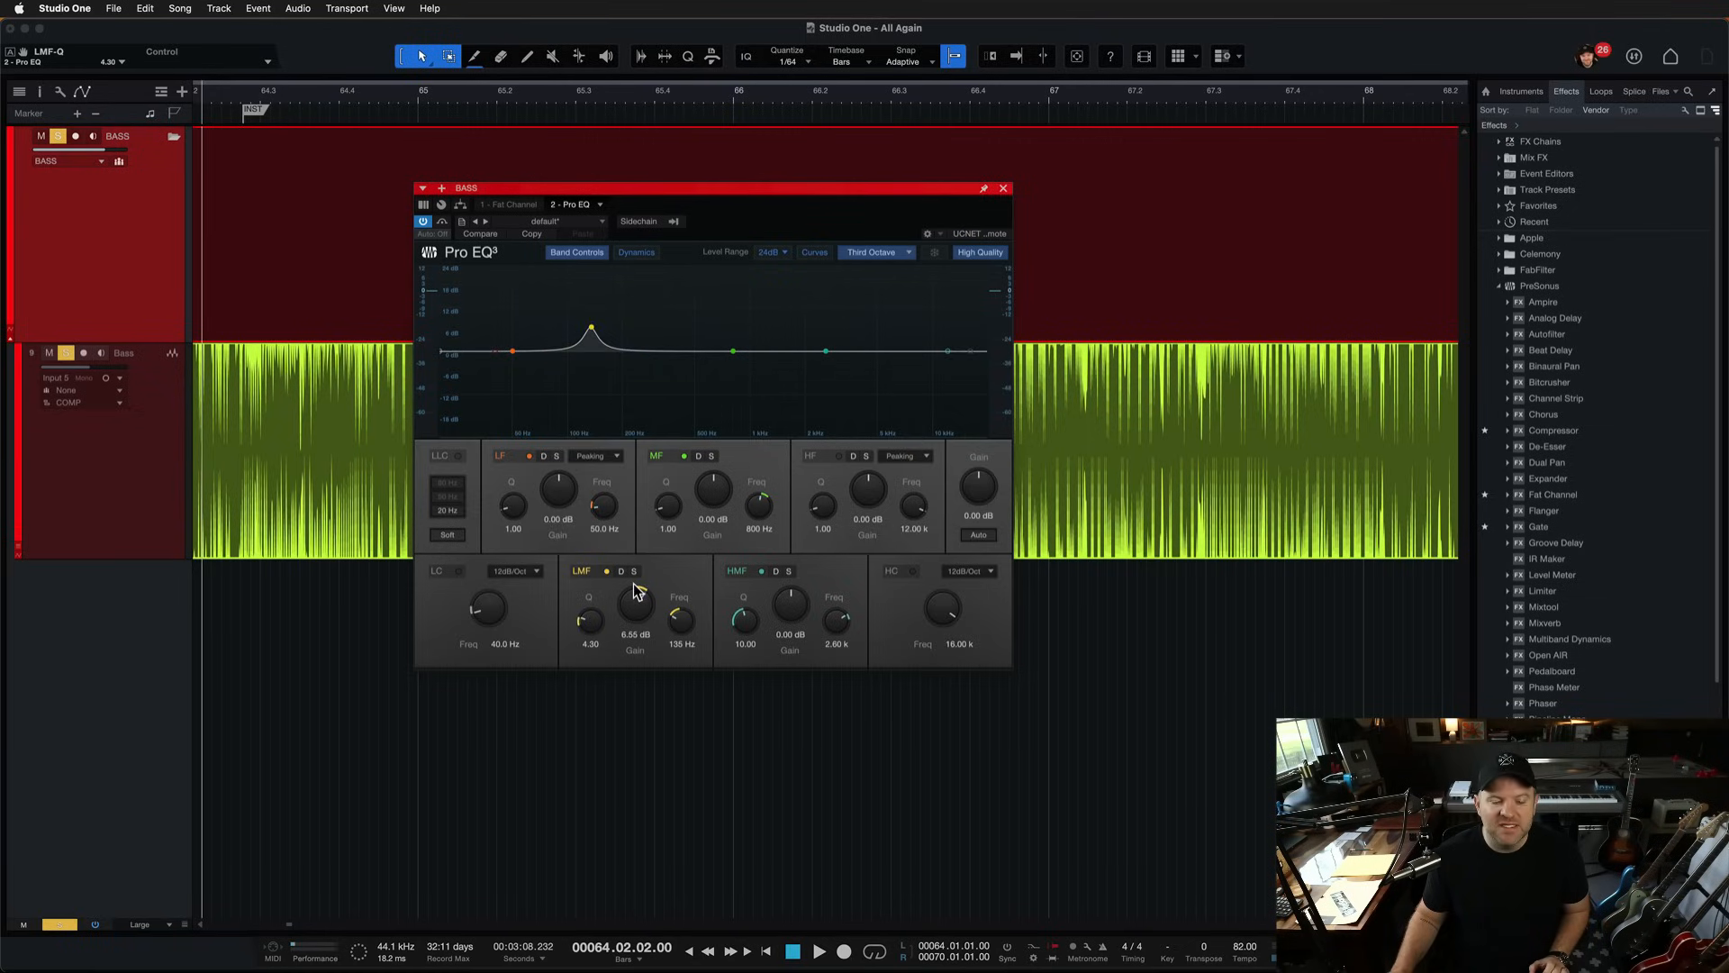
left_click_drag(634, 612, 634, 584)
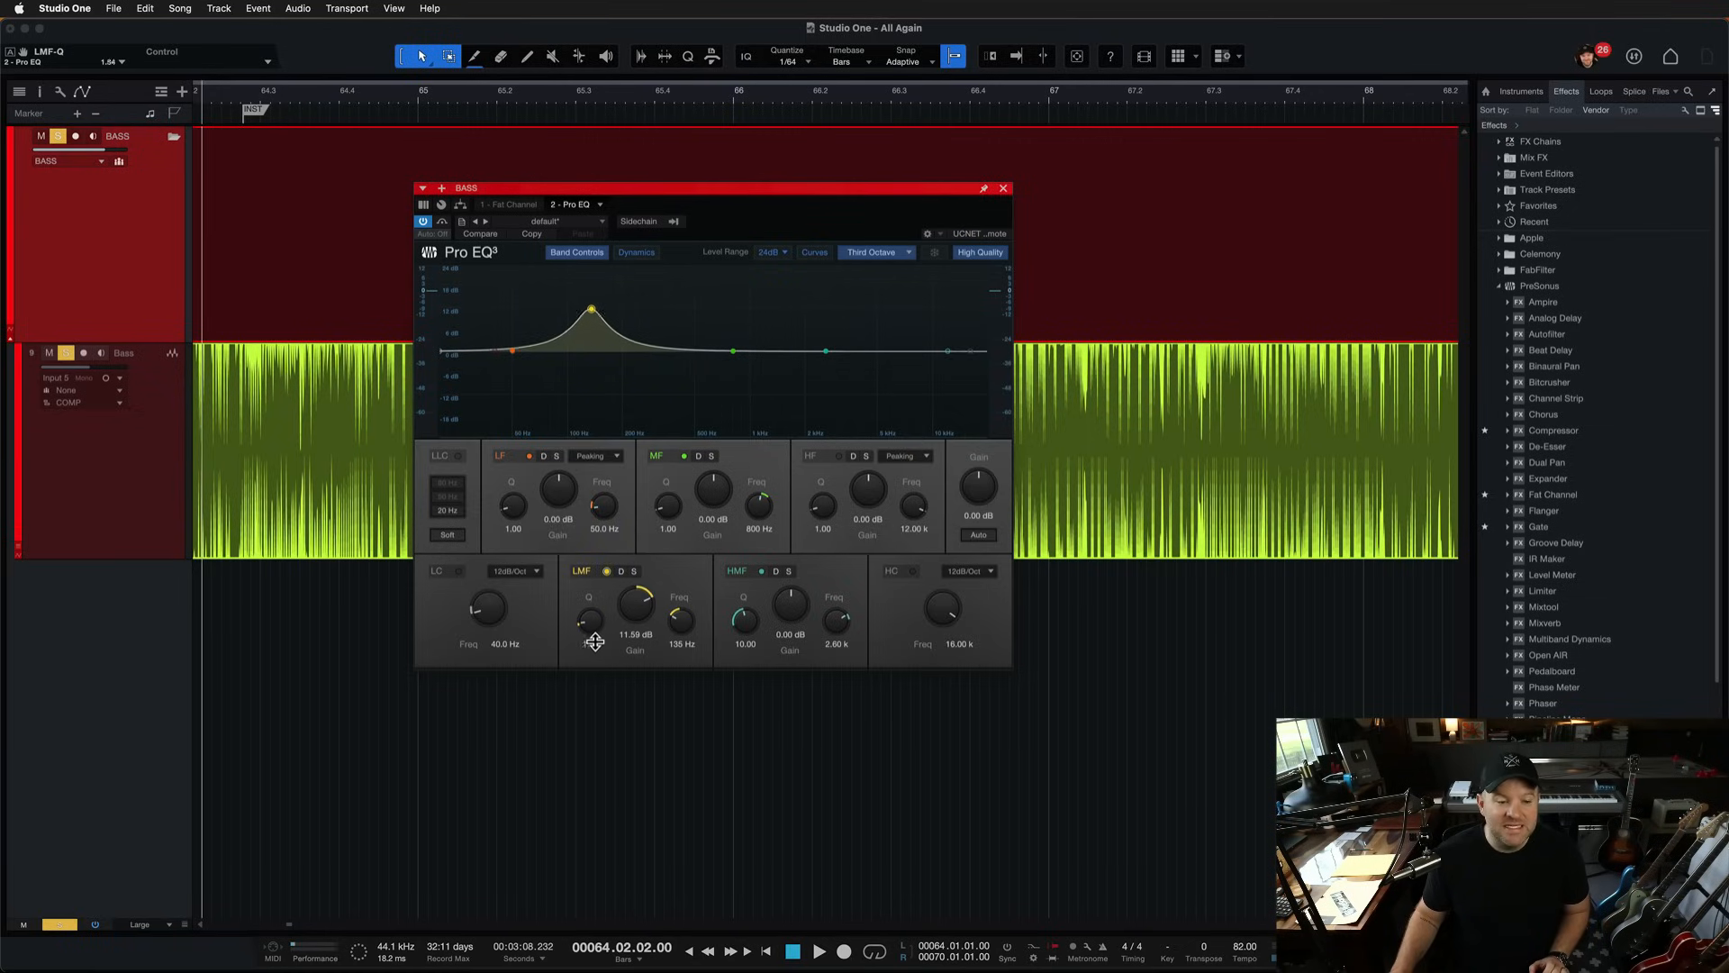
left_click_drag(590, 617, 590, 601)
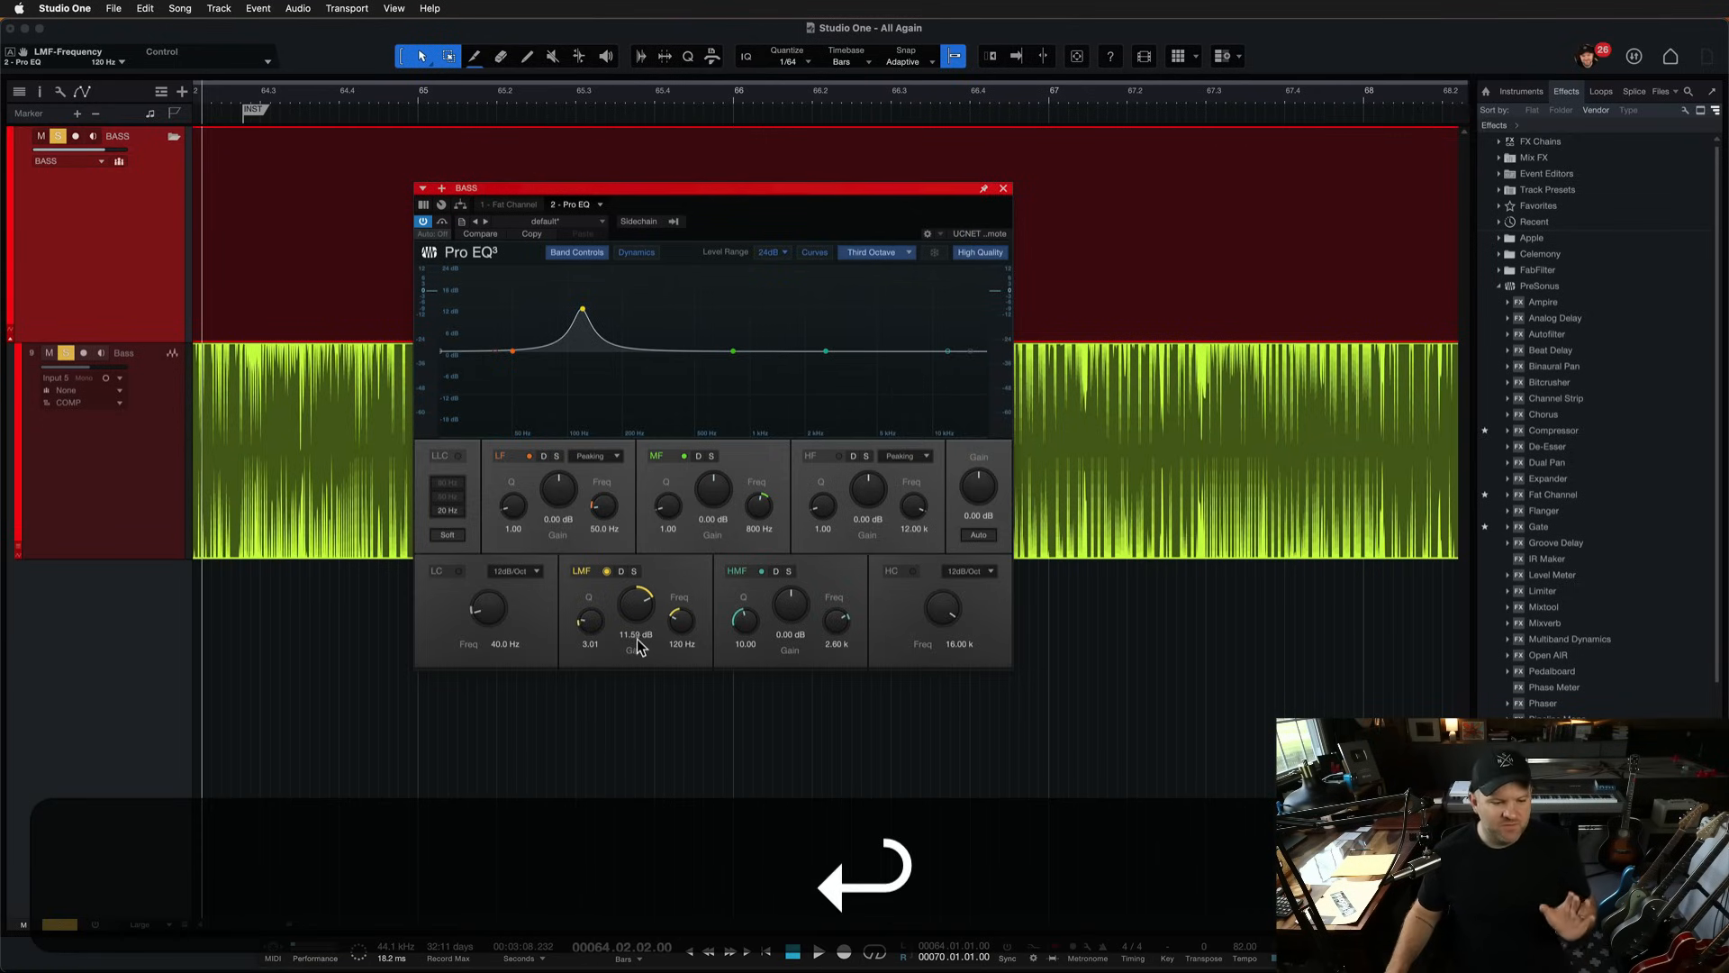
Step: Push the 120 Hz boost to about 20 dB with high Q, then flip it into a cut of about 10 dB
left_click_drag(634, 606, 629, 623)
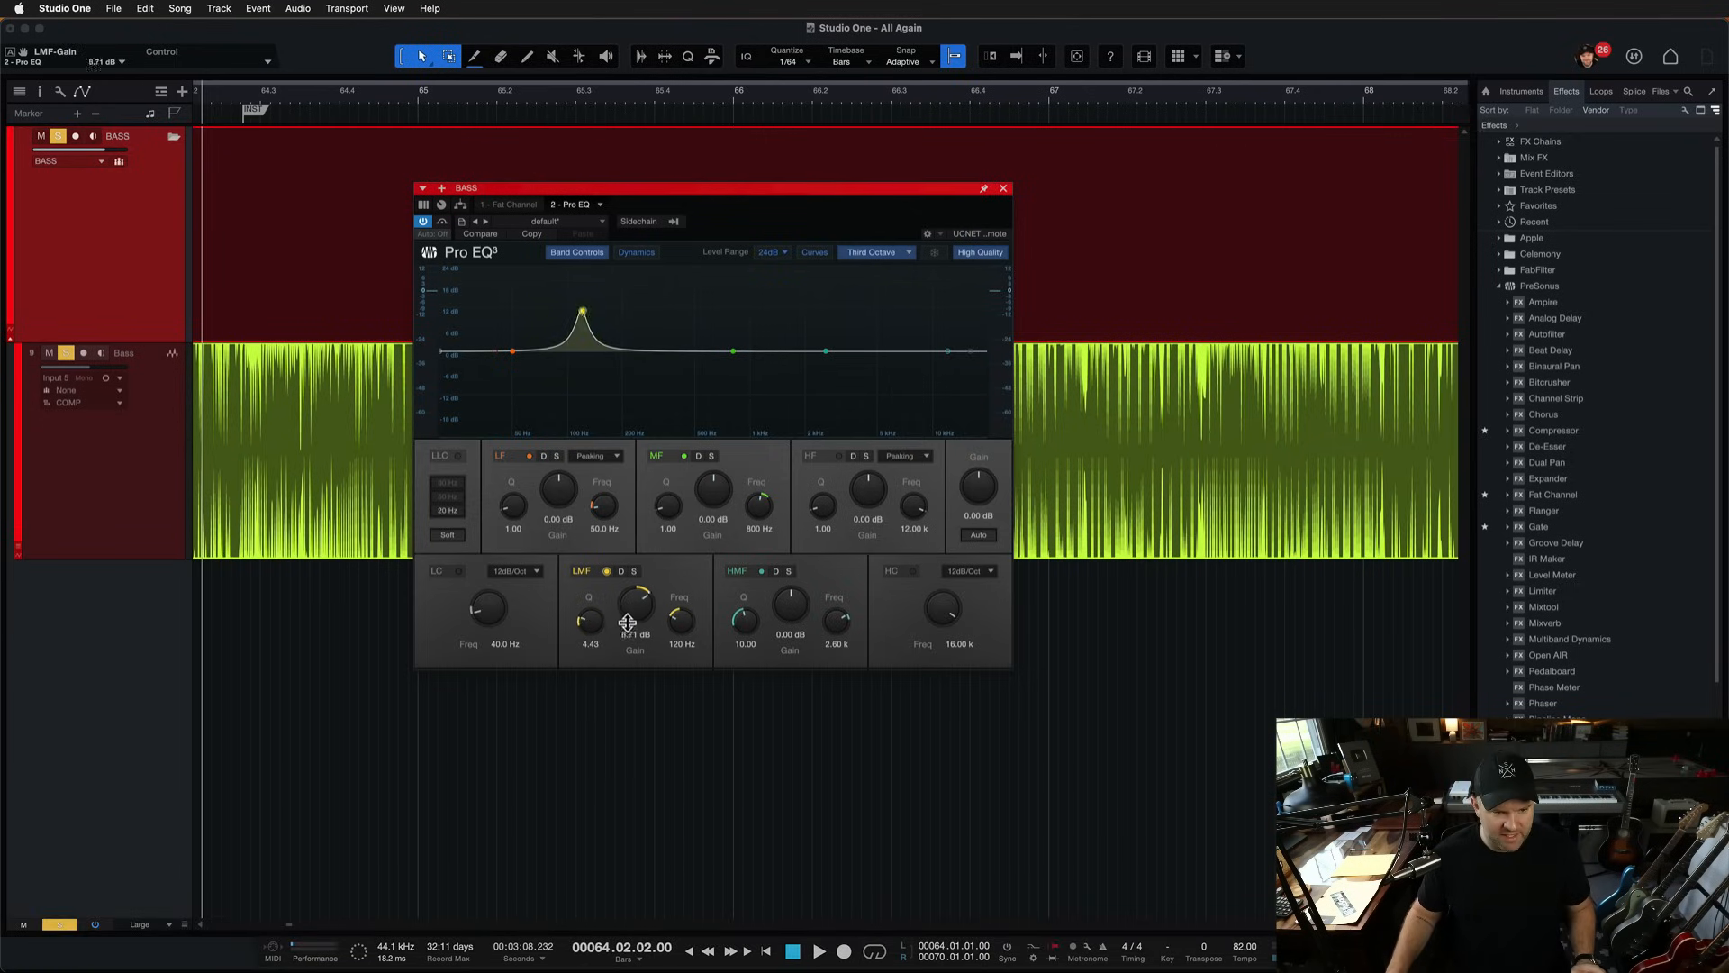
left_click_drag(634, 613, 634, 623)
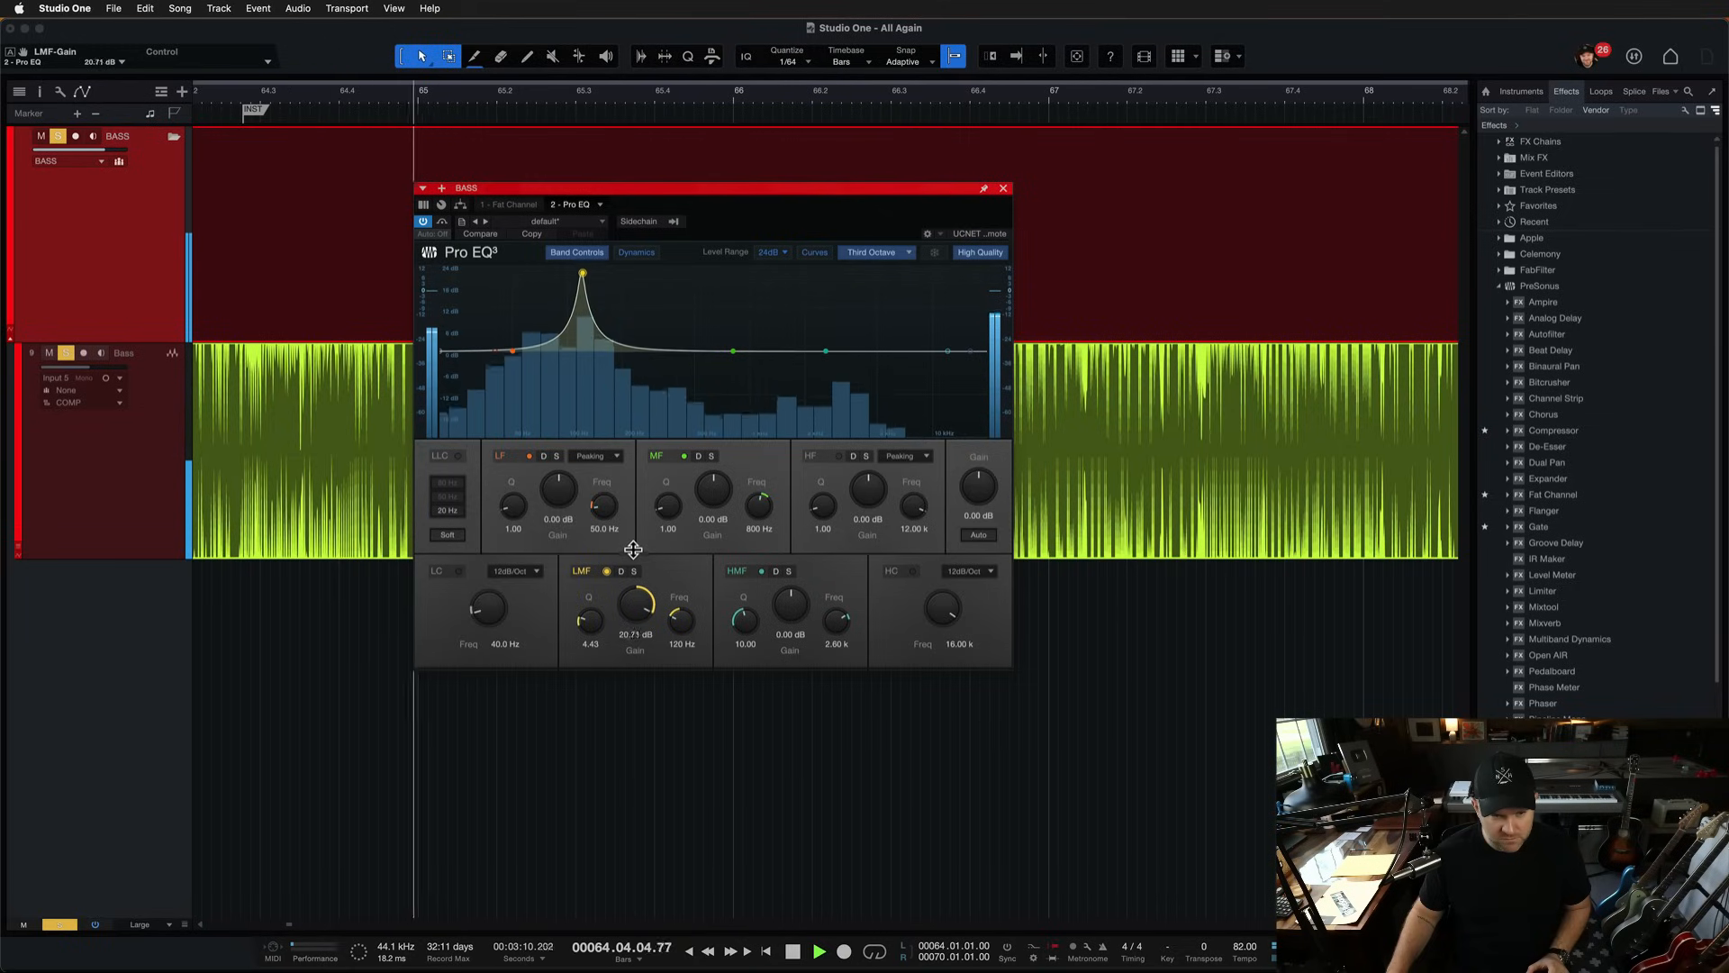
left_click_drag(639, 601, 657, 612)
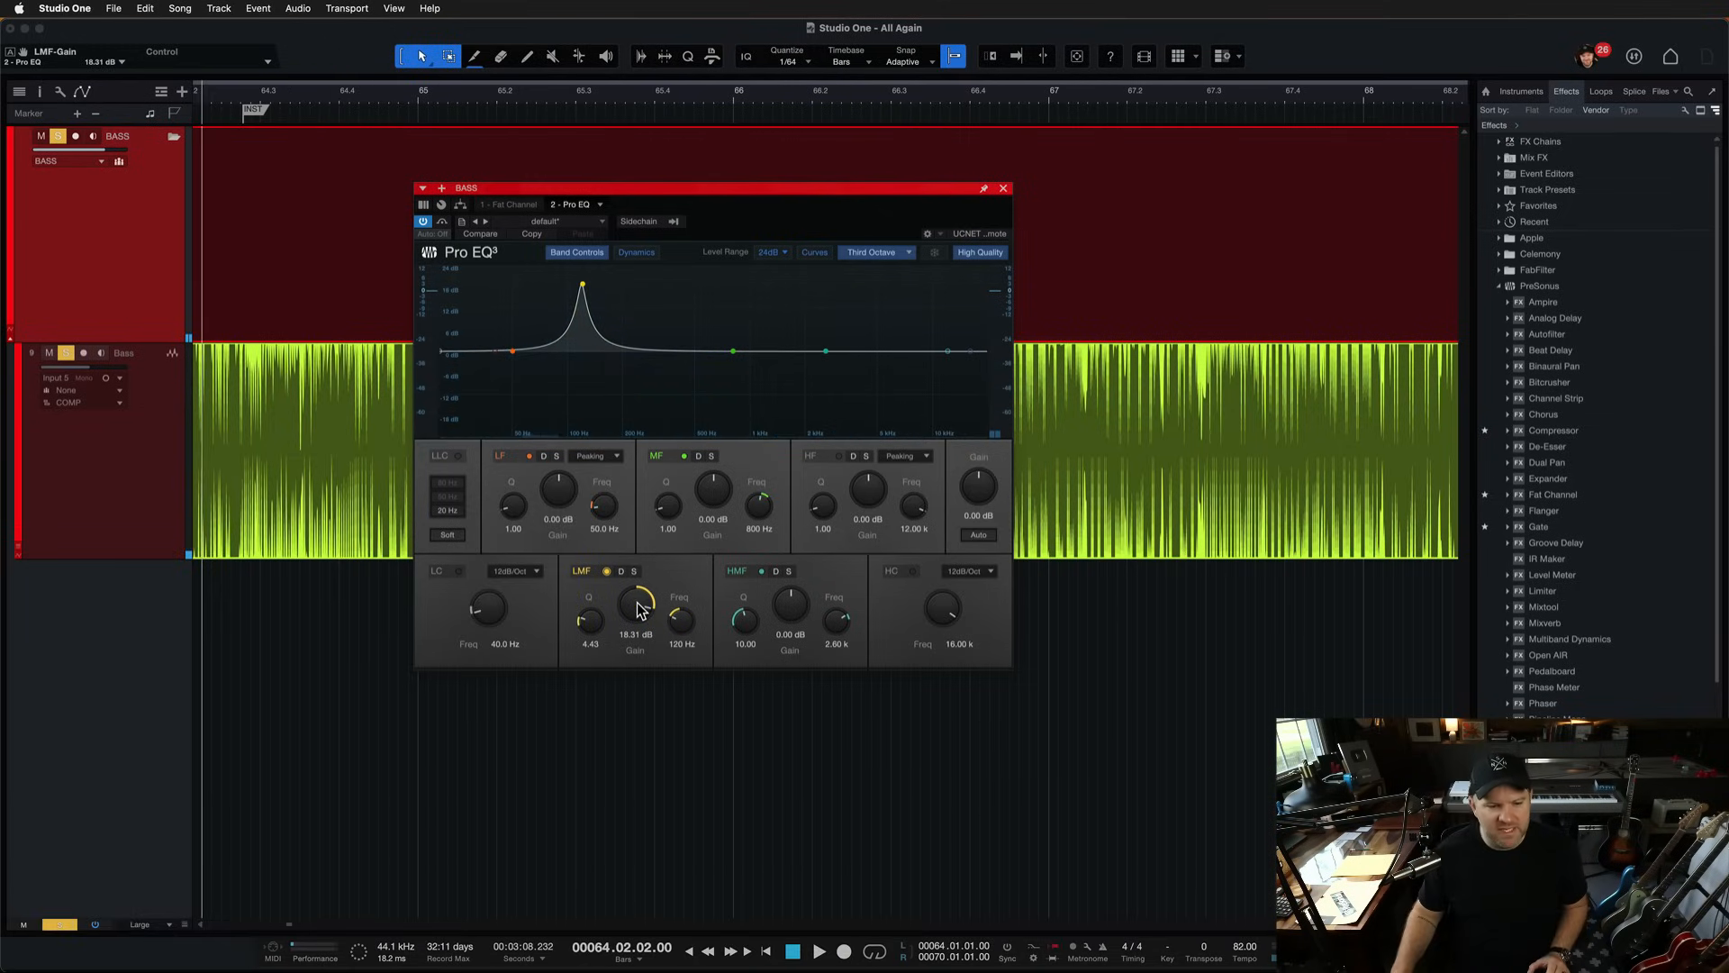
left_click_drag(634, 604, 634, 629)
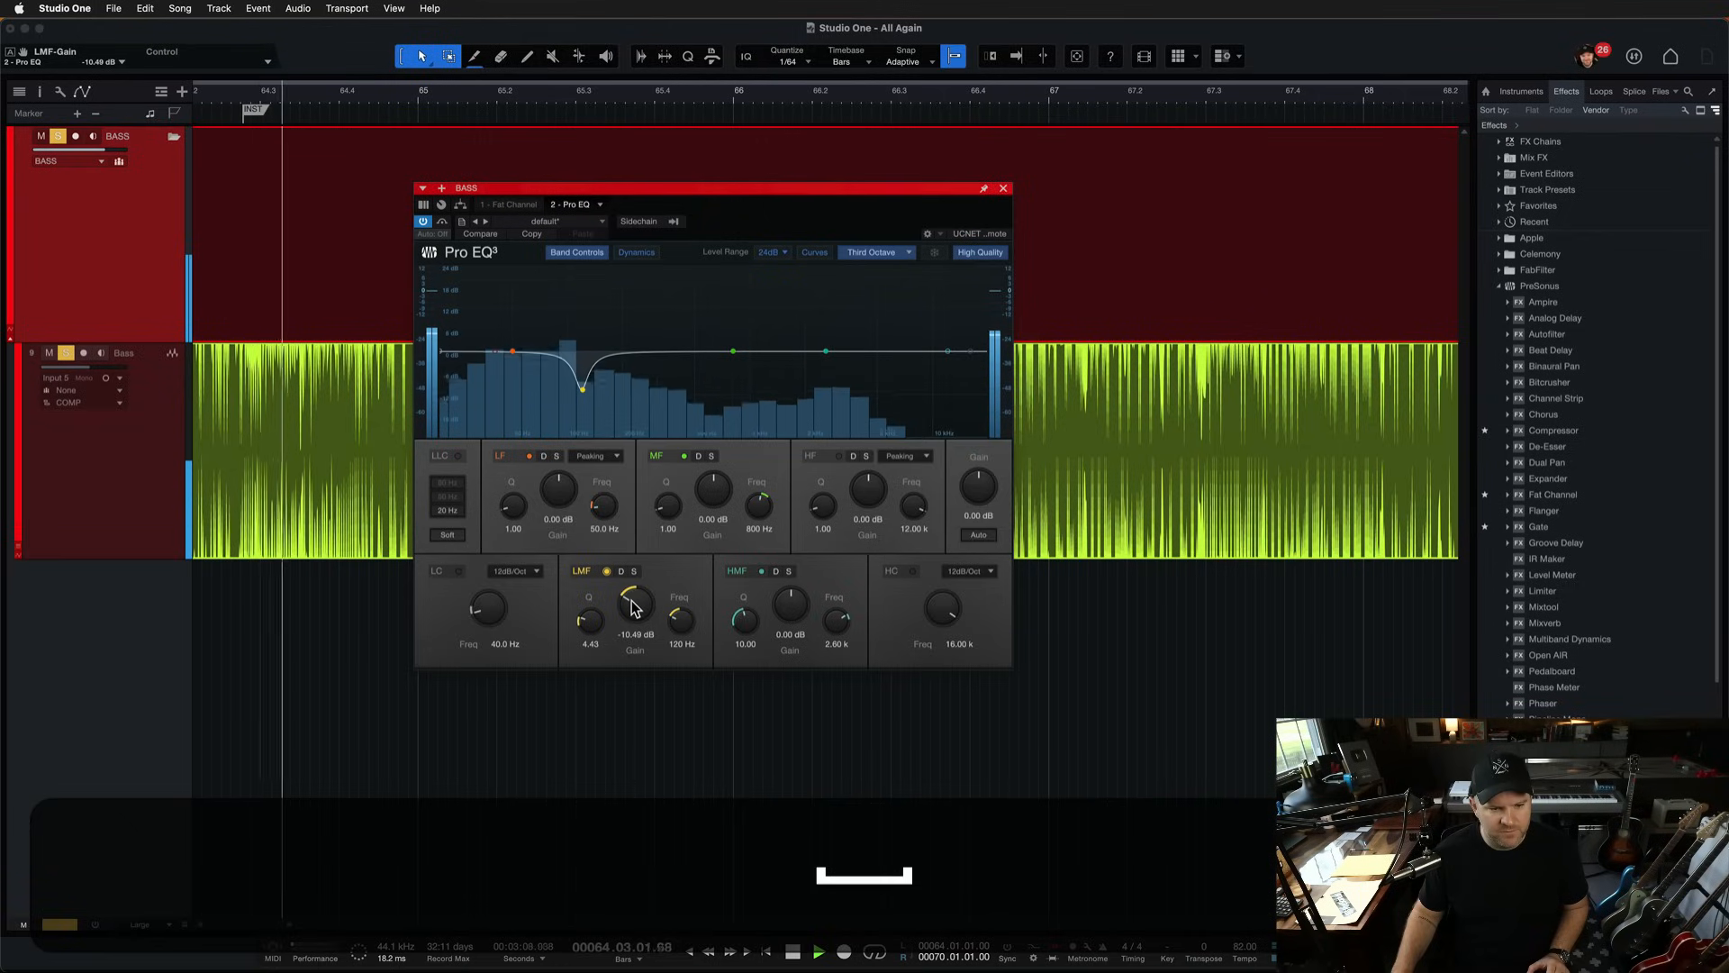
left_click_drag(634, 604, 634, 585)
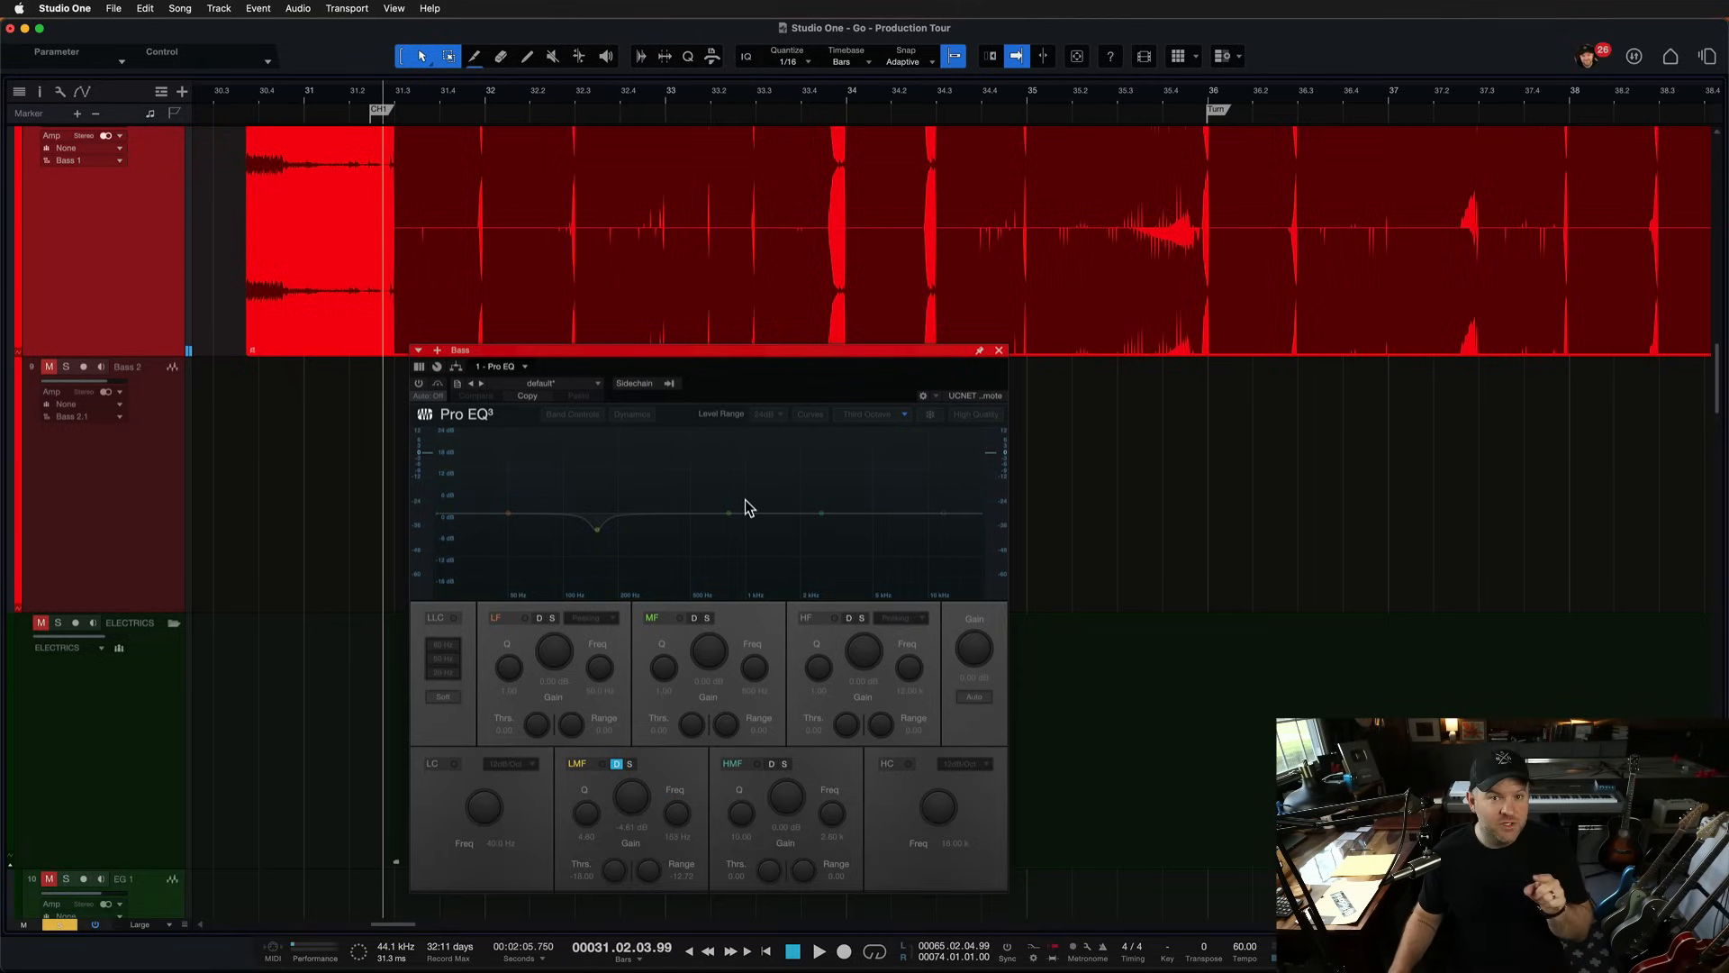
Step: Switch the Bass 2 Pro EQ on to reveal its dynamic low-mid cut of about 4.6 dB at 153 Hz
left_click(417, 383)
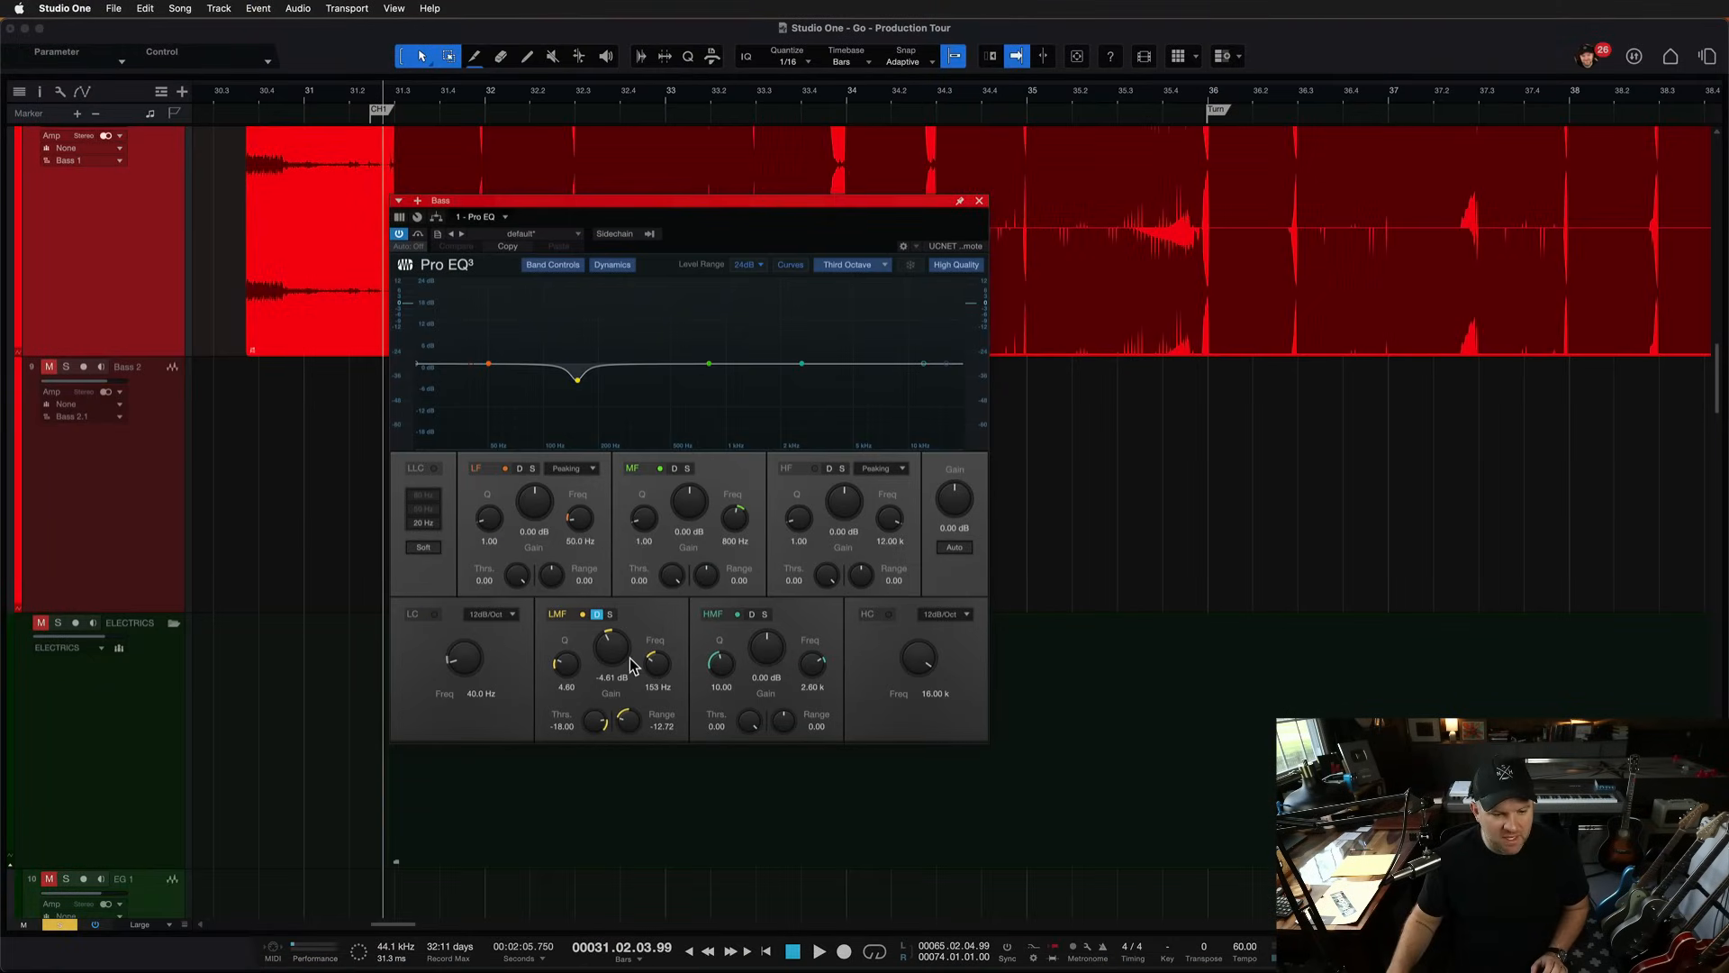
left_click_drag(612, 645, 618, 618)
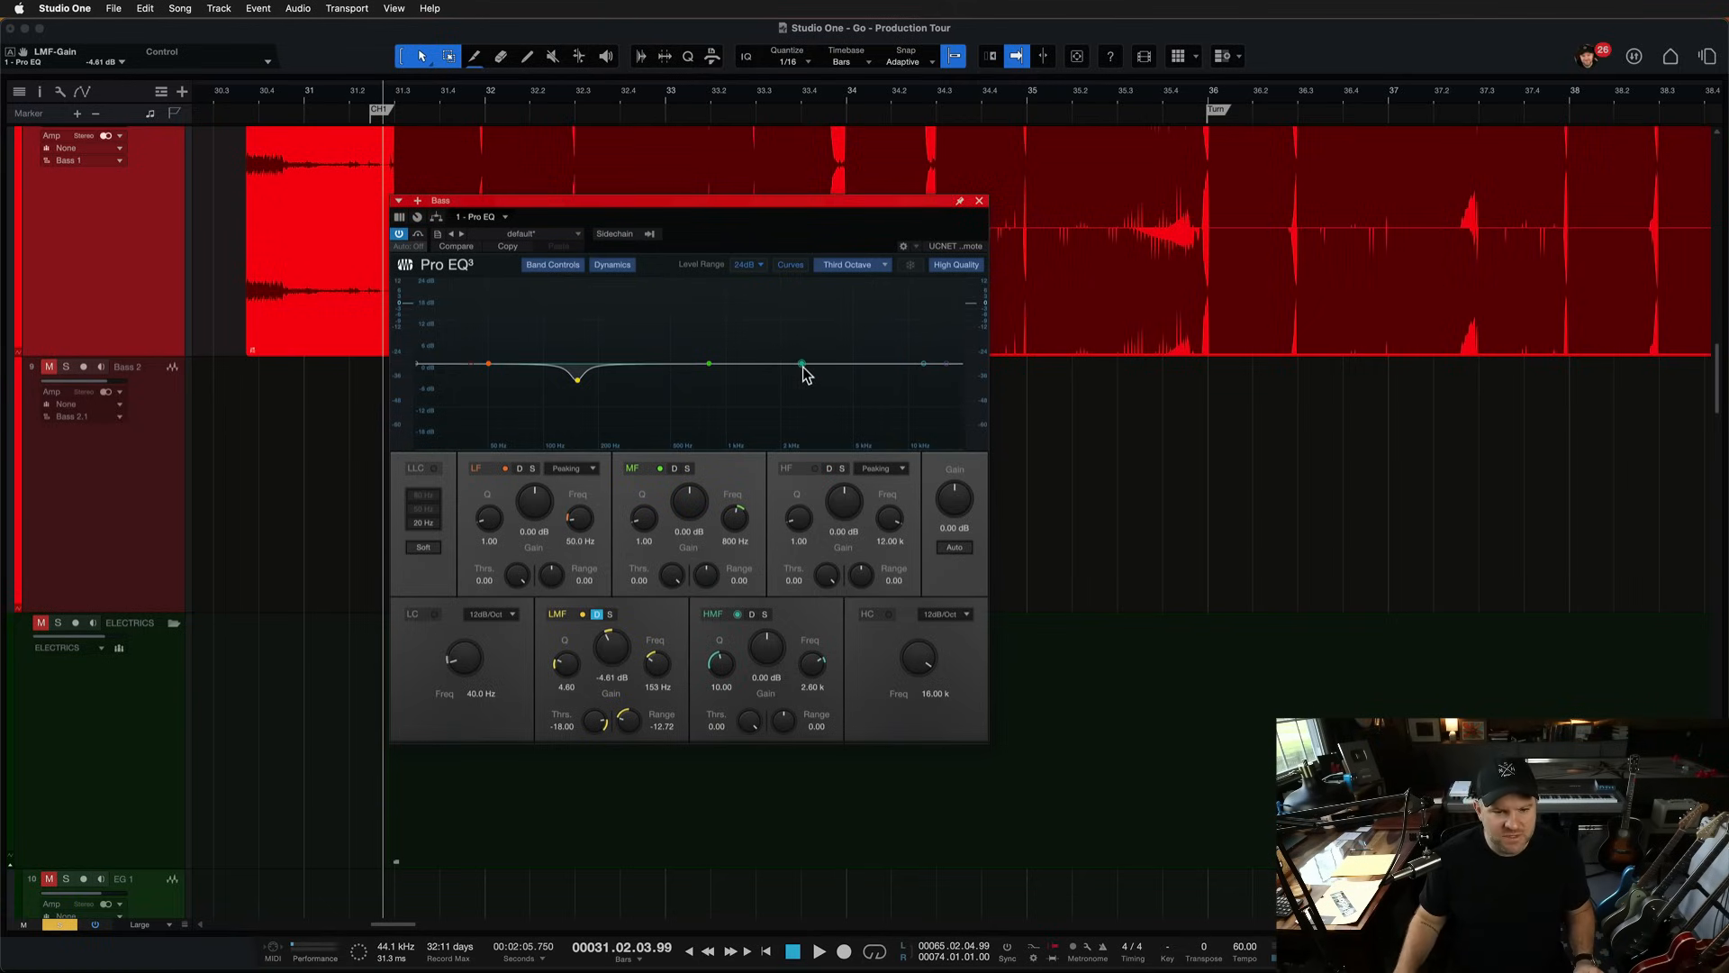
Step: Raise a broad HMF boost on the bass peaking around 1.8 kHz and save the song
left_click_drag(802, 364, 803, 361)
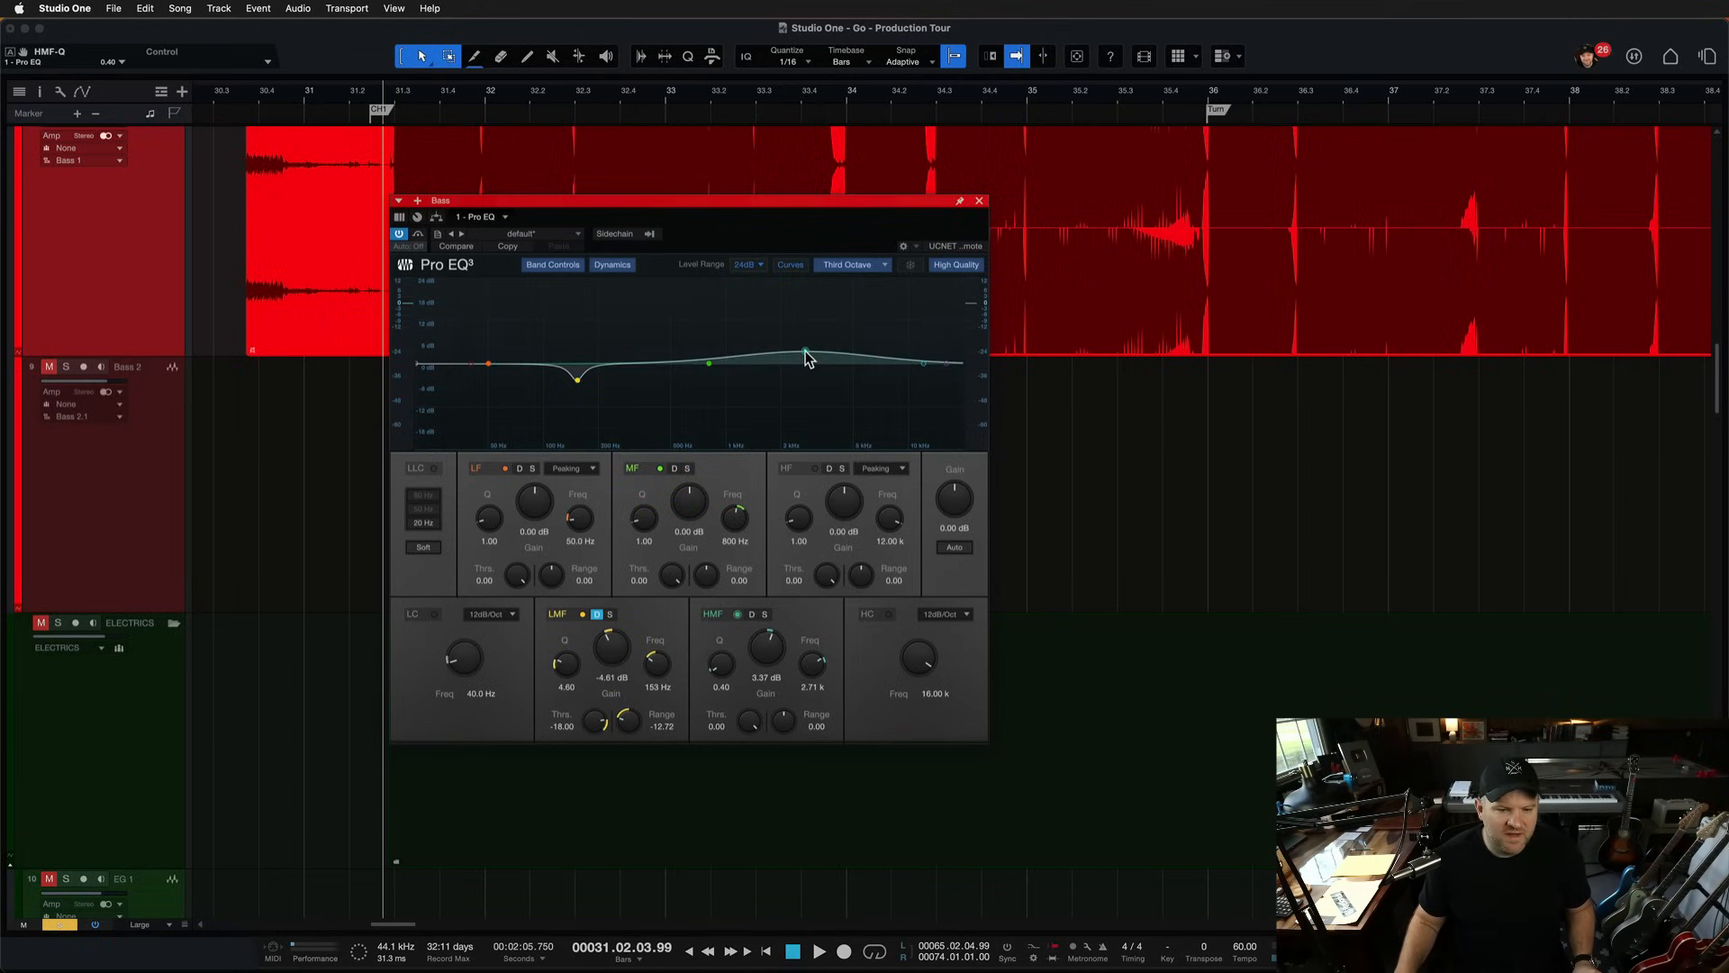
left_click_drag(806, 356, 827, 328)
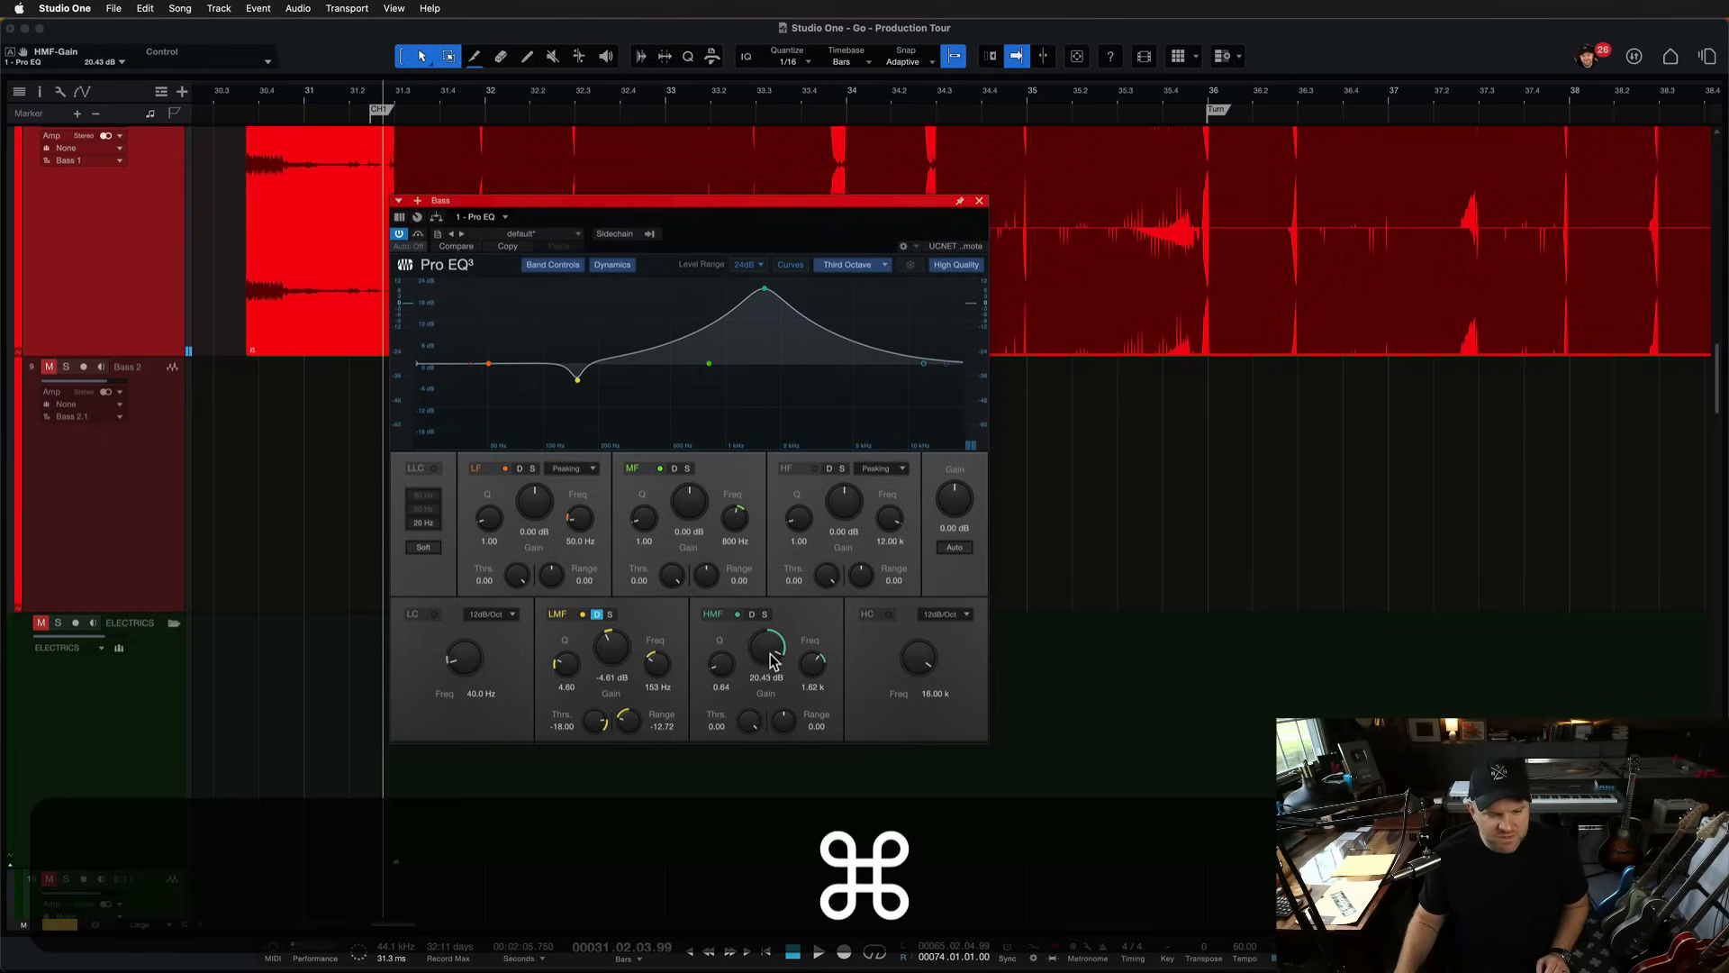
key("cmd+s")
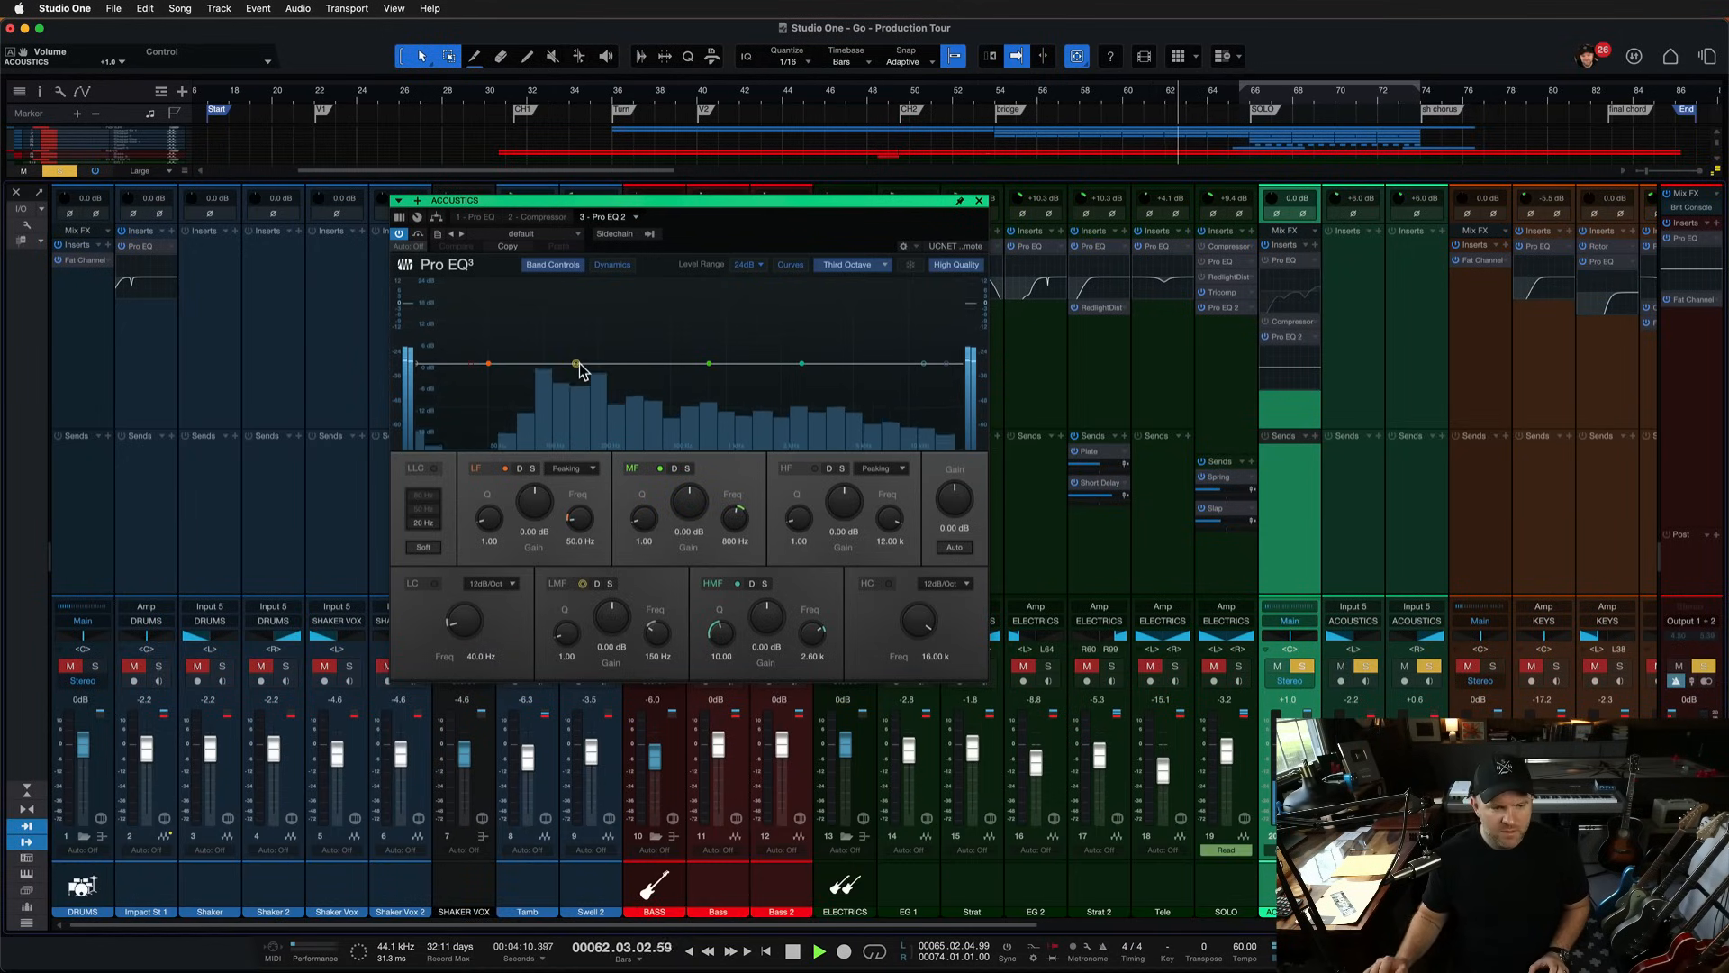
Step: Sweep the acoustics' LMF band, then set it to a cut of about -4.96 dB at 152 Hz
left_click(819, 951)
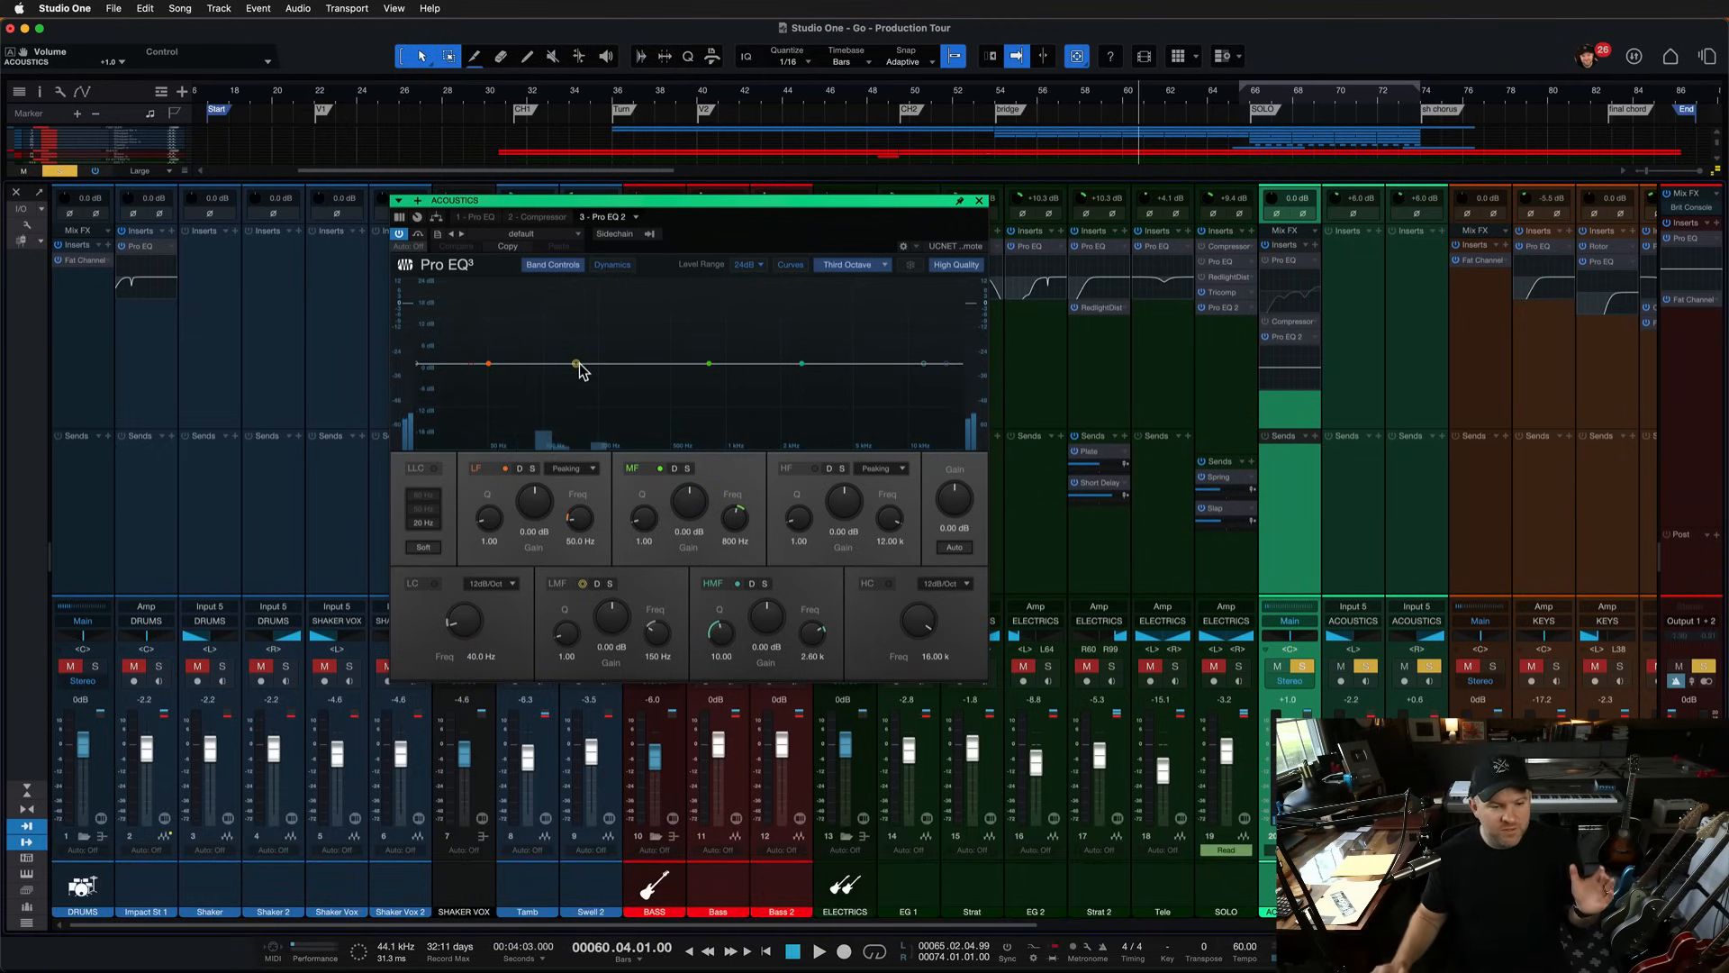
left_click_drag(576, 363, 576, 333)
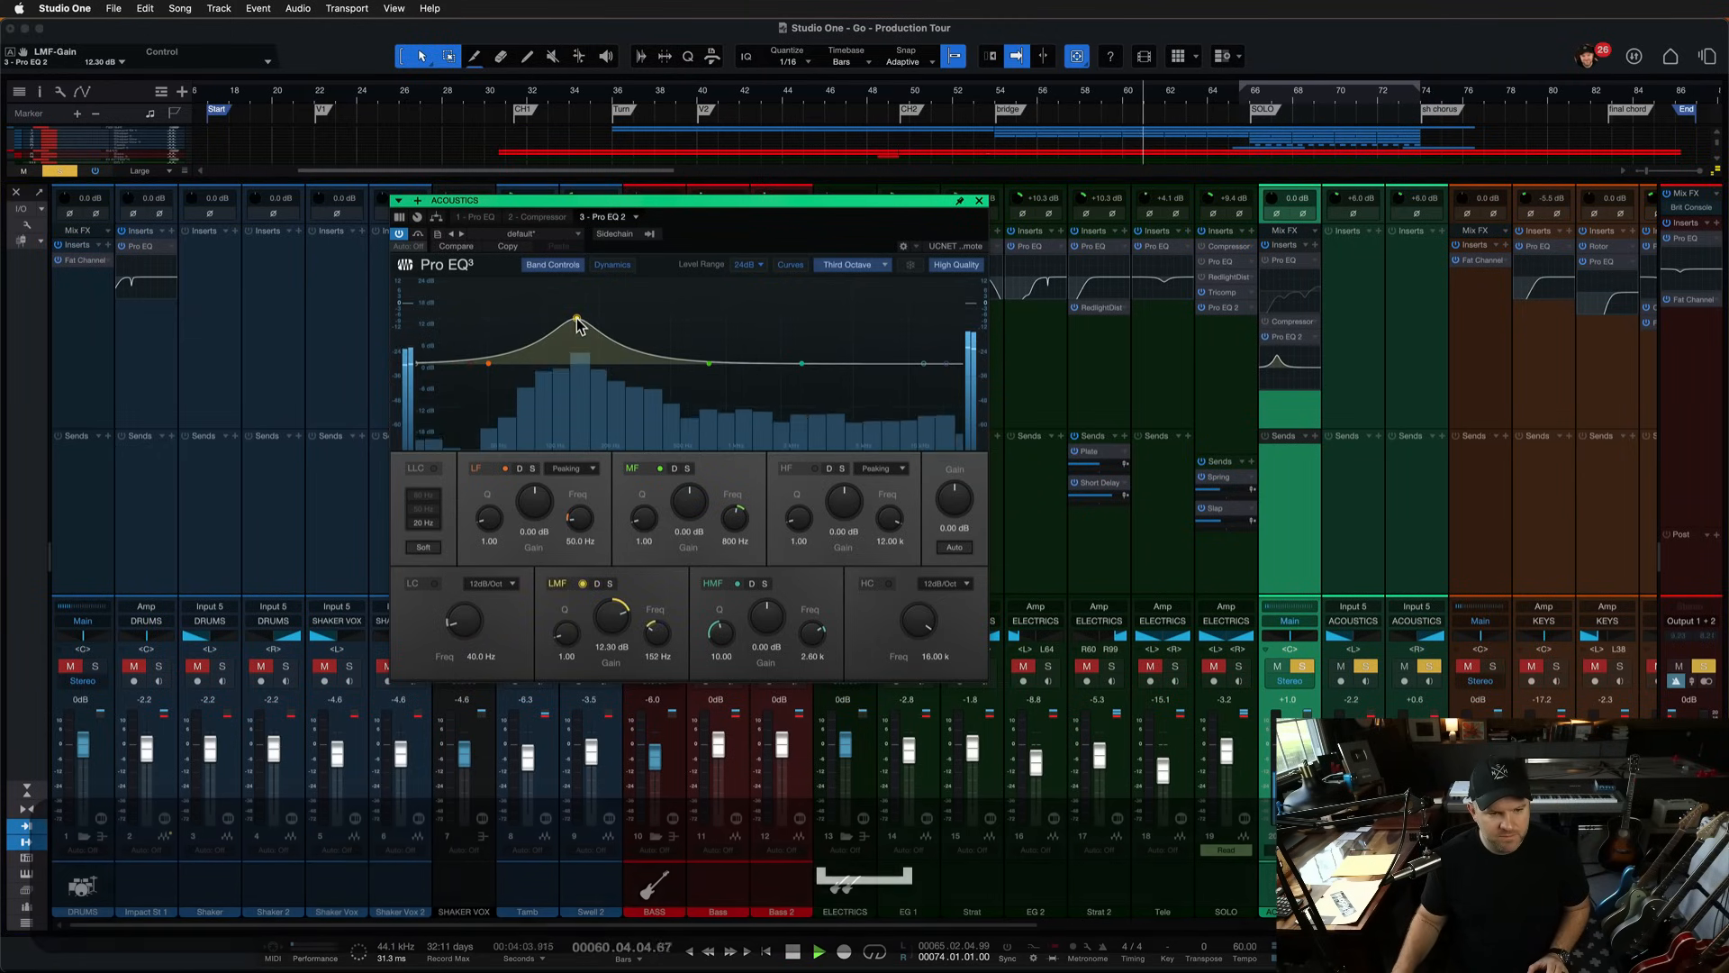
left_click_drag(579, 322, 579, 380)
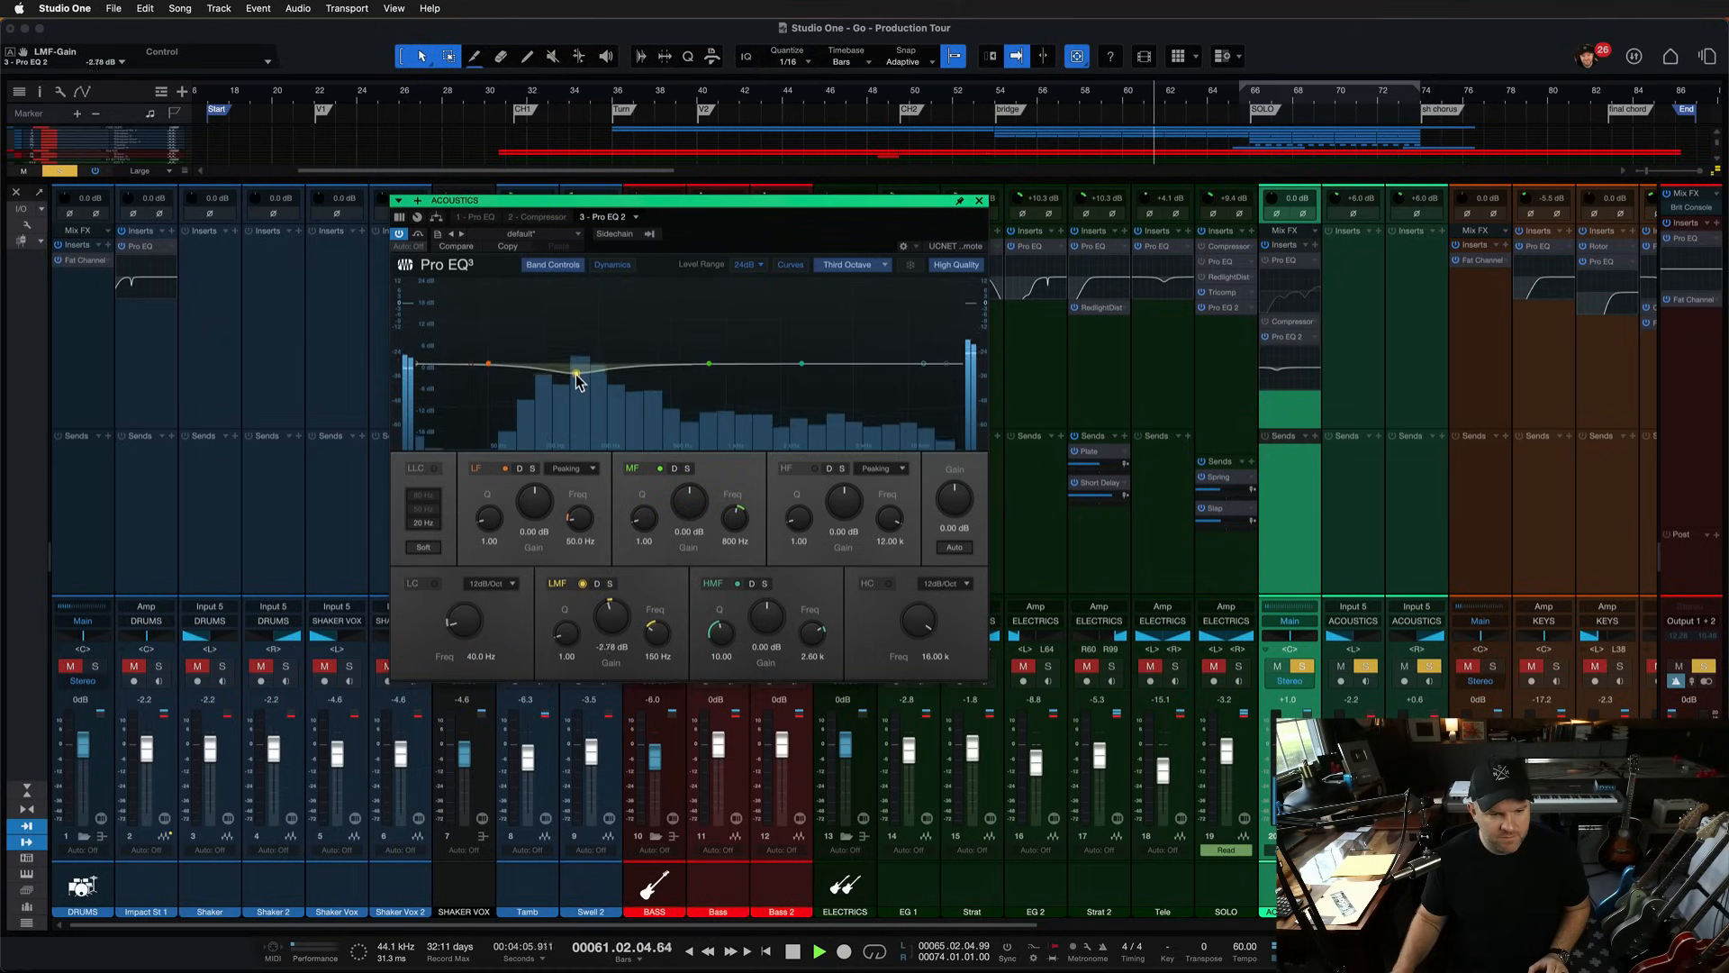
left_click_drag(574, 366, 576, 389)
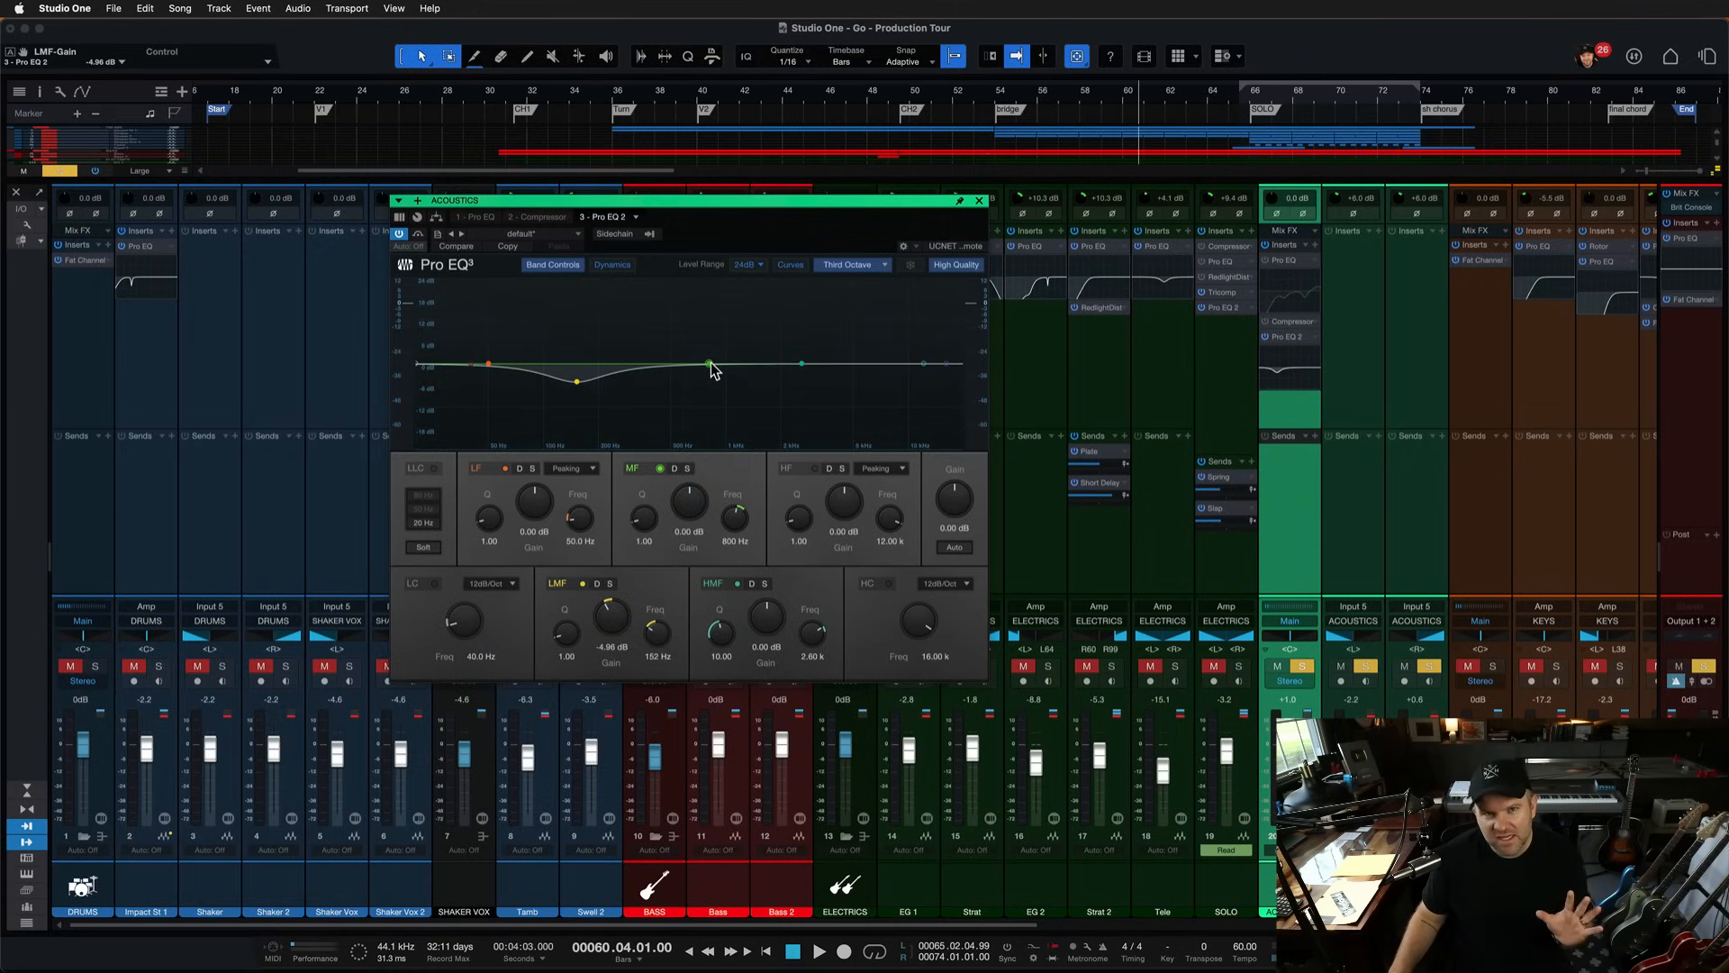
Step: Sweep a MF boost between 1.15 and 1.9 kHz for harshness, then cut about -3.57 dB at 1.28 kHz
left_click_drag(701, 370, 732, 336)
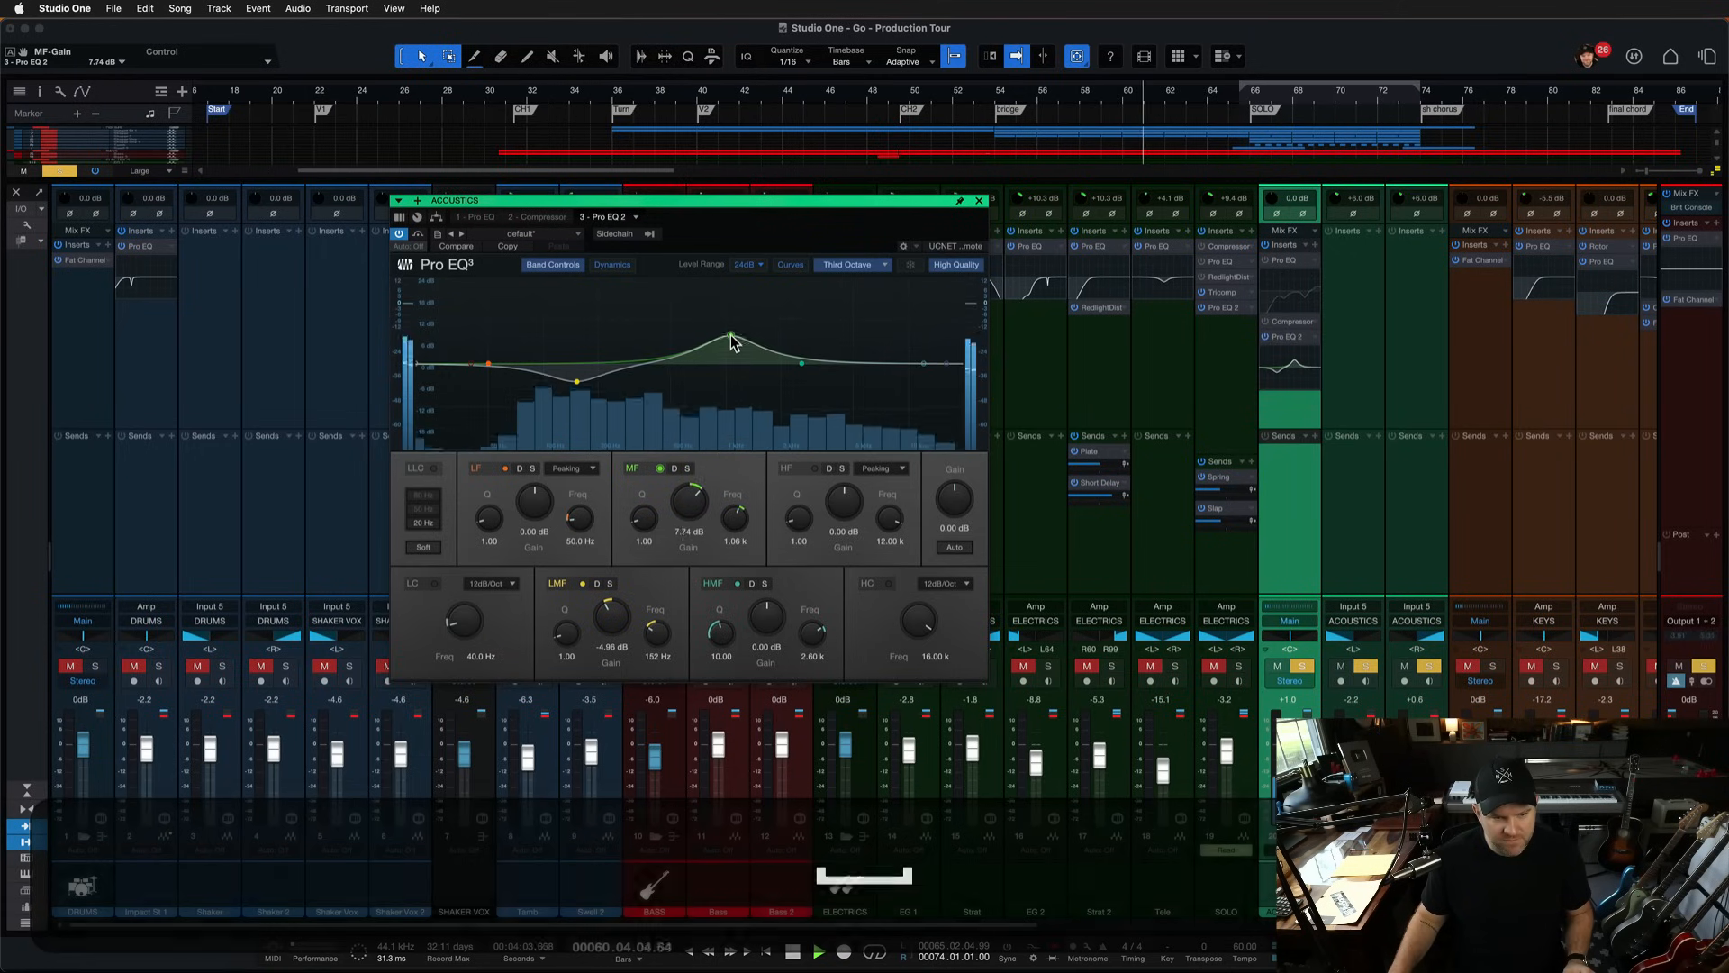
left_click_drag(731, 335, 778, 328)
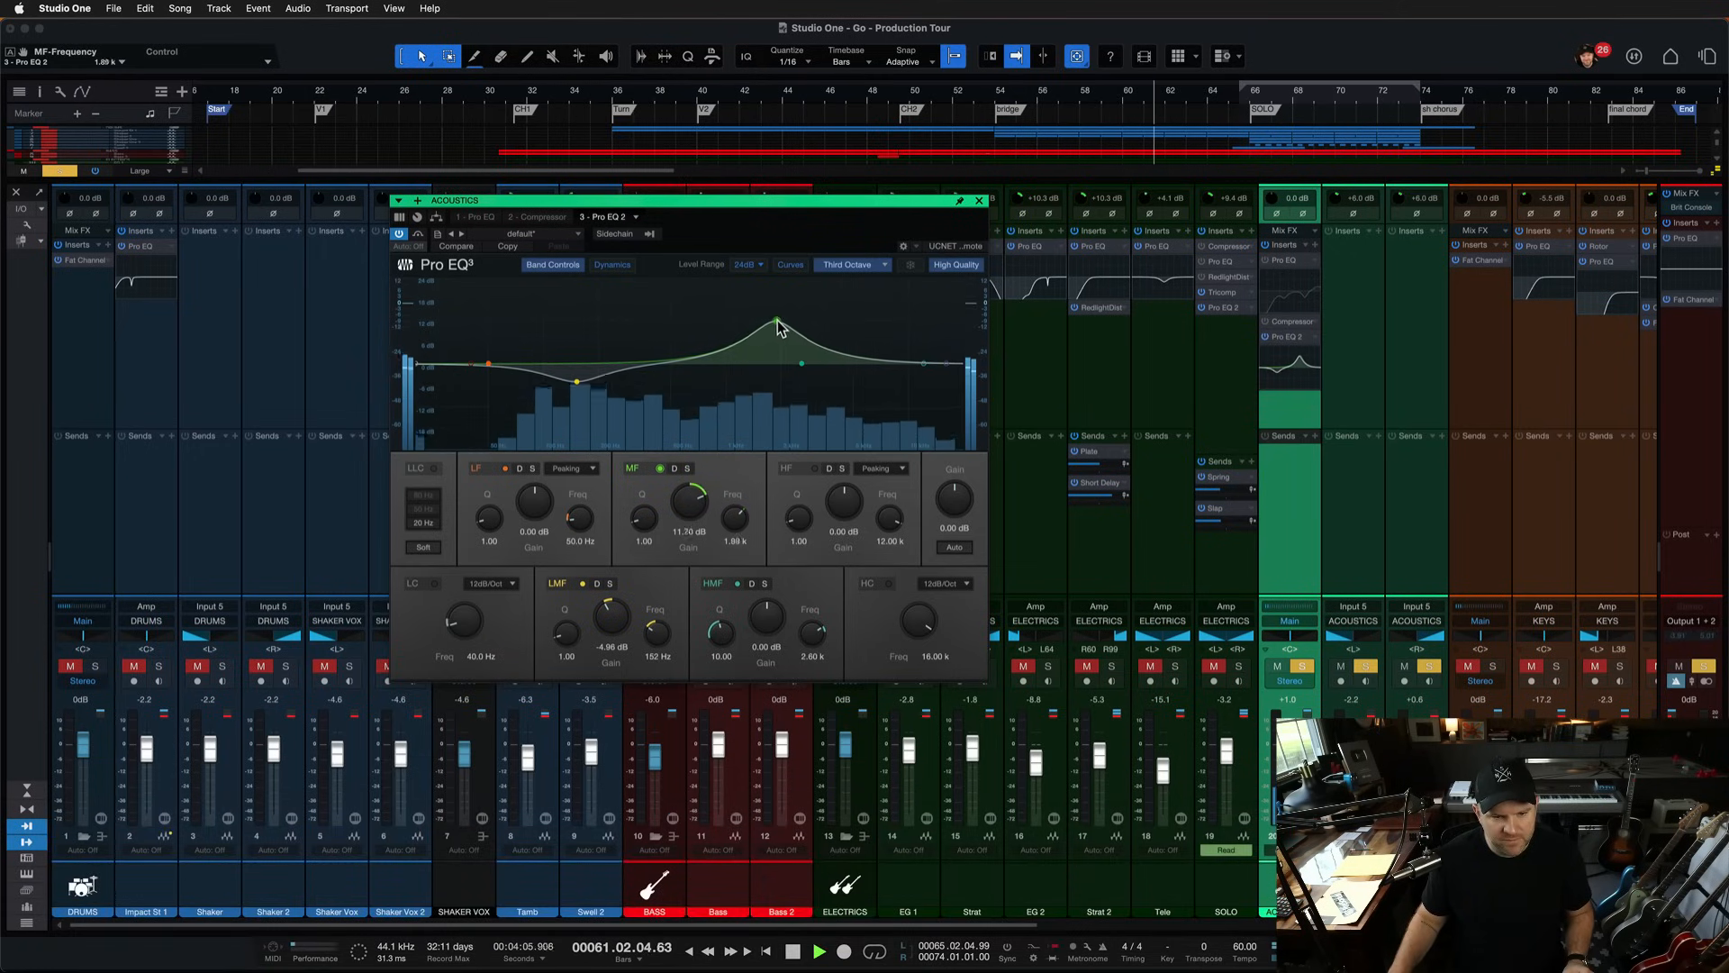
left_click_drag(777, 323, 737, 330)
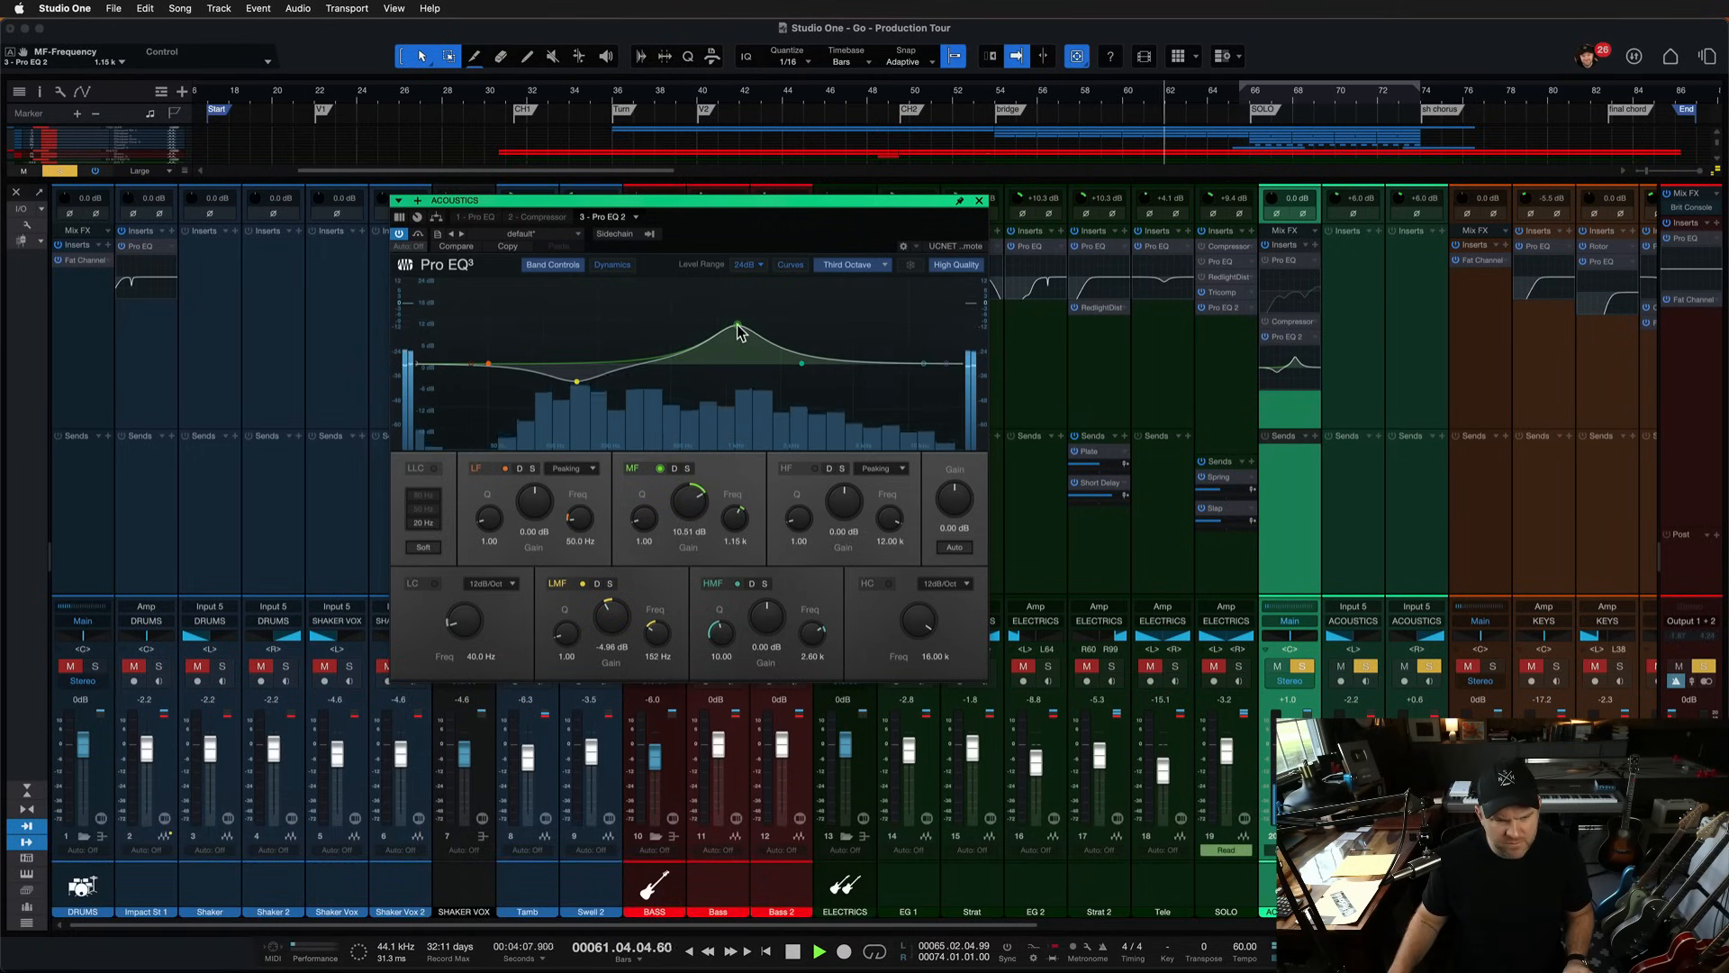
left_click_drag(737, 328, 766, 326)
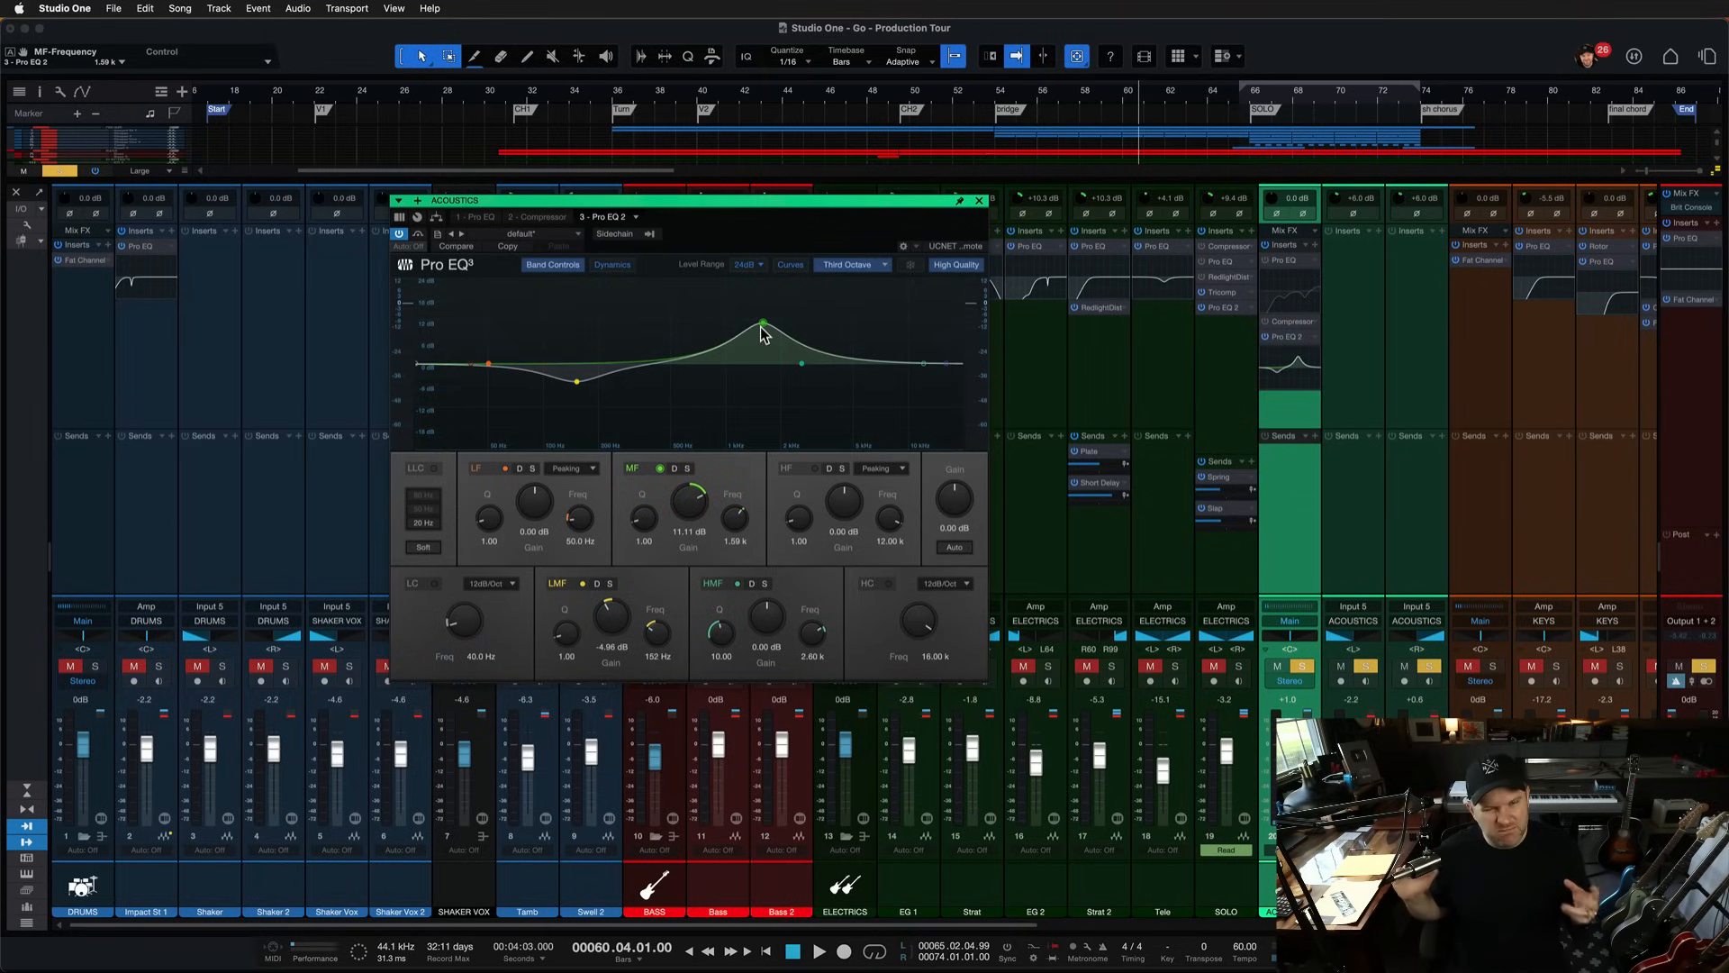
left_click_drag(762, 324, 748, 323)
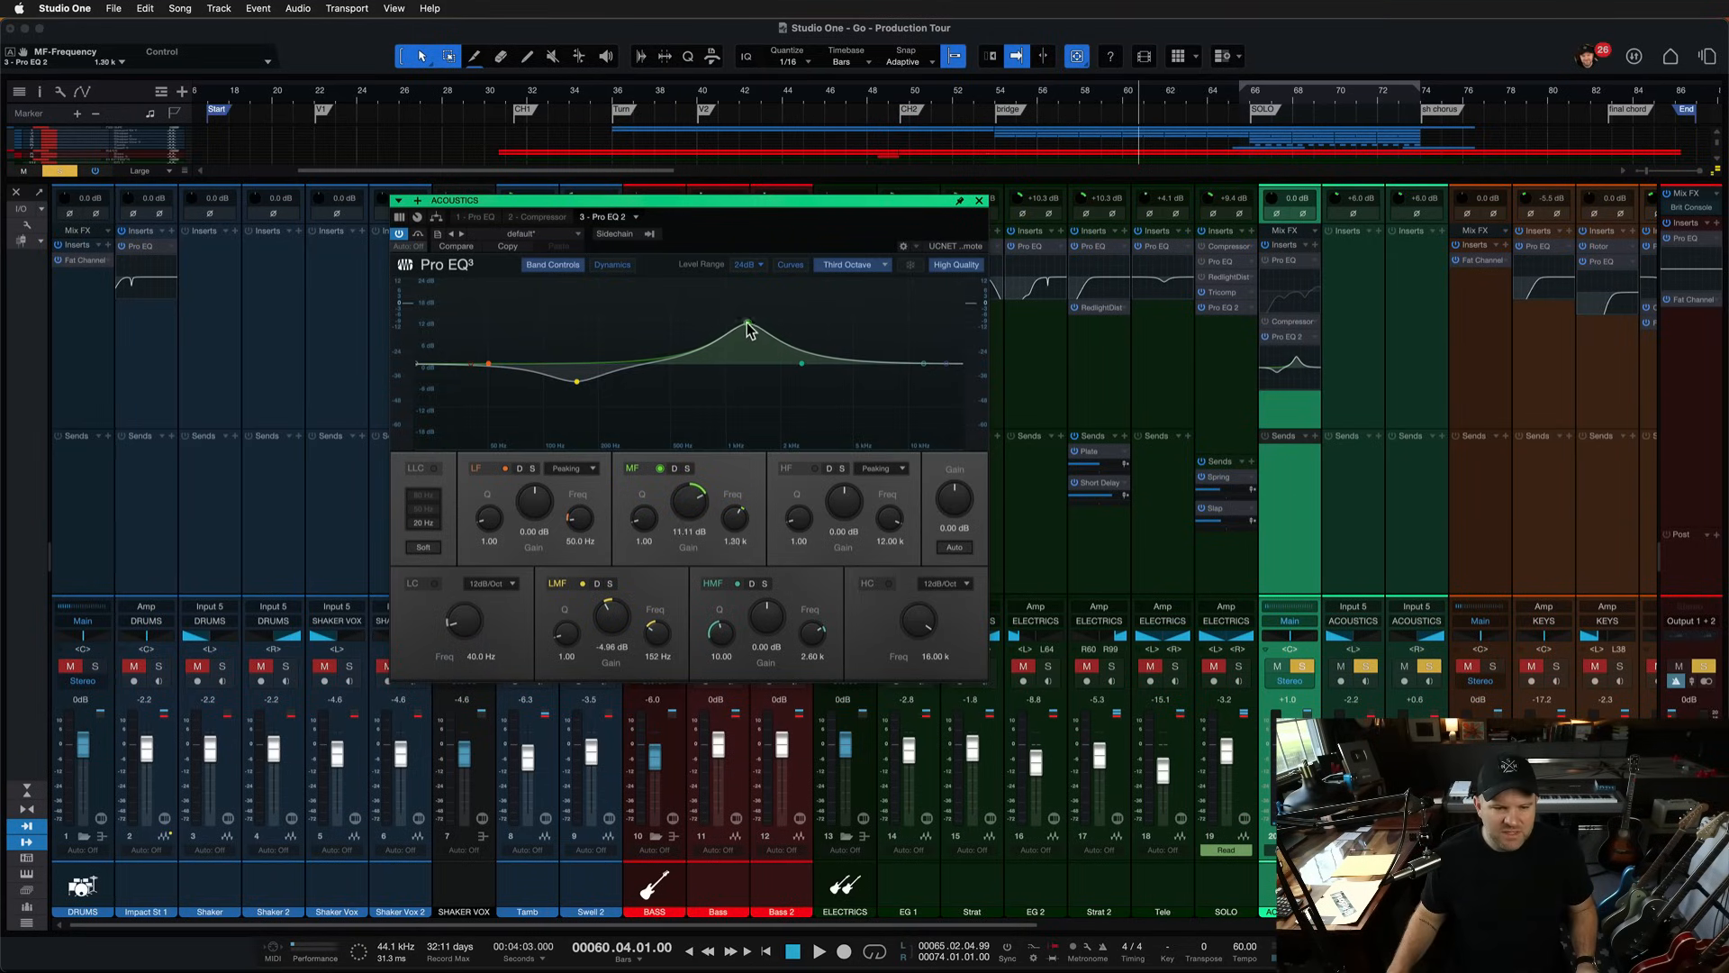
left_click_drag(748, 325, 747, 336)
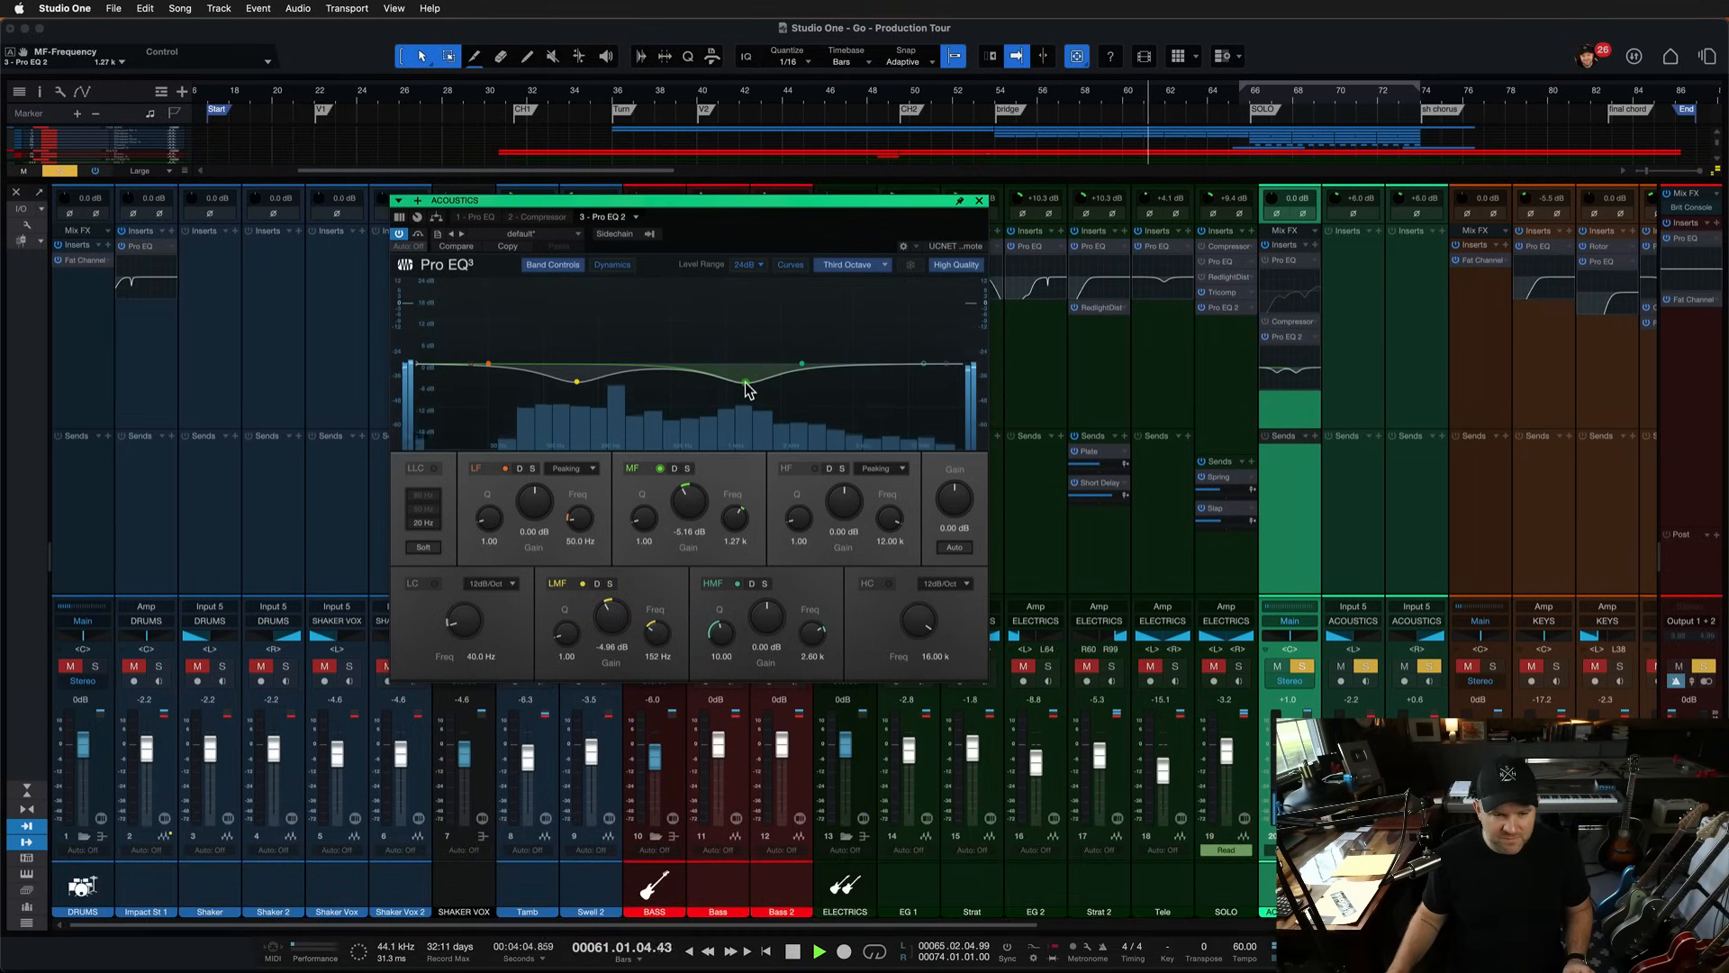
left_click_drag(747, 369, 747, 364)
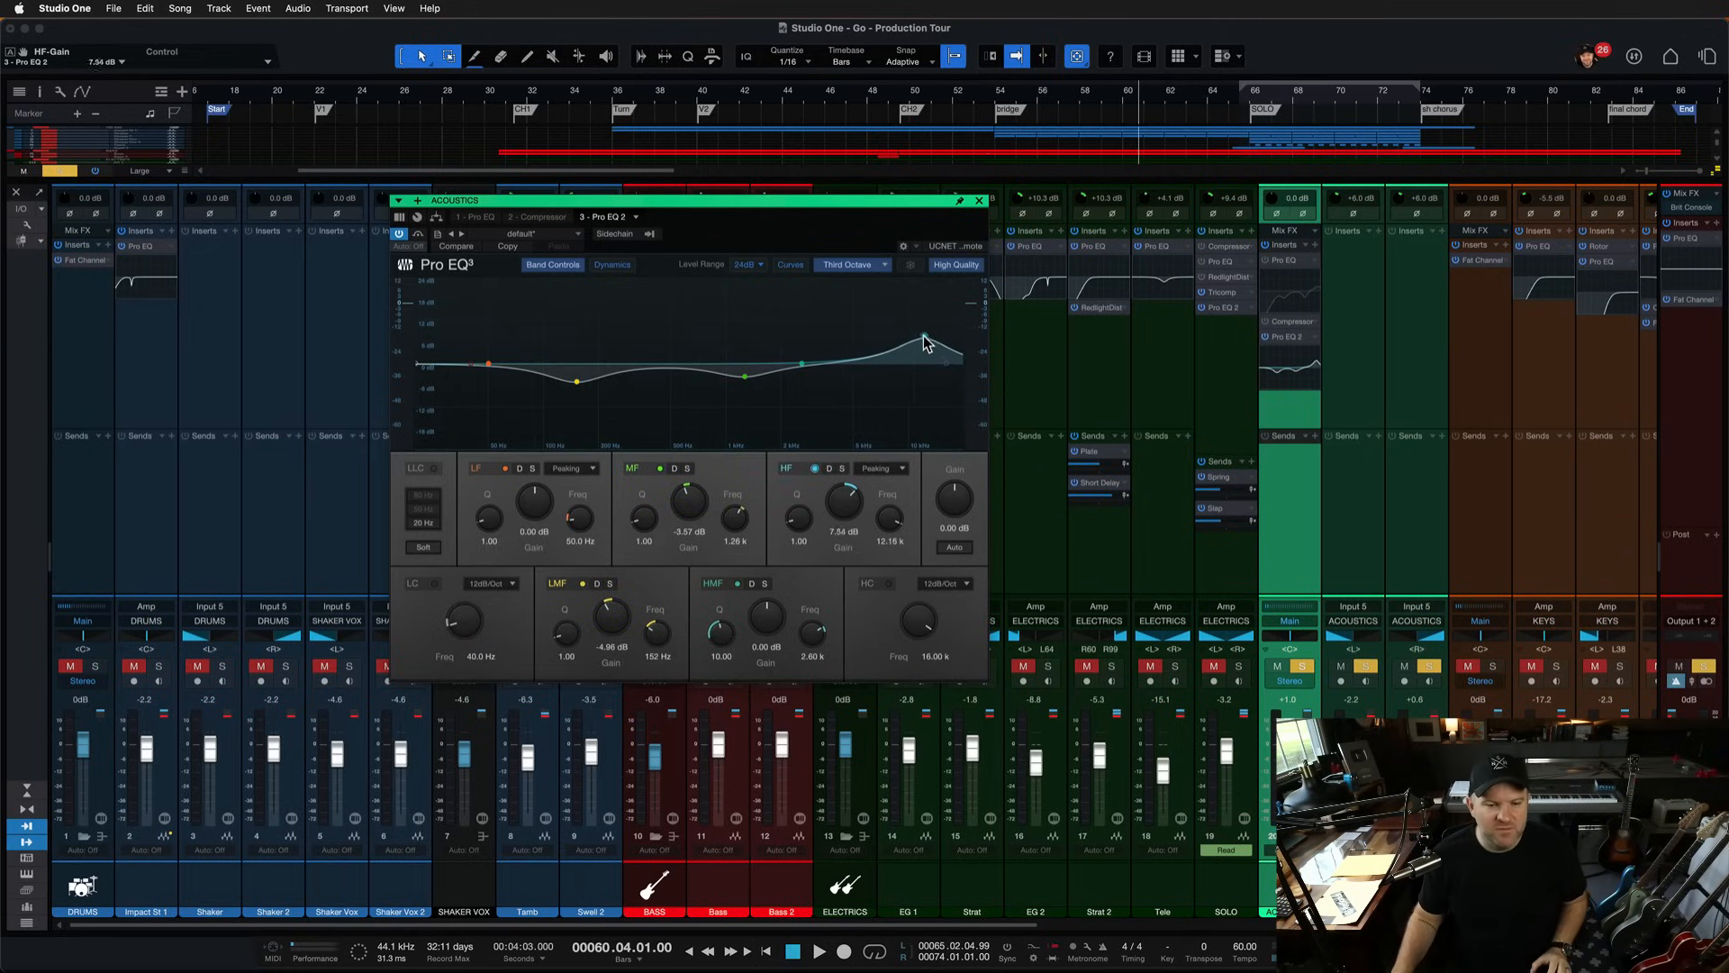
Step: Raise the HF band near 12 kHz, pushing it up to roughly 13.7 dB then settling the boost
left_click_drag(924, 338, 924, 356)
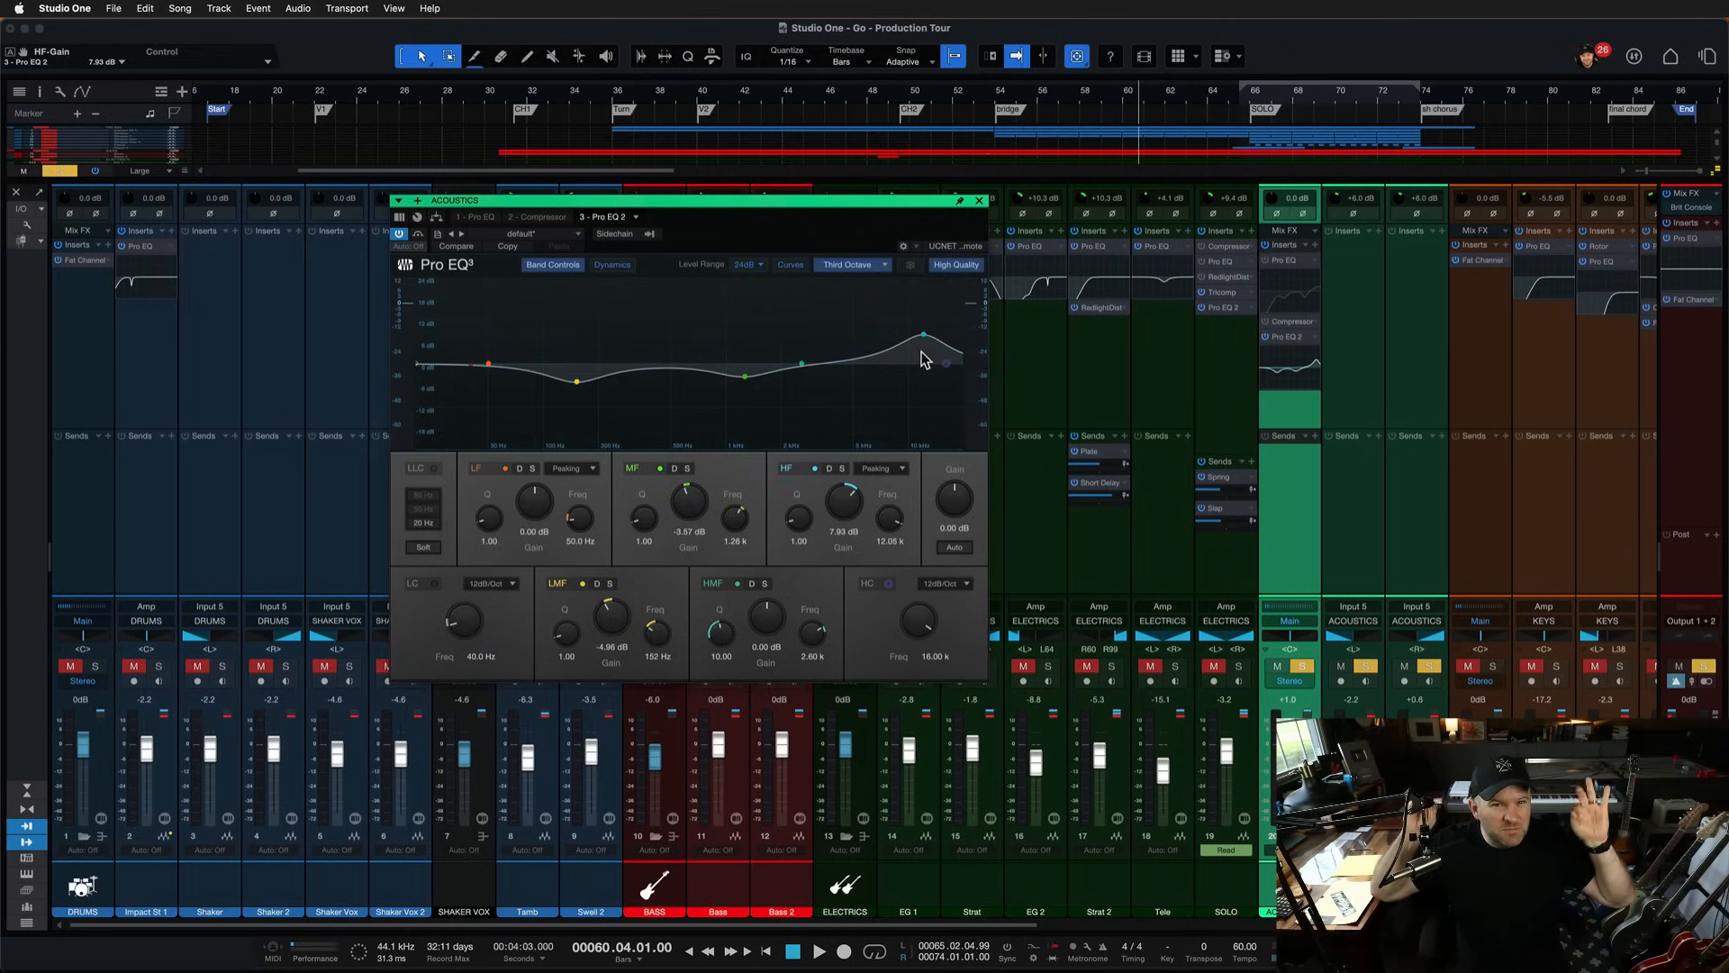
left_click_drag(922, 334, 922, 319)
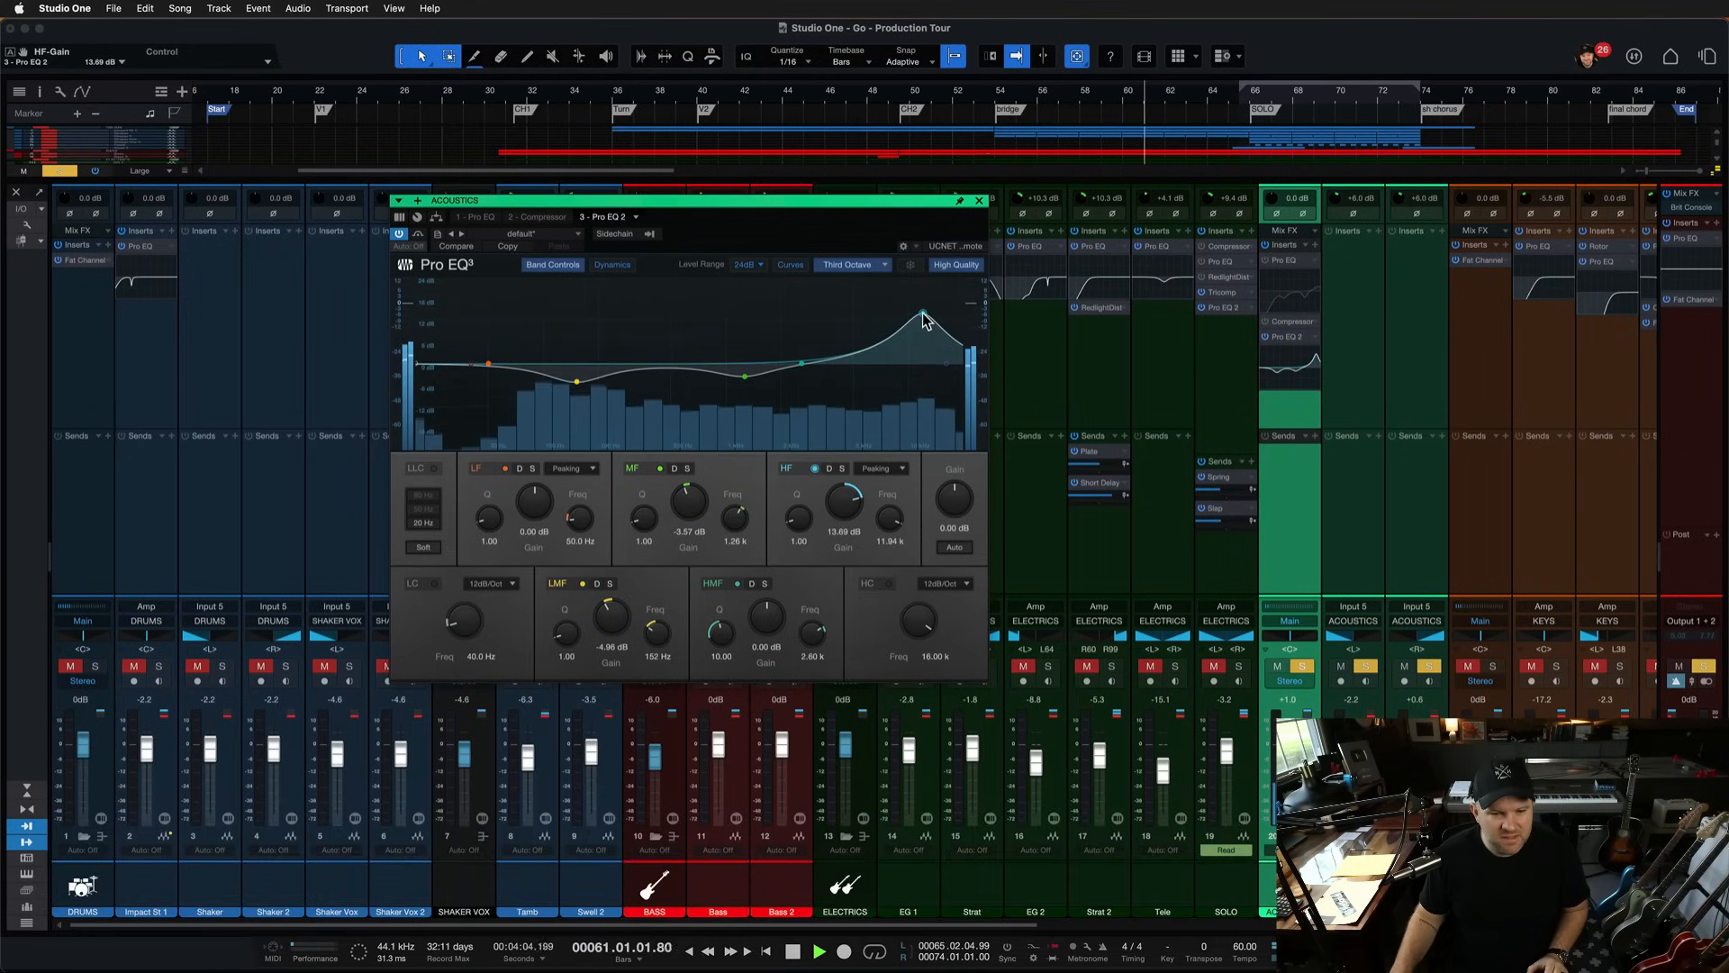
left_click_drag(924, 318, 938, 339)
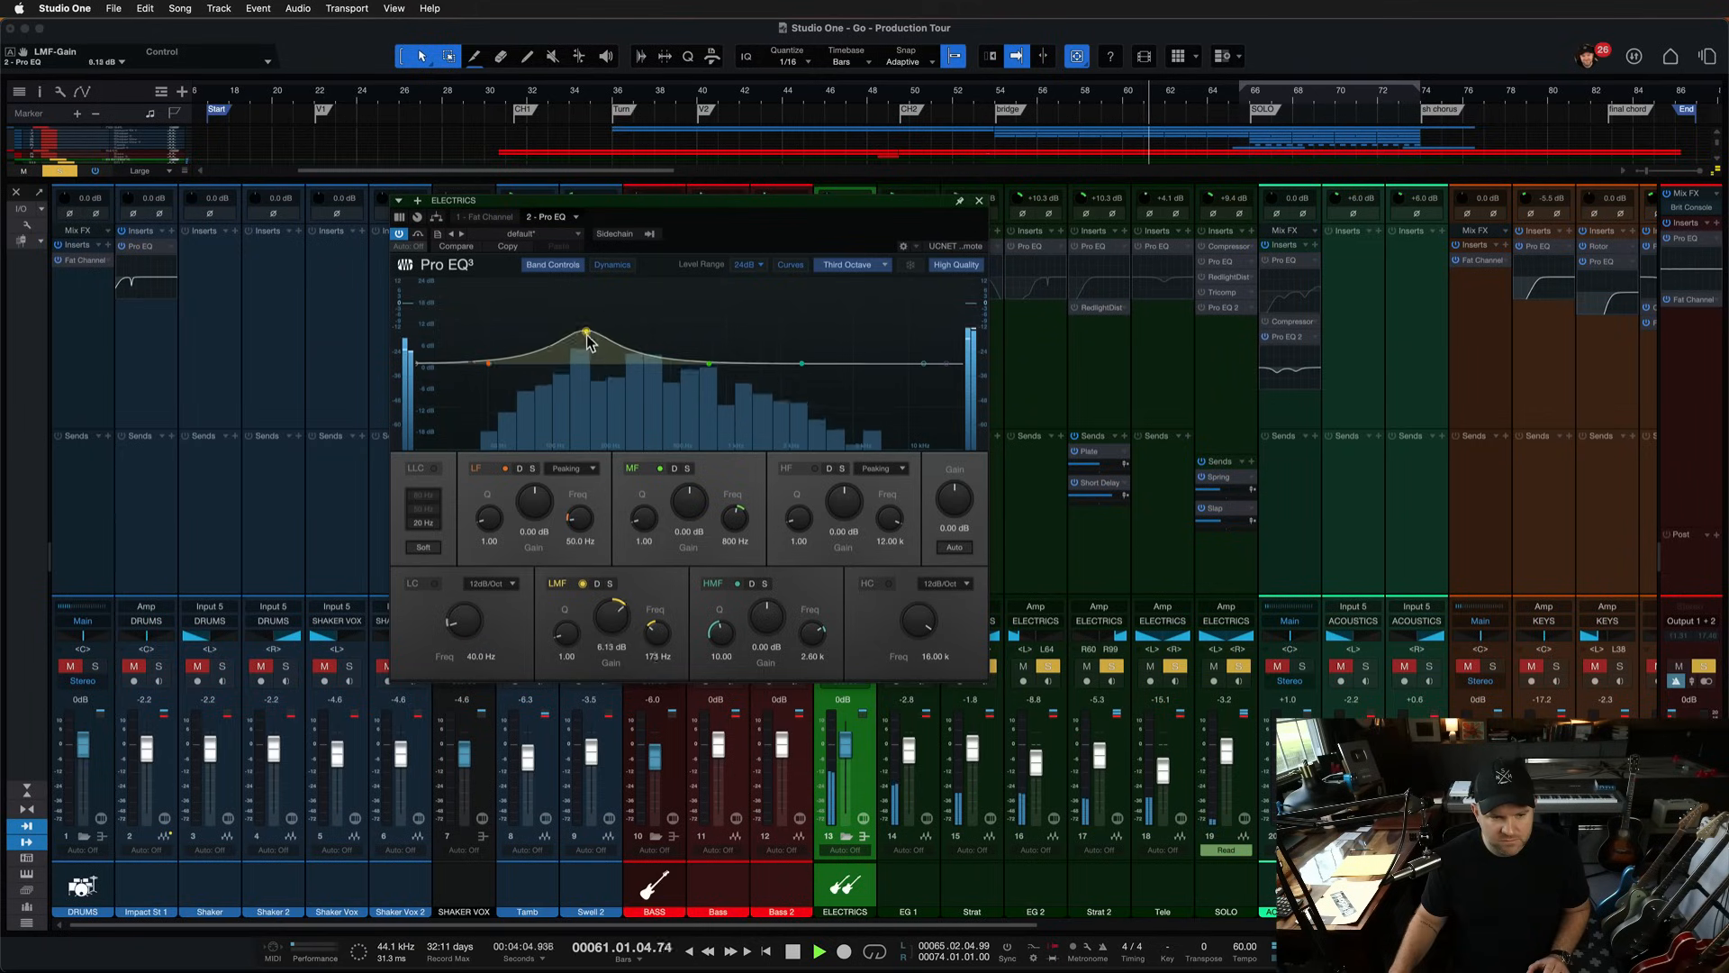
Step: Sweep the LMF band and leave a cut of about 4.5 dB near 169 Hz
left_click_drag(585, 336, 585, 387)
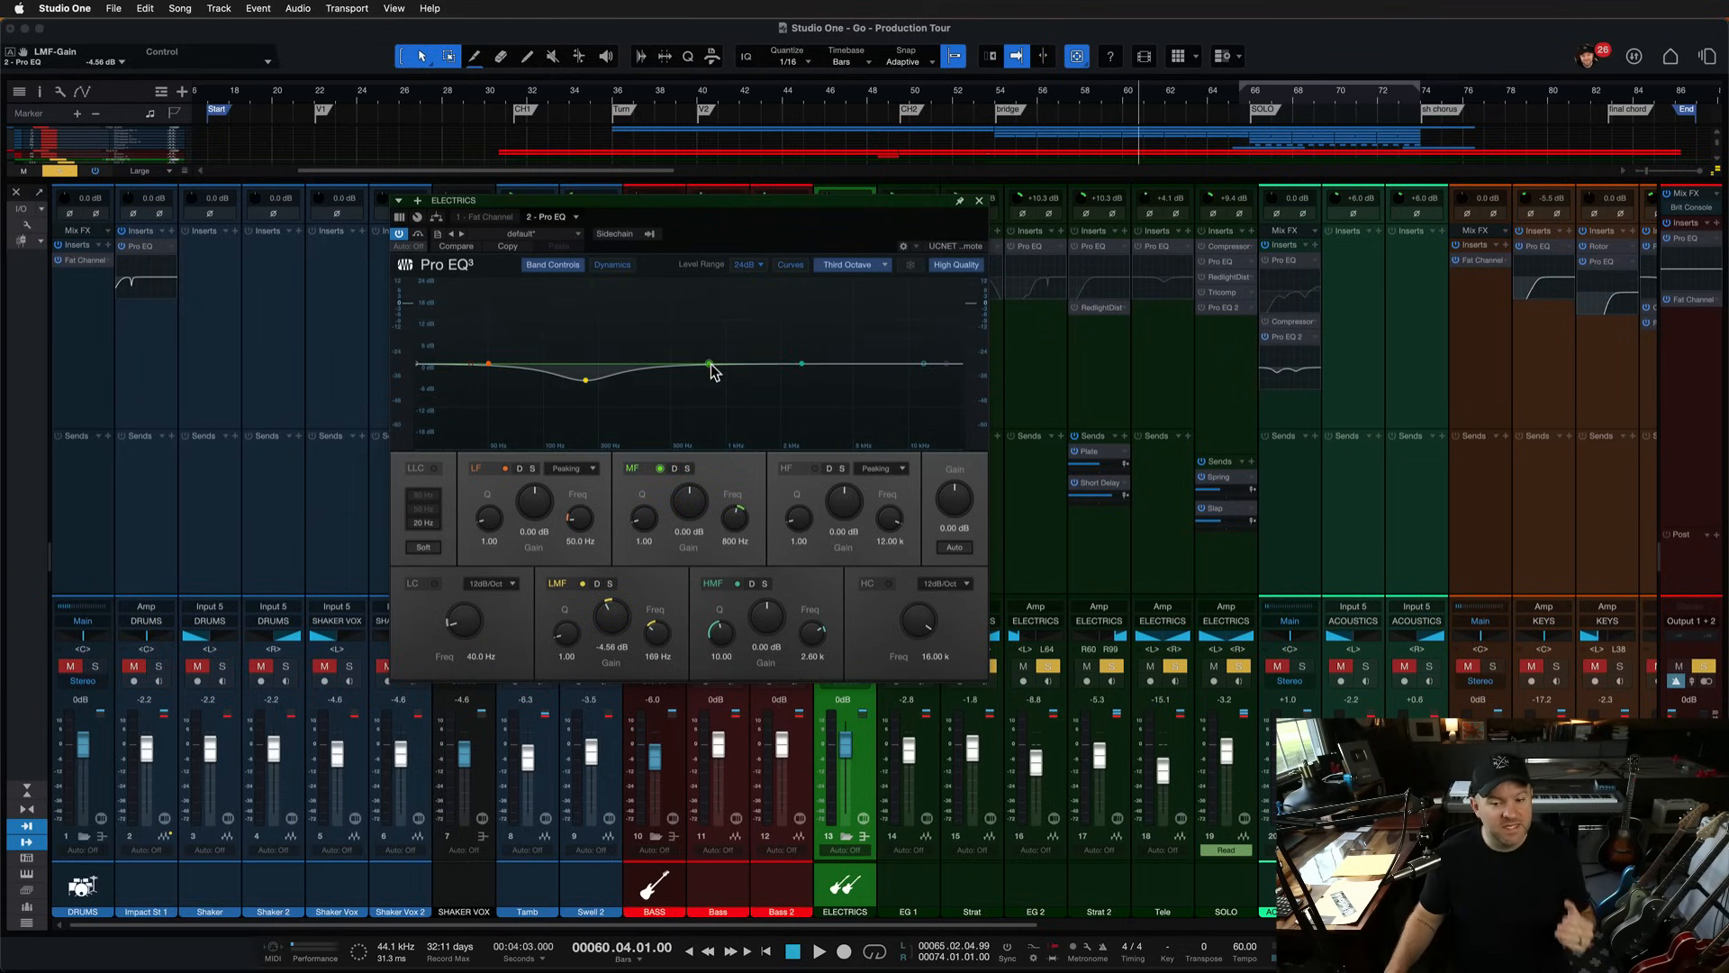
Step: Sweep the MF band to find the harsh spot, cut about 5 dB near 832 Hz, and save the song
left_click_drag(736, 364, 717, 326)
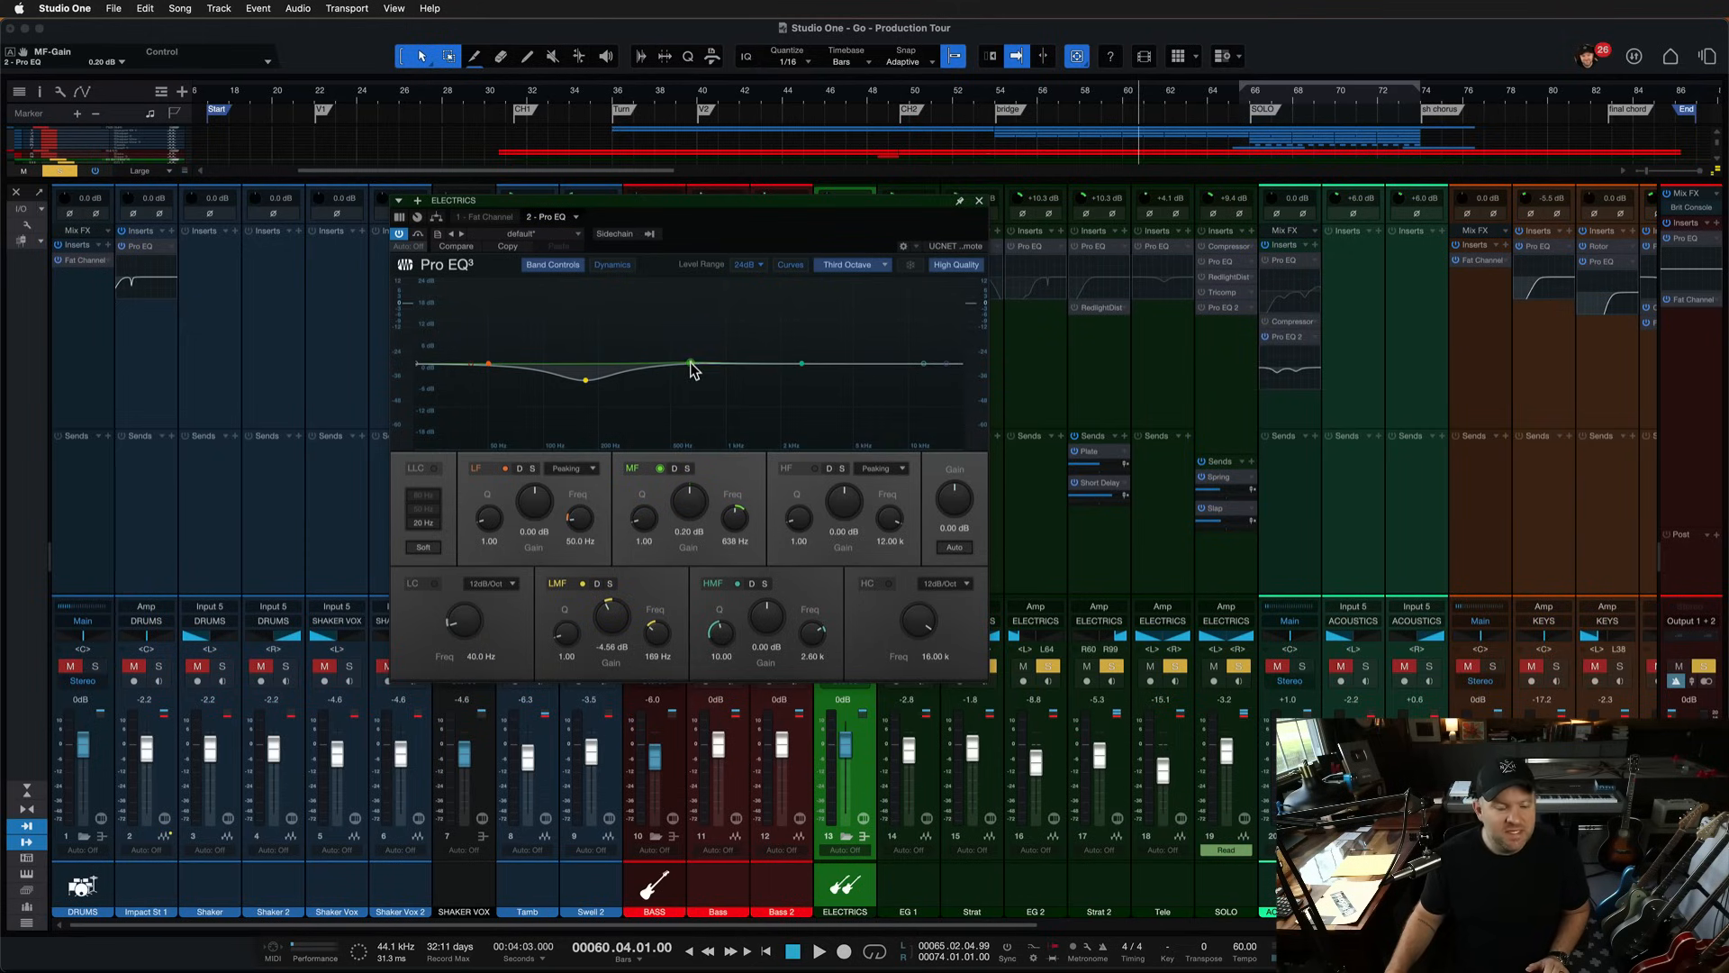
left_click_drag(689, 364, 689, 370)
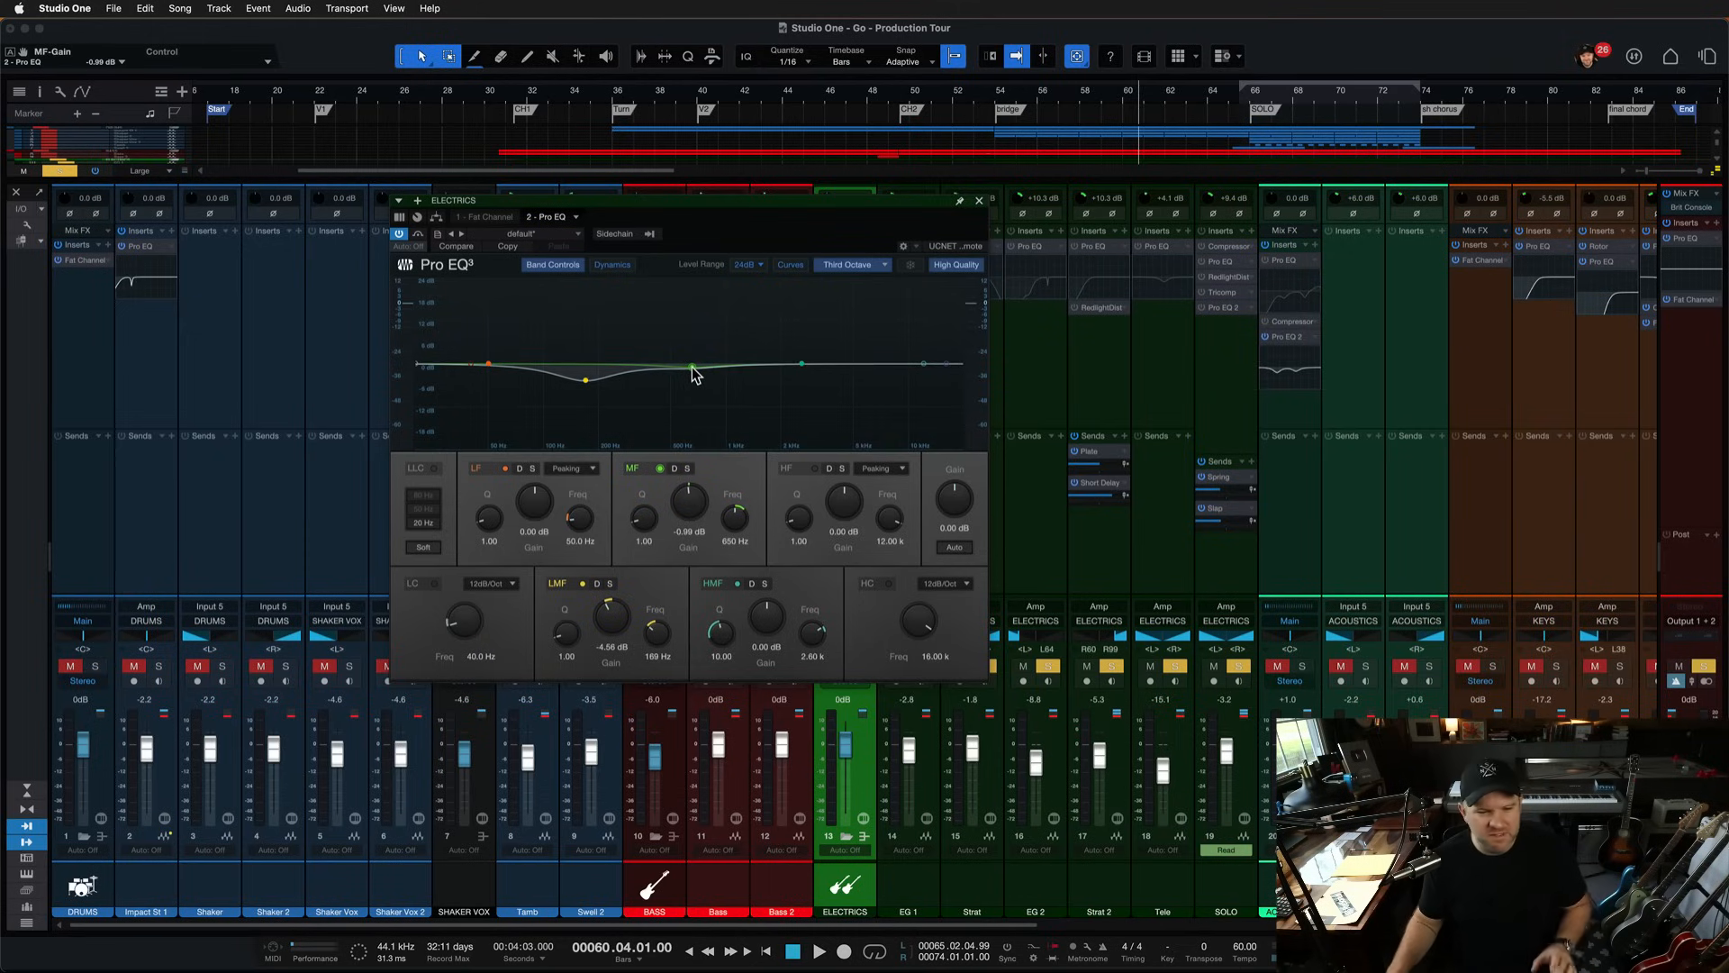
left_click_drag(693, 364, 694, 320)
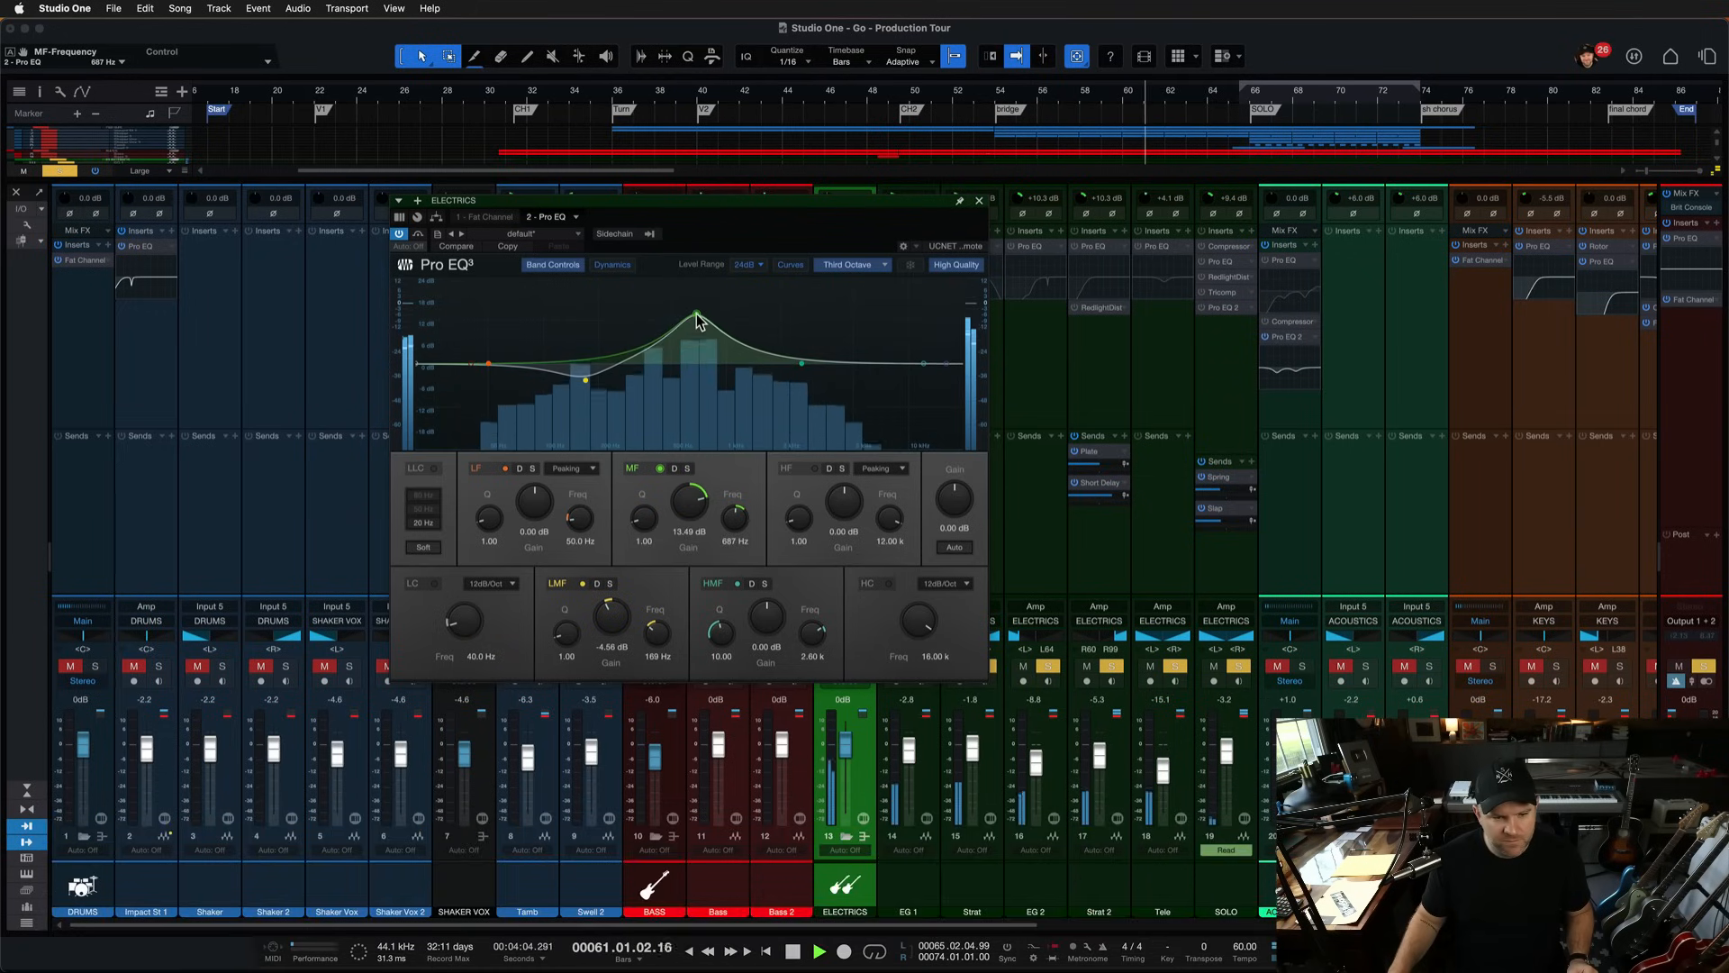
left_click_drag(697, 323, 691, 383)
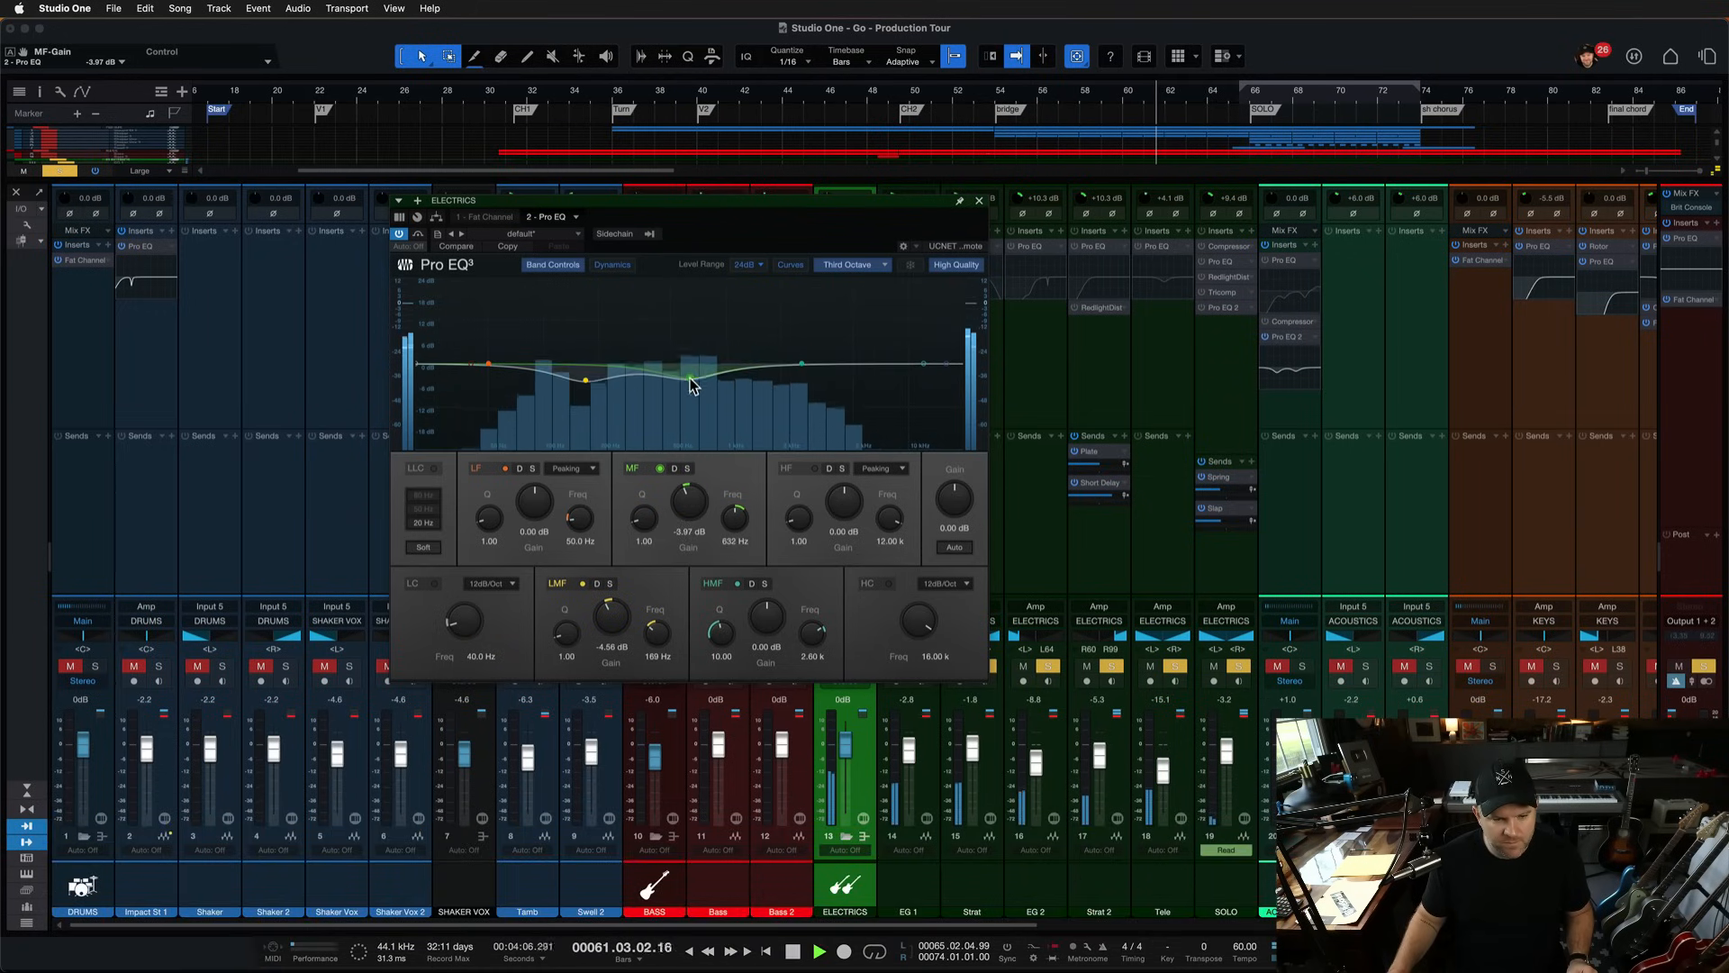
left_click_drag(689, 378, 689, 387)
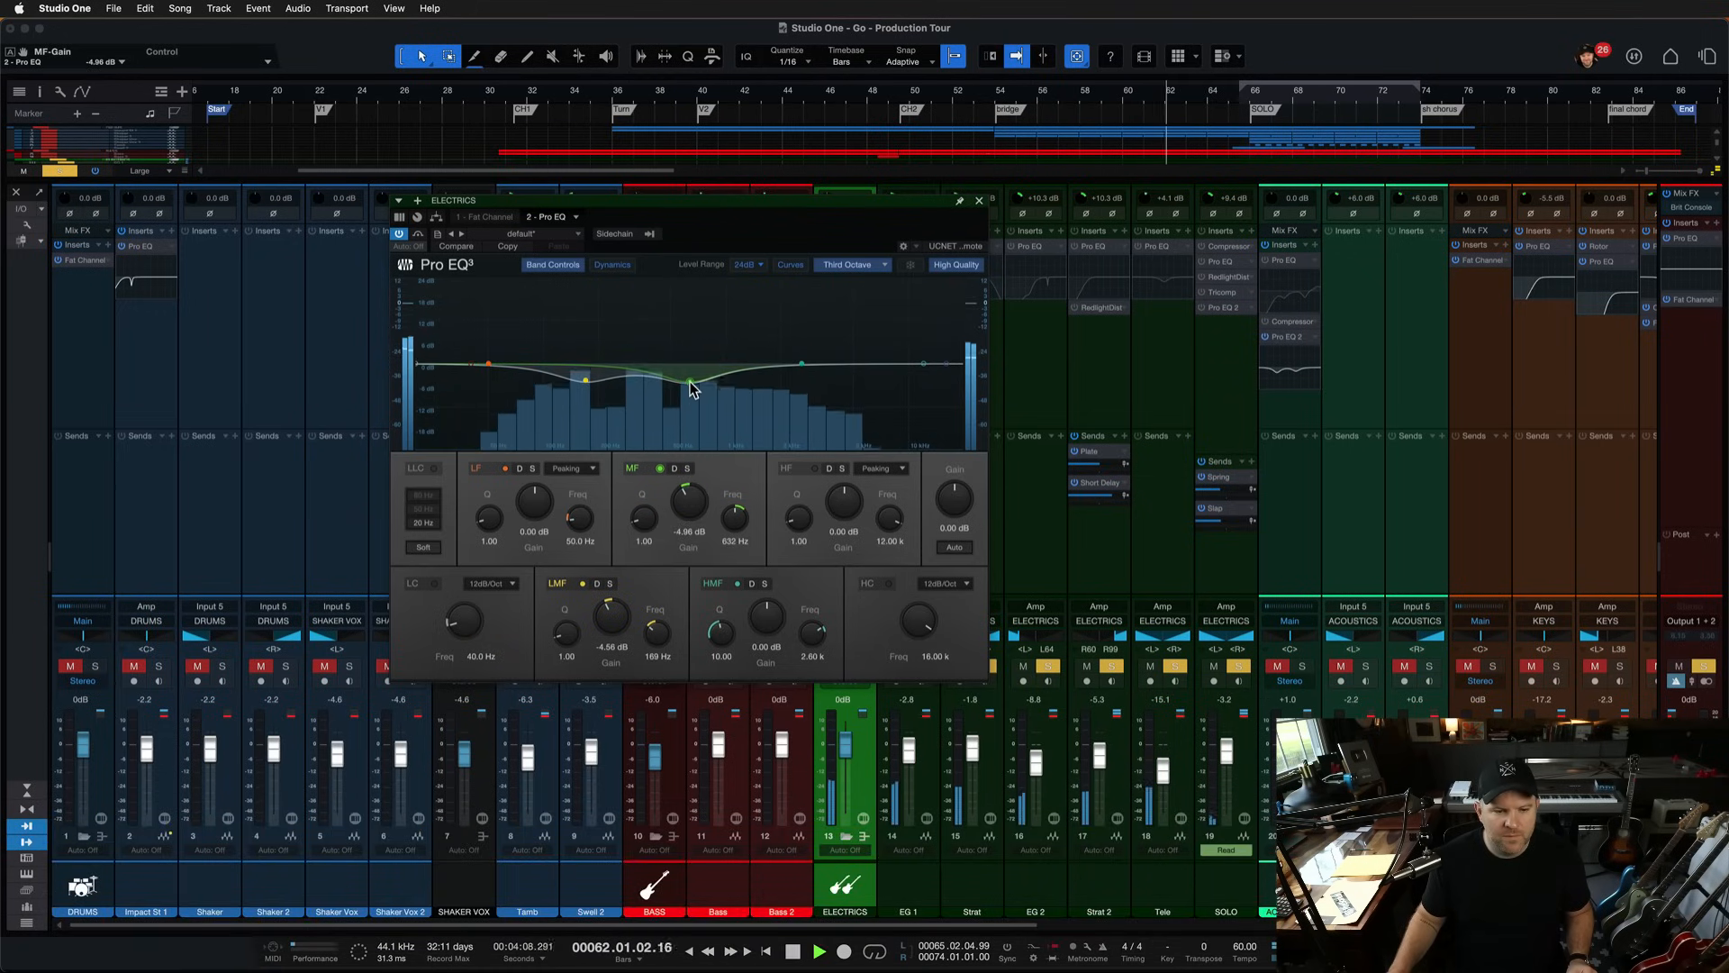
key("cmd+s")
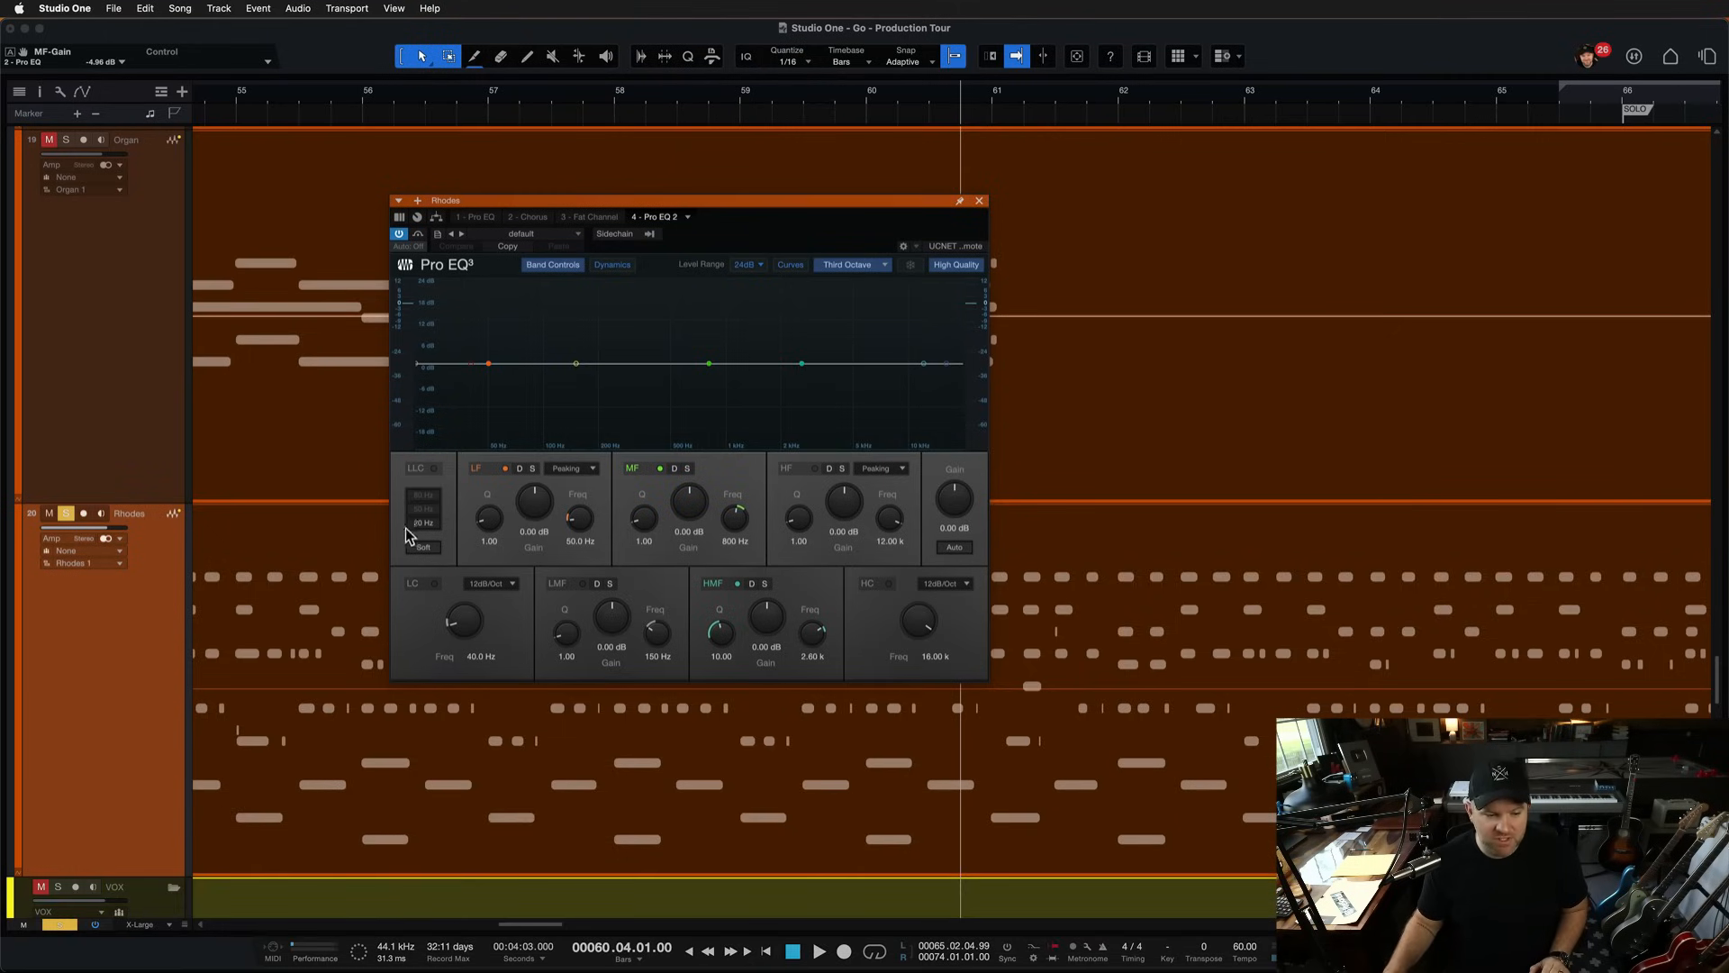
mouse_move(426, 588)
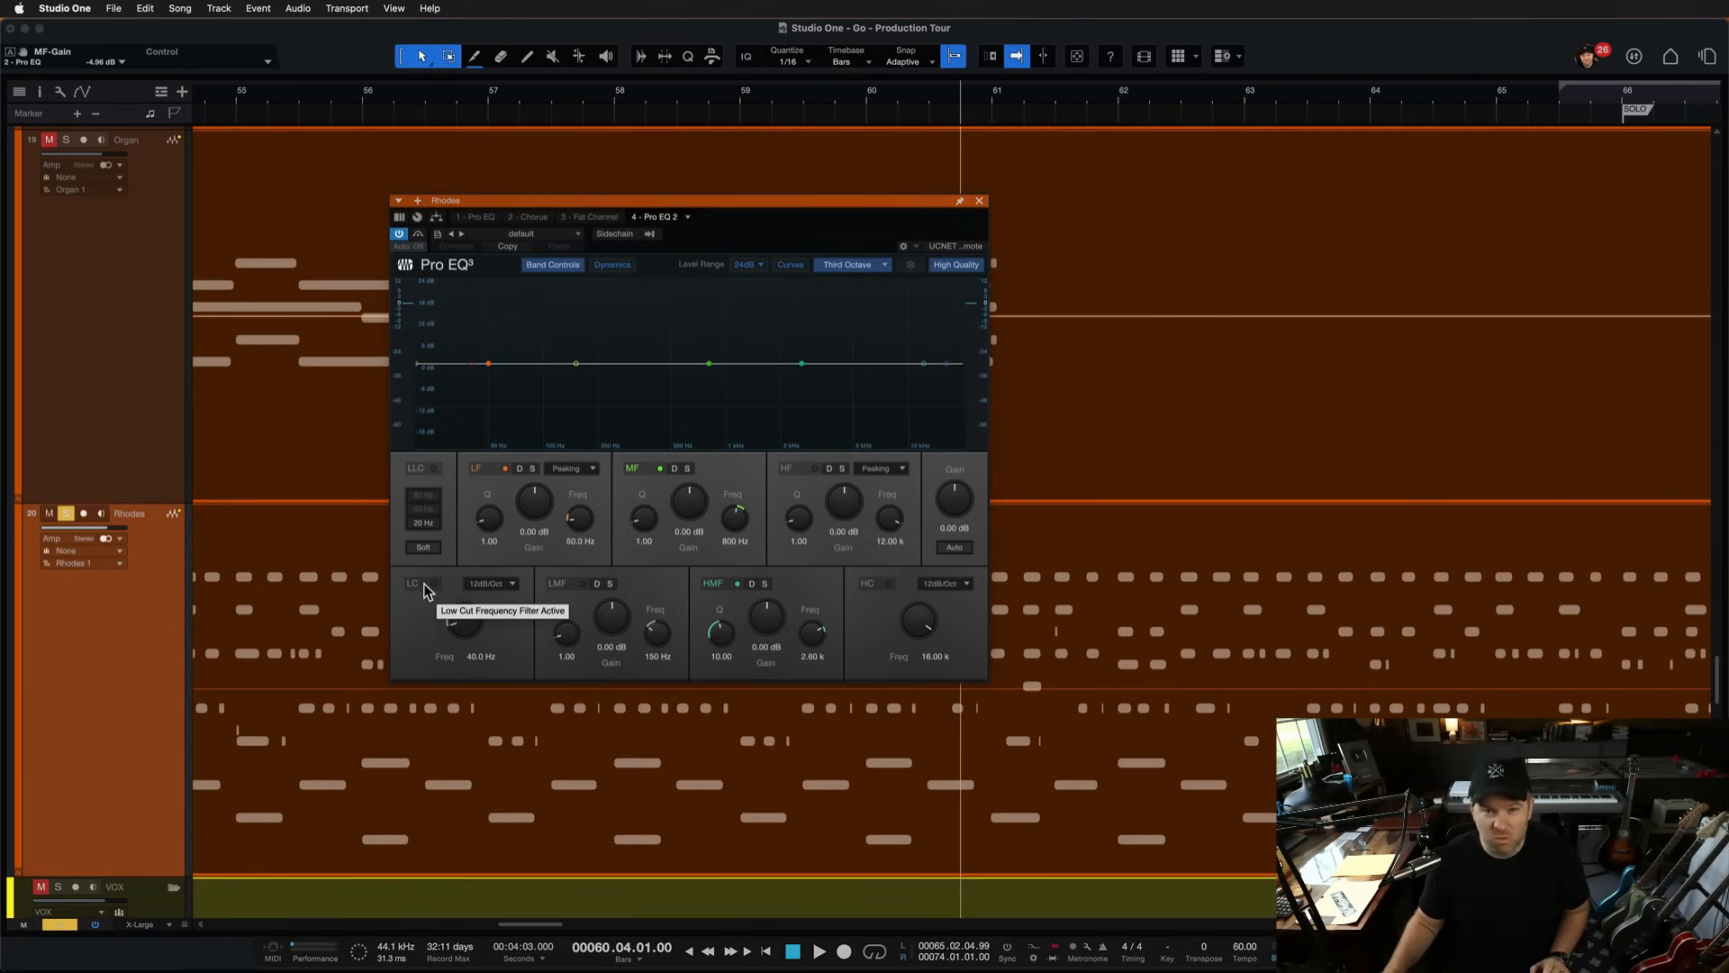
Step: Switch on the Rhodes Pro EQ's low-cut filter at 40 Hz
left_click(432, 583)
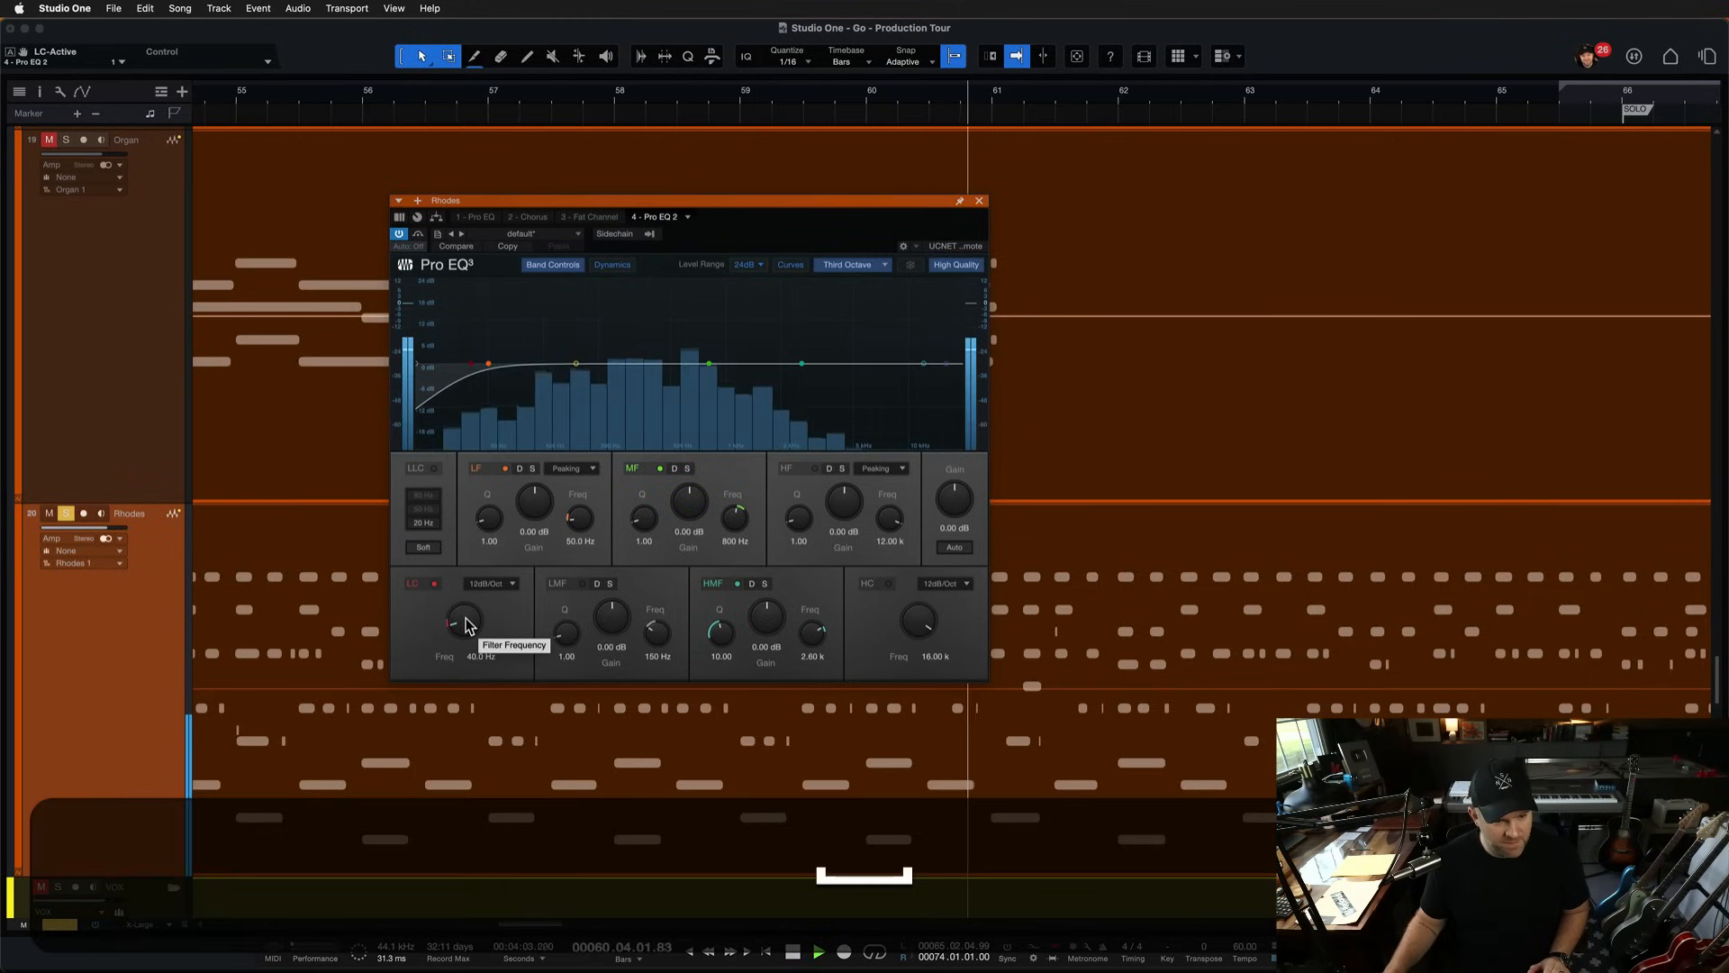
Step: Raise the low-cut frequency to about 165 Hz
left_click_drag(461, 620, 468, 595)
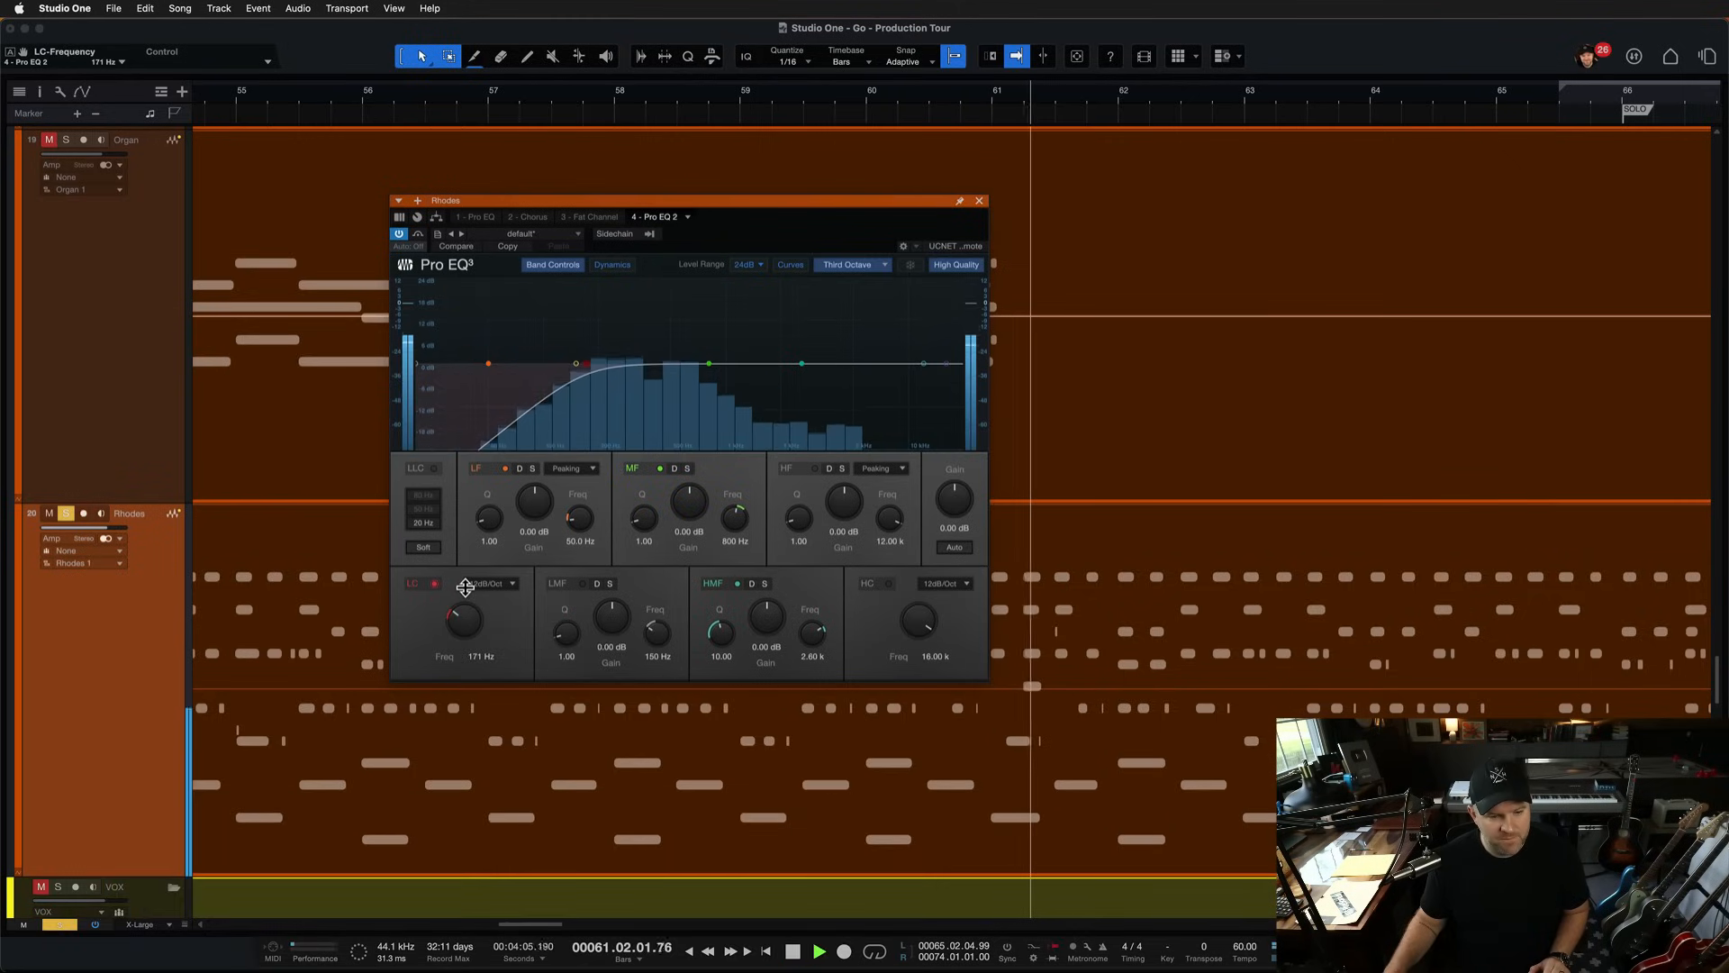
Step: Sweep a steep mid boost from 279 Hz down to 166 Hz, then cut about 3.5 dB near 168 Hz
left_click_drag(623, 364, 623, 306)
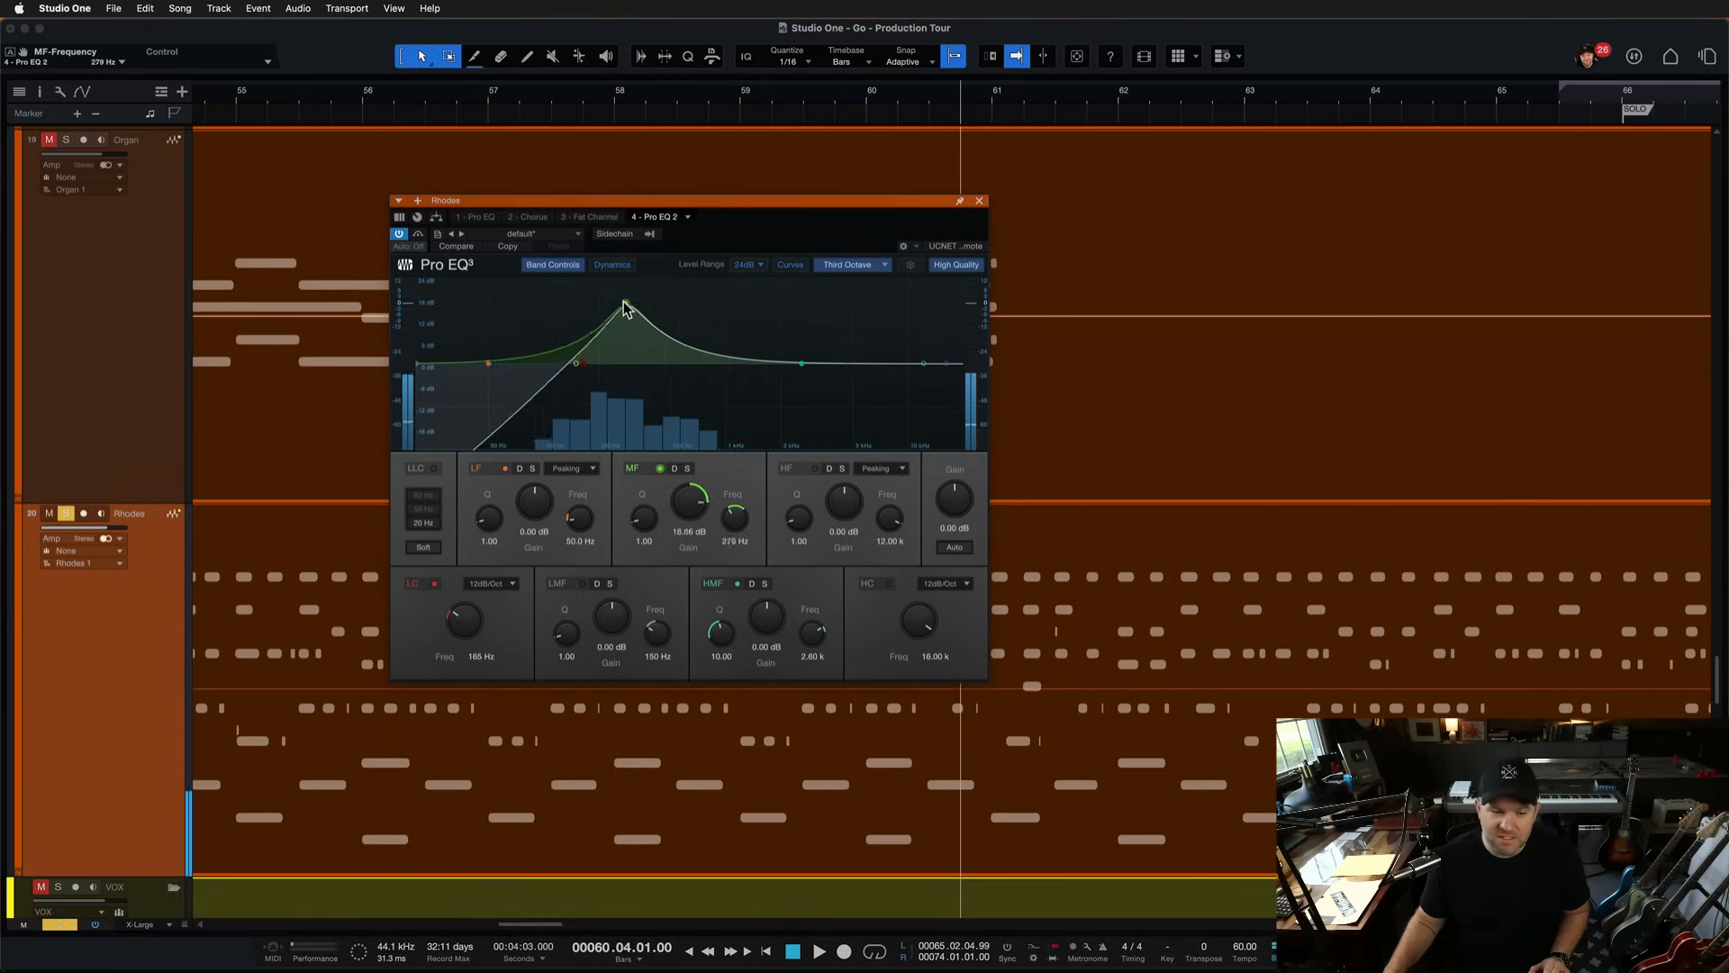
left_click_drag(623, 309, 606, 303)
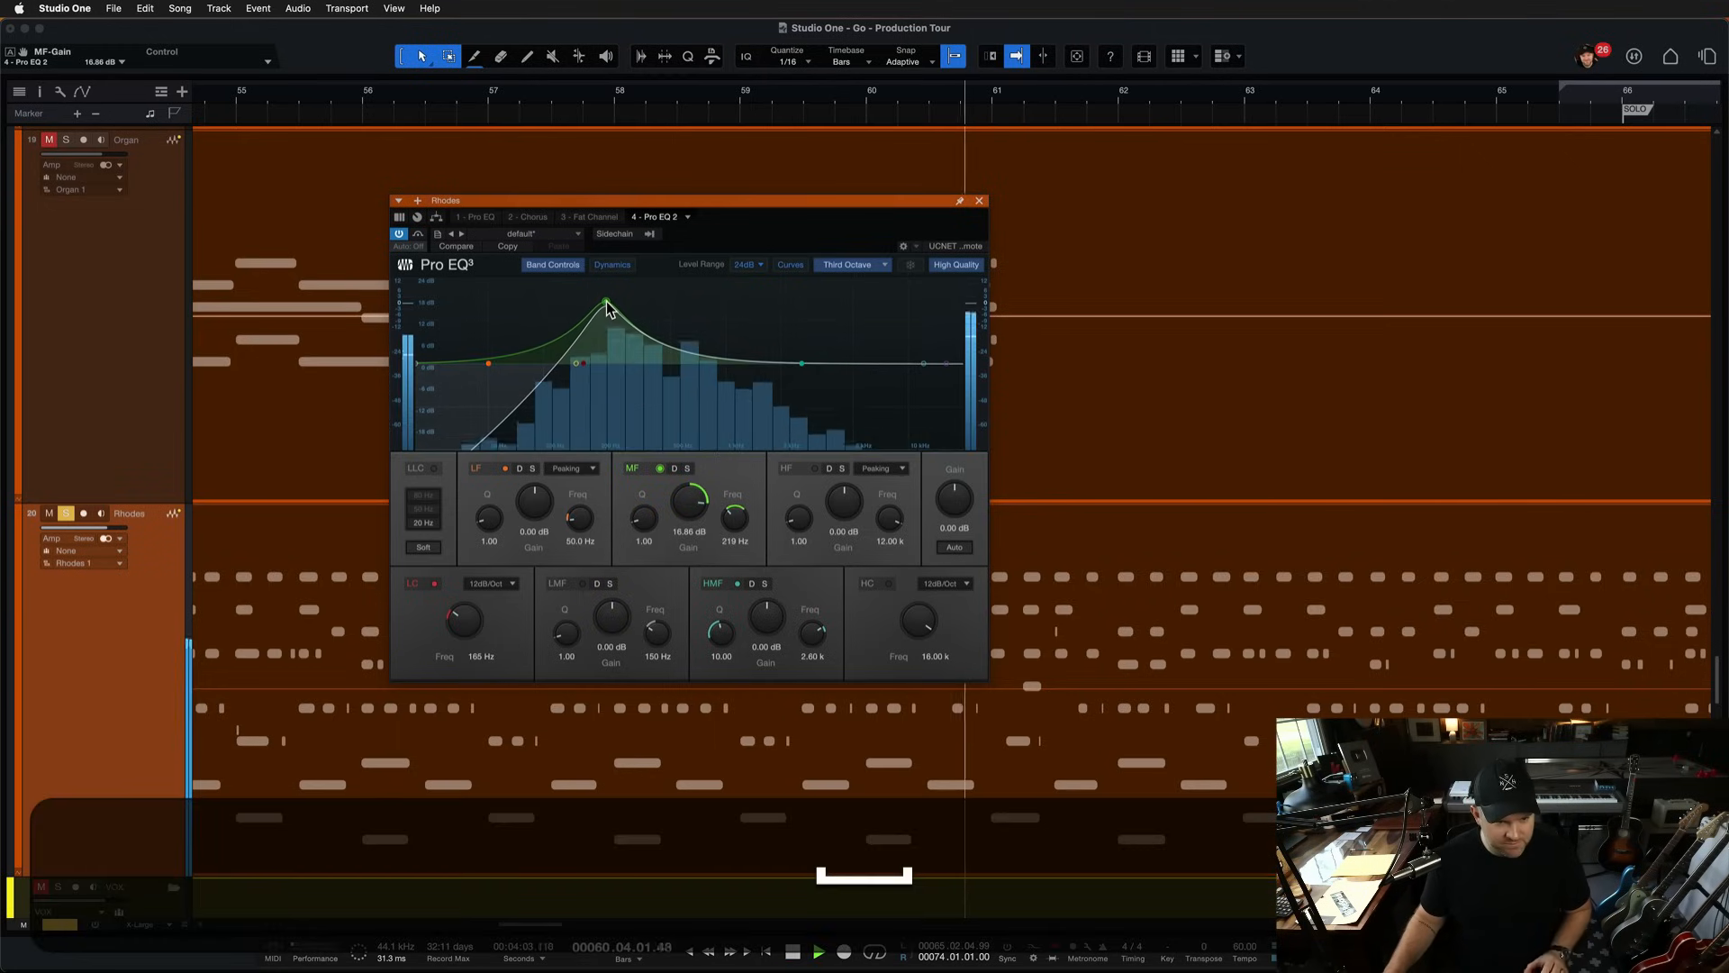
left_click_drag(606, 306, 585, 336)
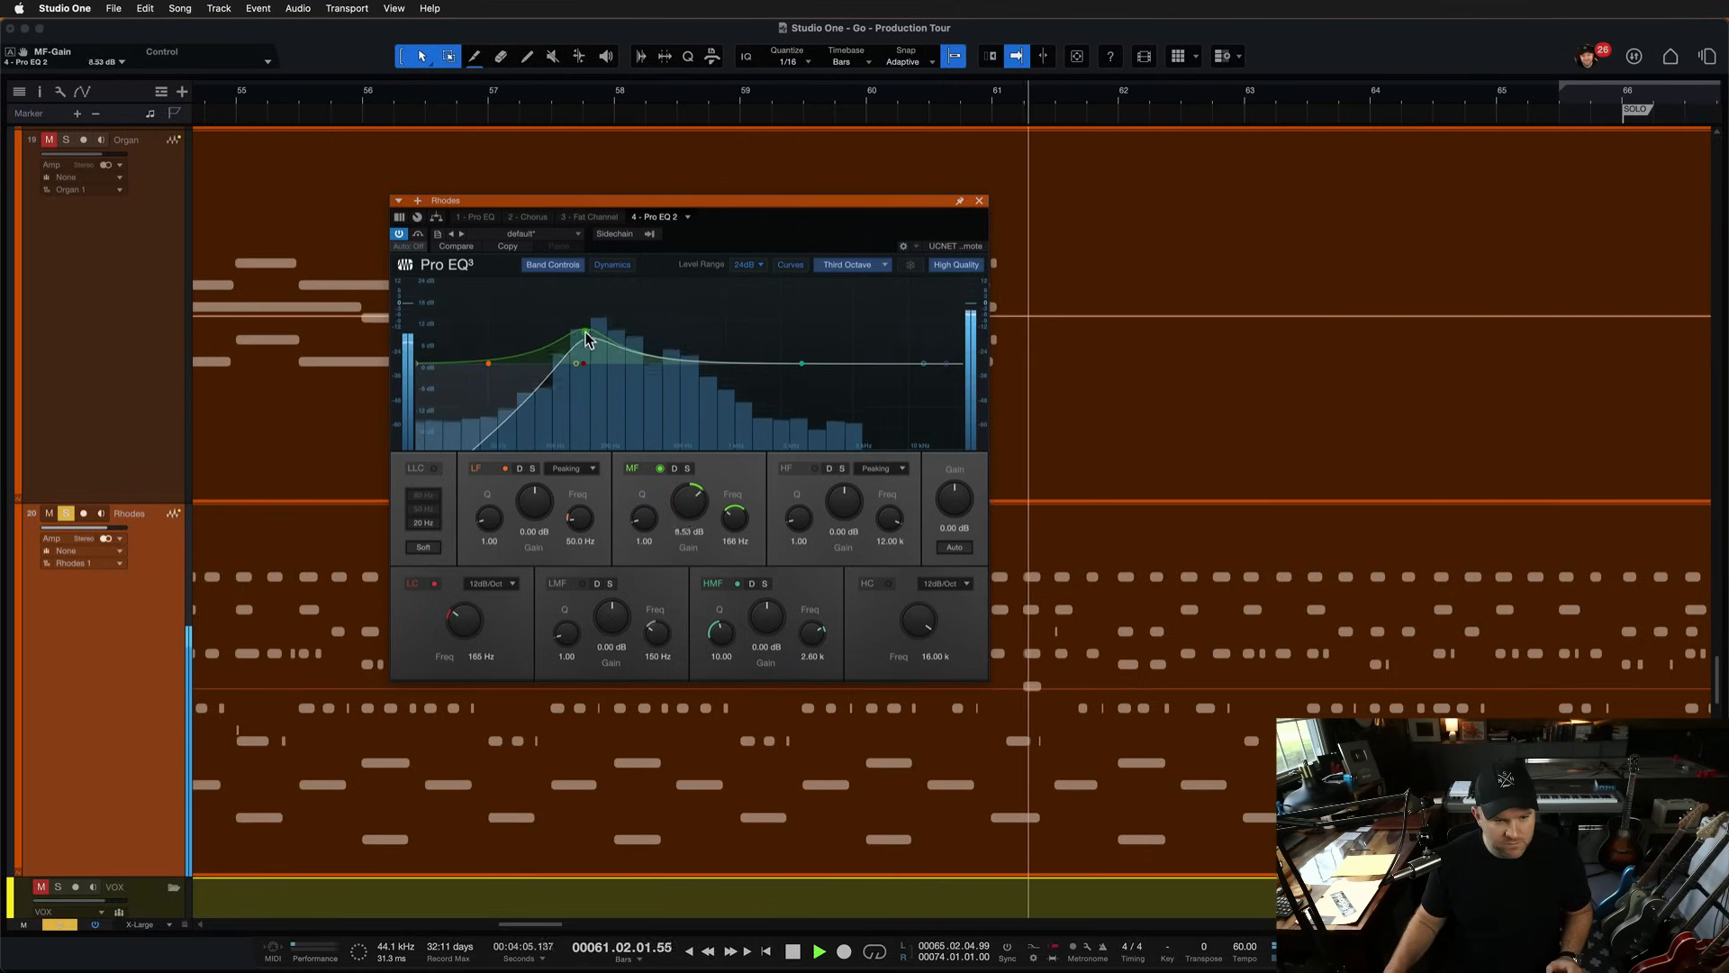
left_click_drag(584, 336, 584, 384)
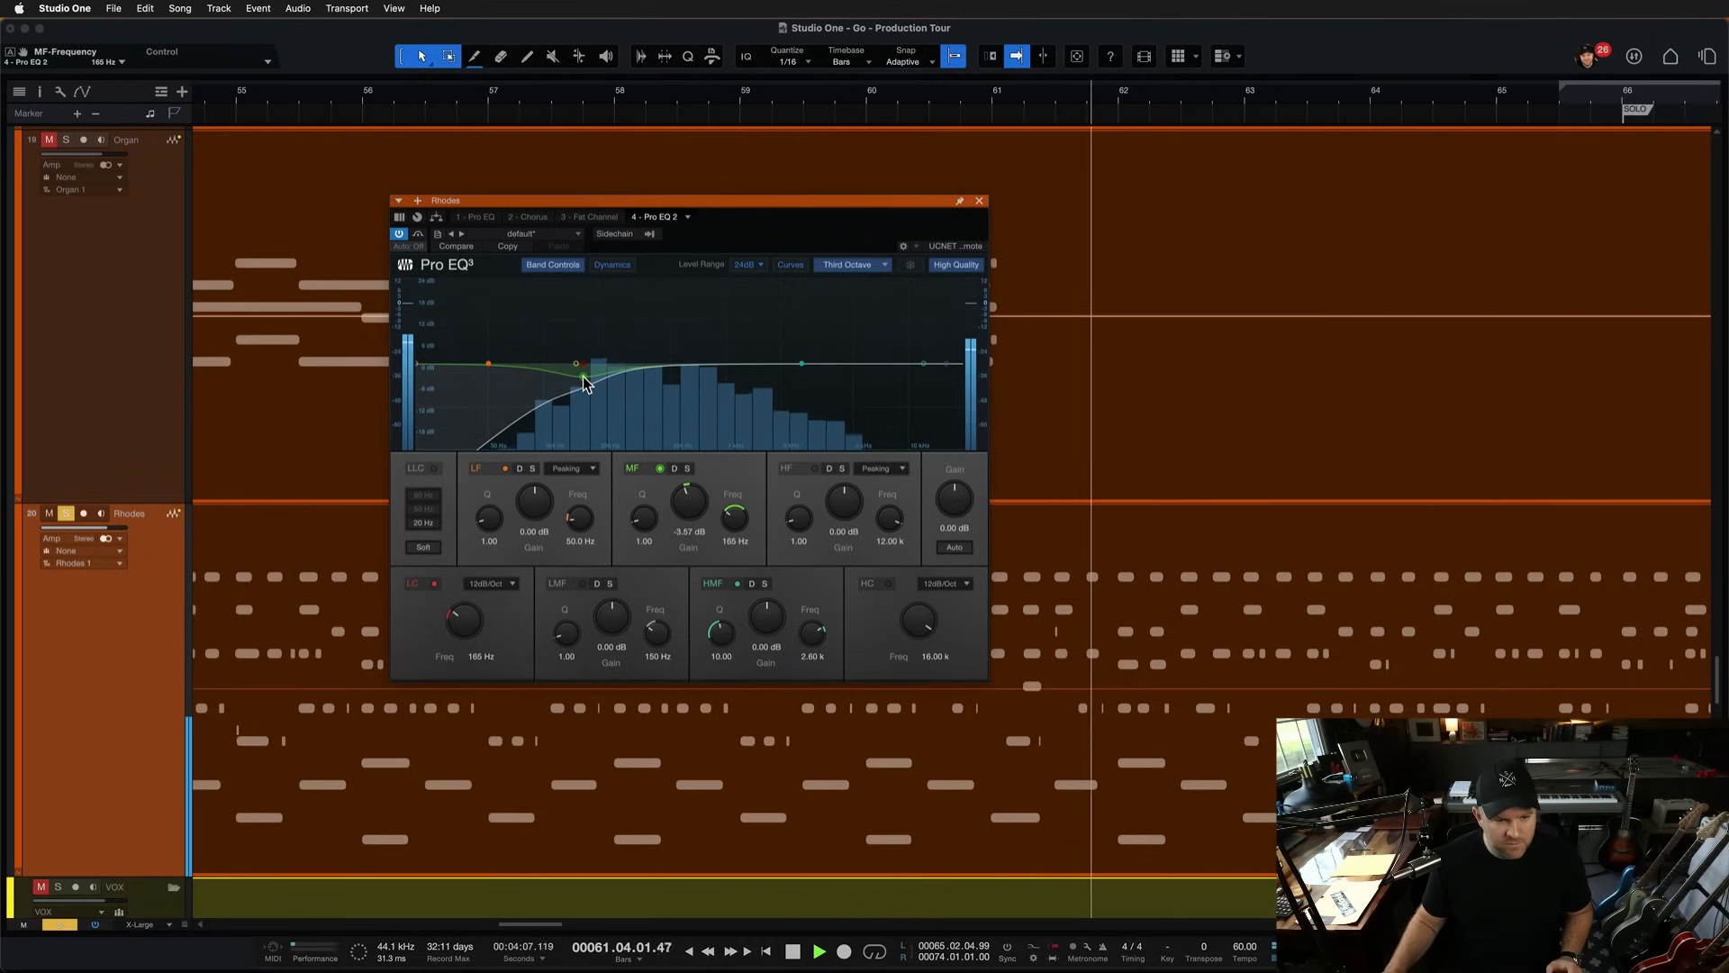